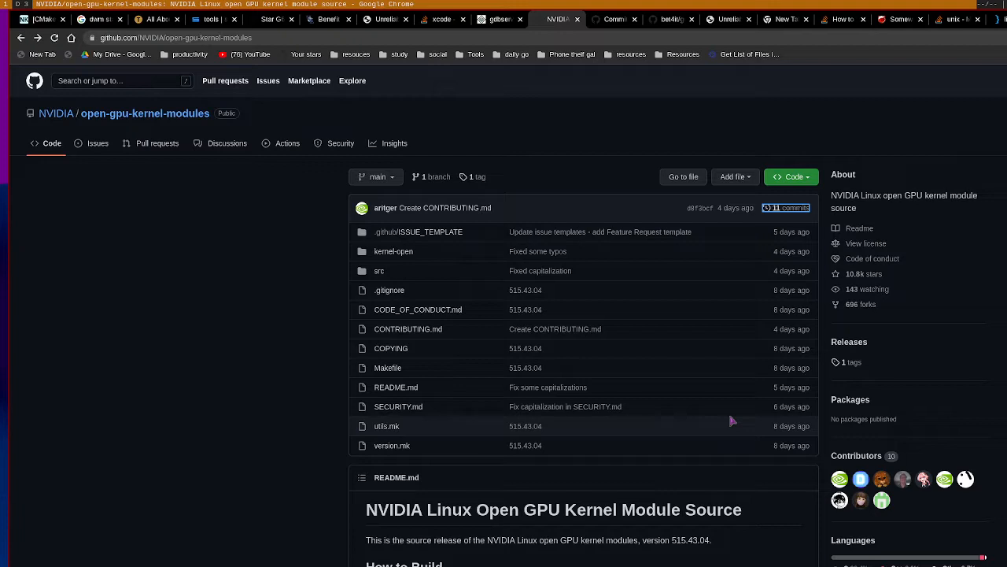
Step: Scroll the repository's commit history listing commits from May 2022
scroll(down, 3)
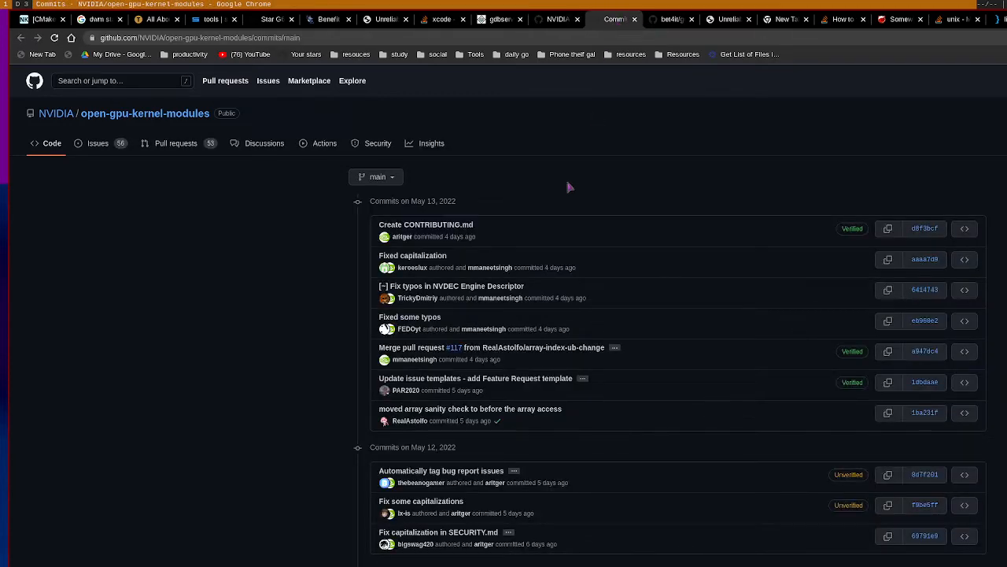
scroll(down, 3)
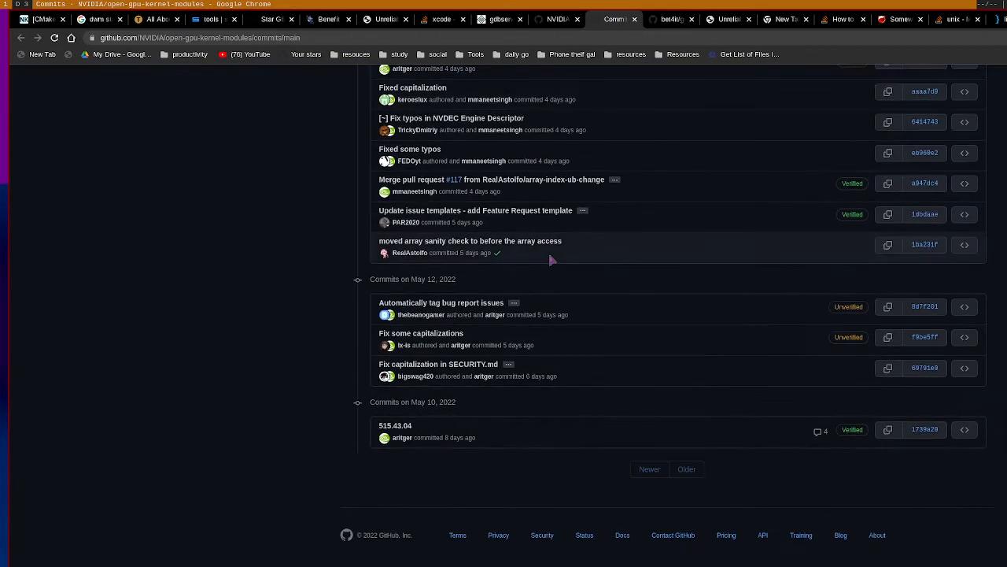
mouse_move(453, 410)
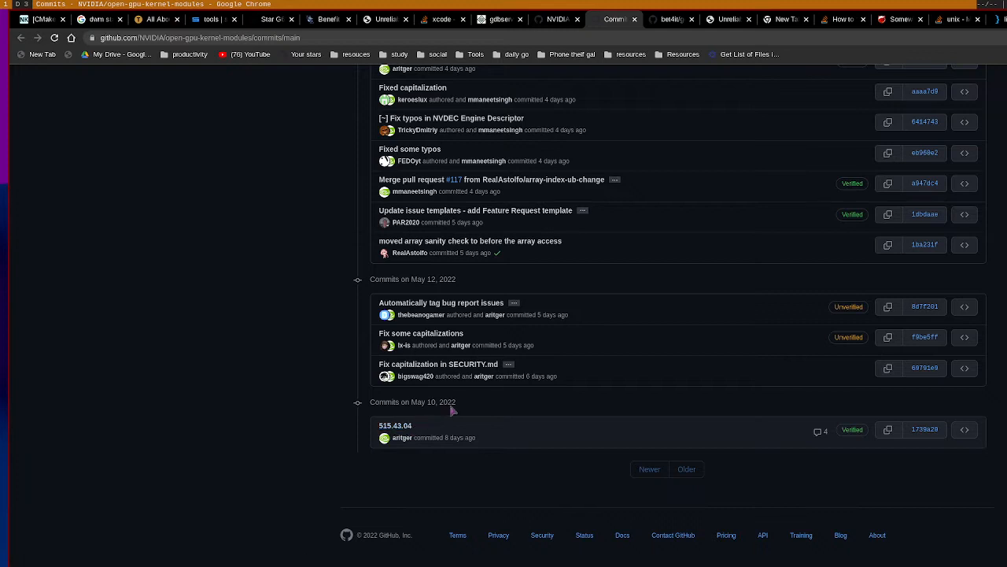
mouse_move(459, 425)
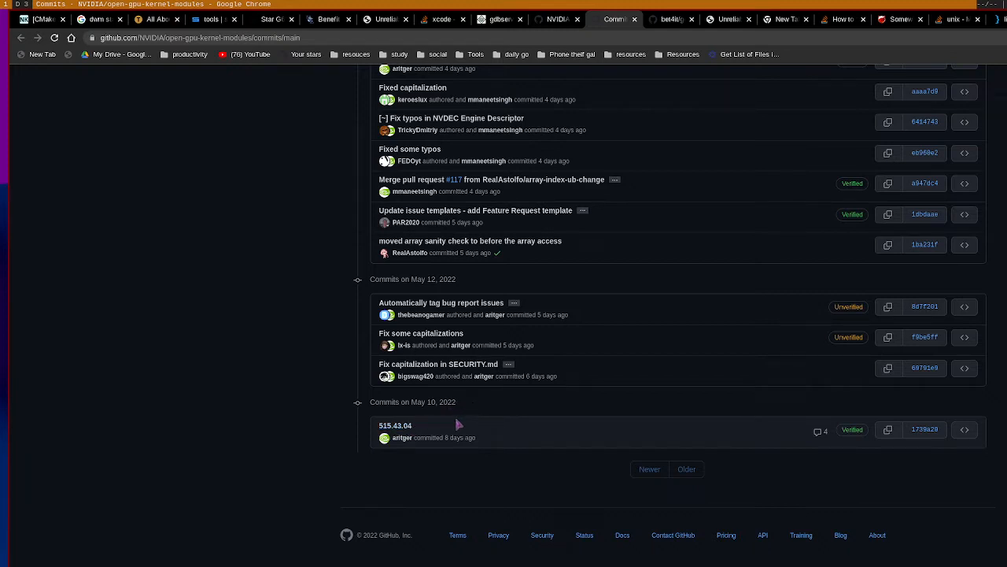
click(395, 425)
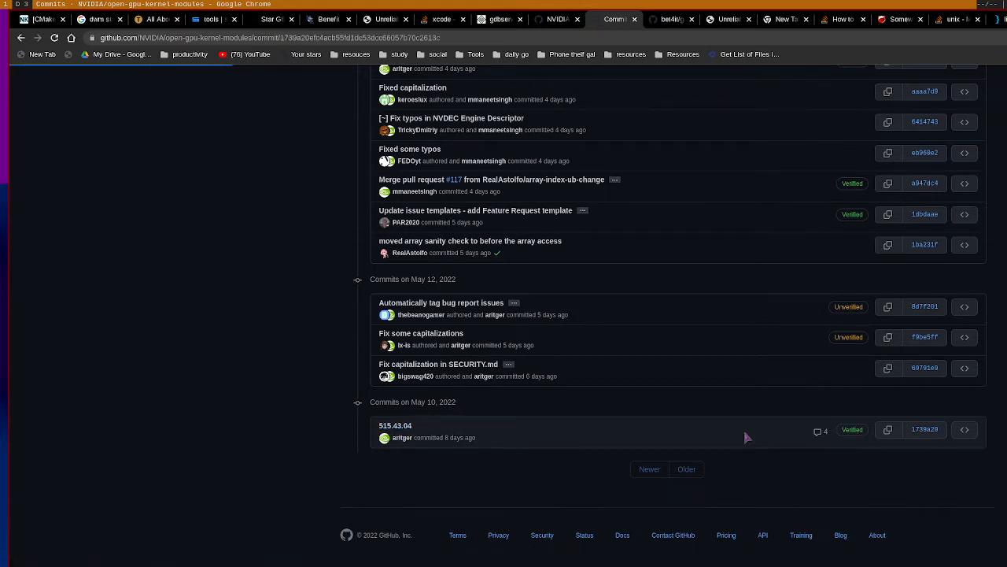
mouse_move(598, 421)
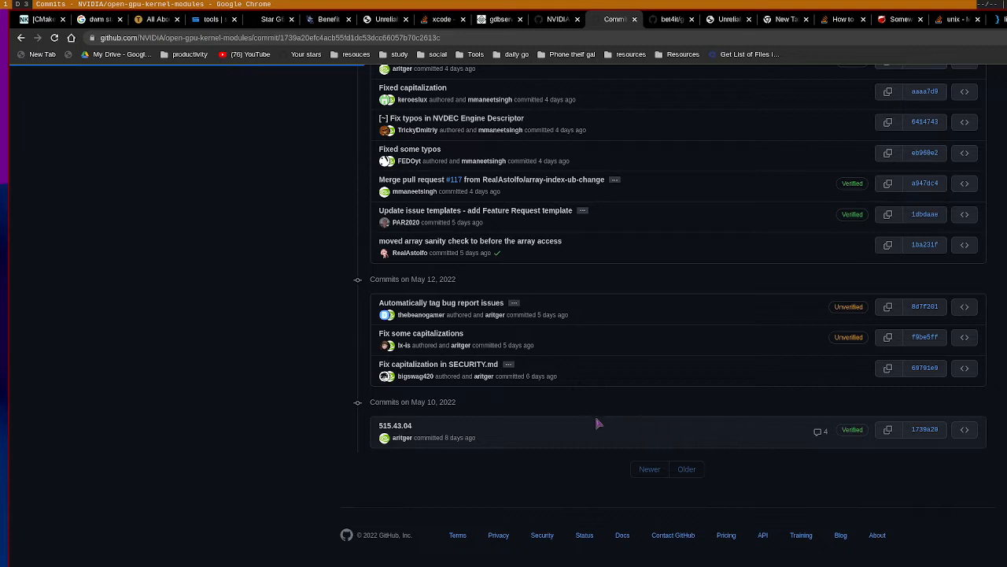
click(395, 424)
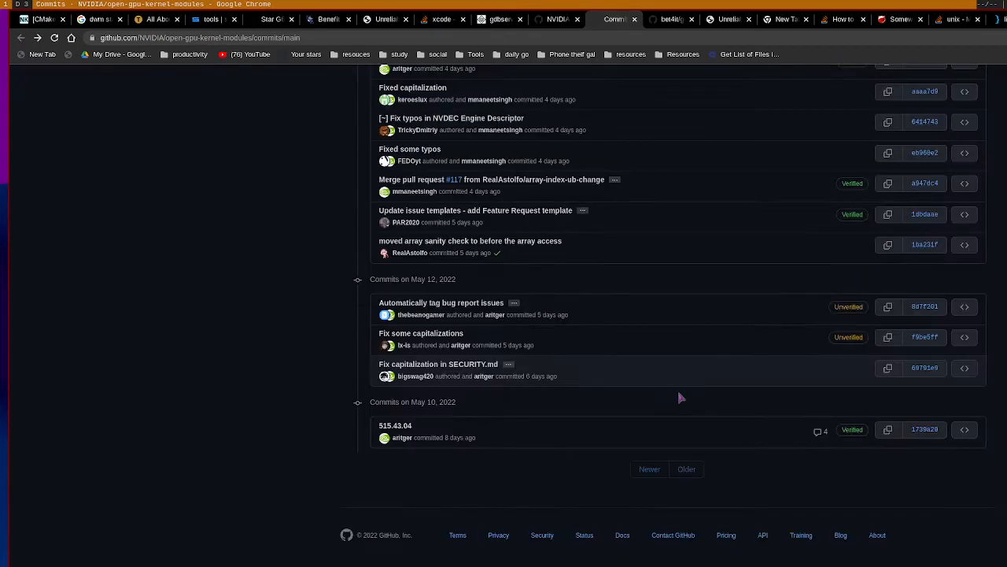
mouse_move(801, 419)
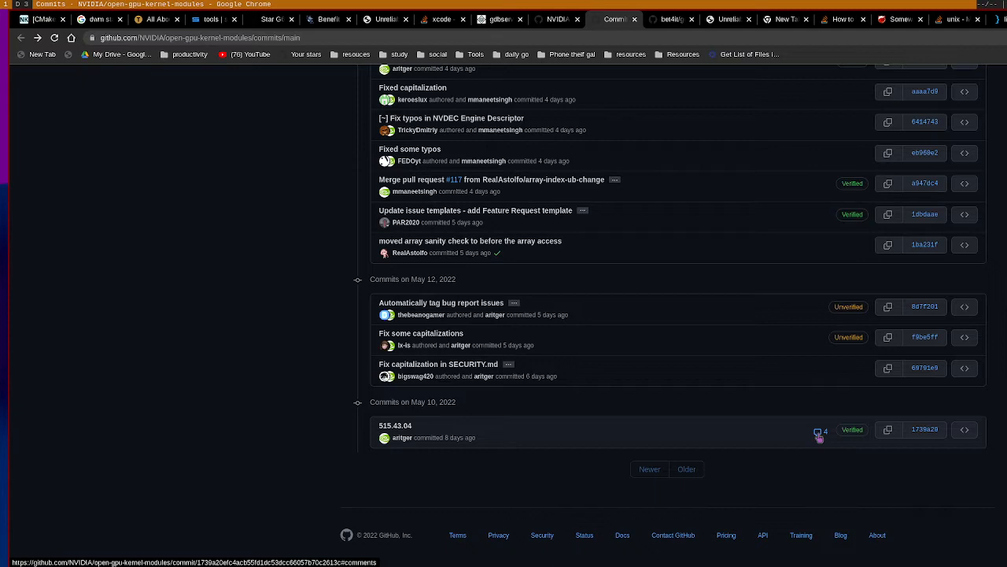
mouse_move(674, 435)
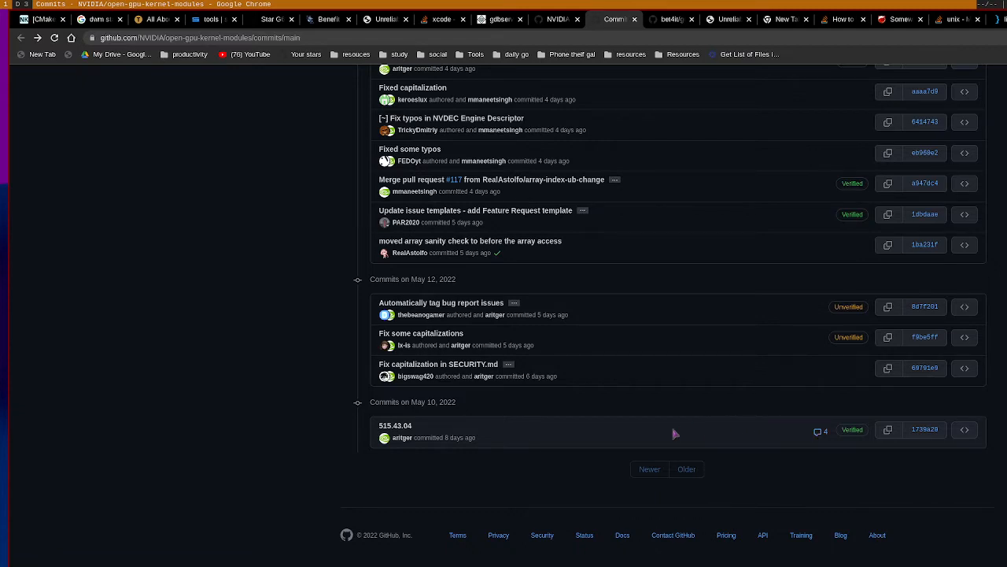
scroll(up, 3)
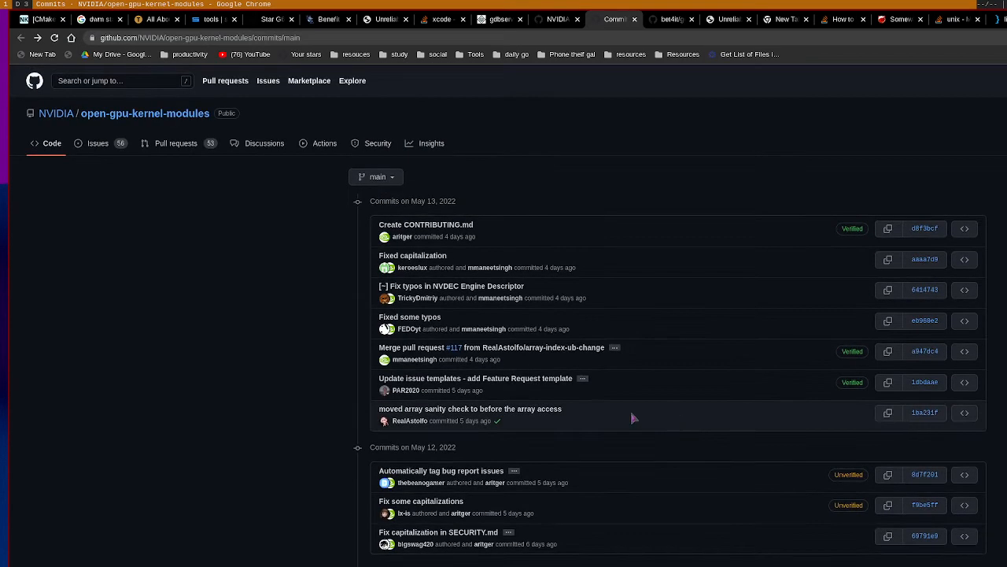
mouse_move(176, 143)
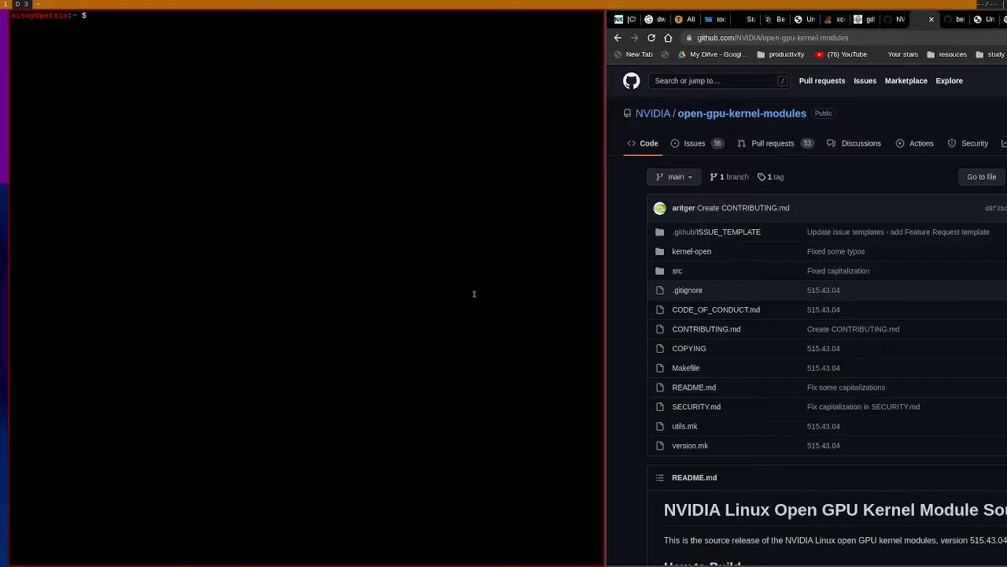
Step: Change into c_cpp/kernel, list nvidia-kmod1 and kmod, and review git log in each checkout
text(cd)
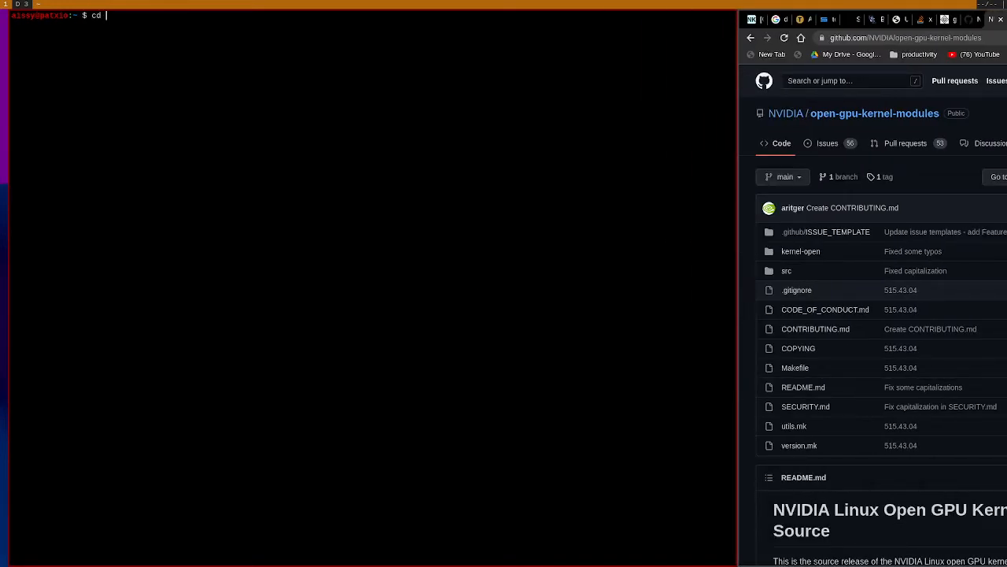
text(c_cpp/kernel)
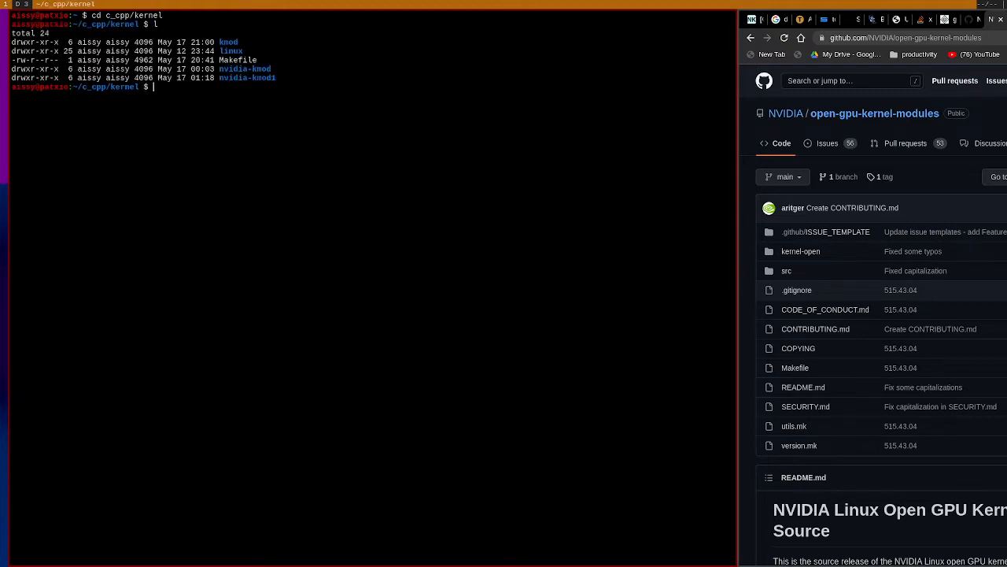
text(cd k)
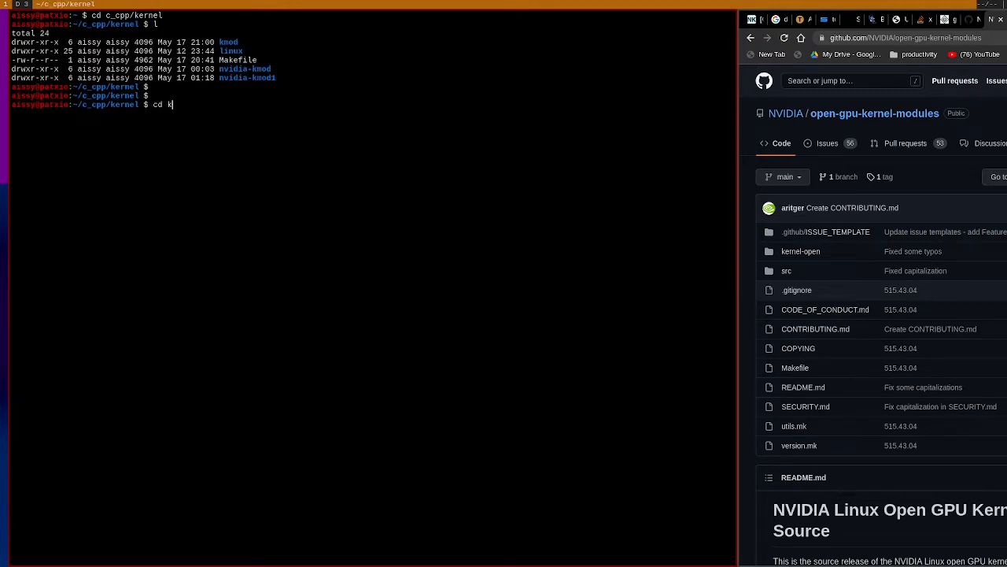
text(nvidia-kmod1)
text(l)
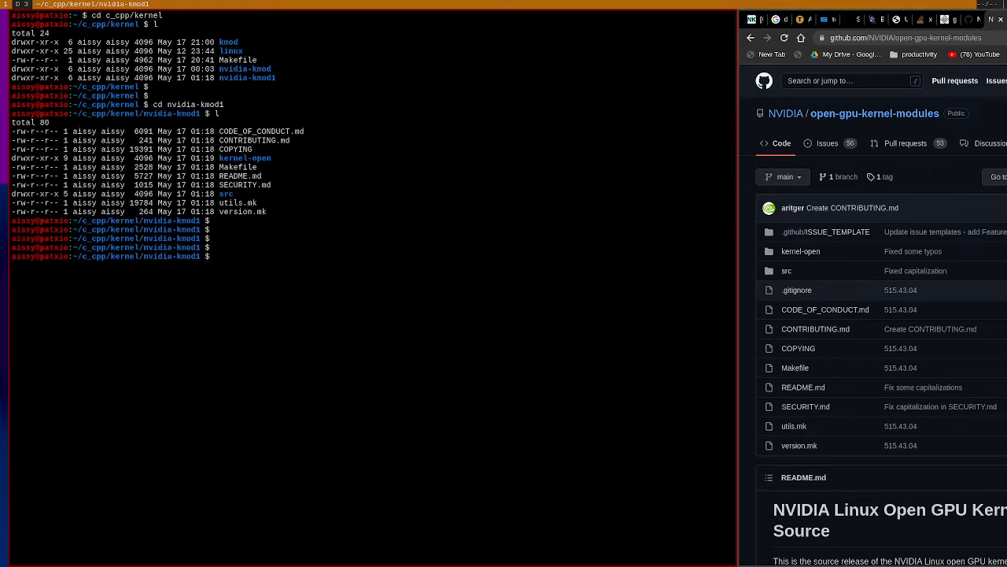
text(cdk)
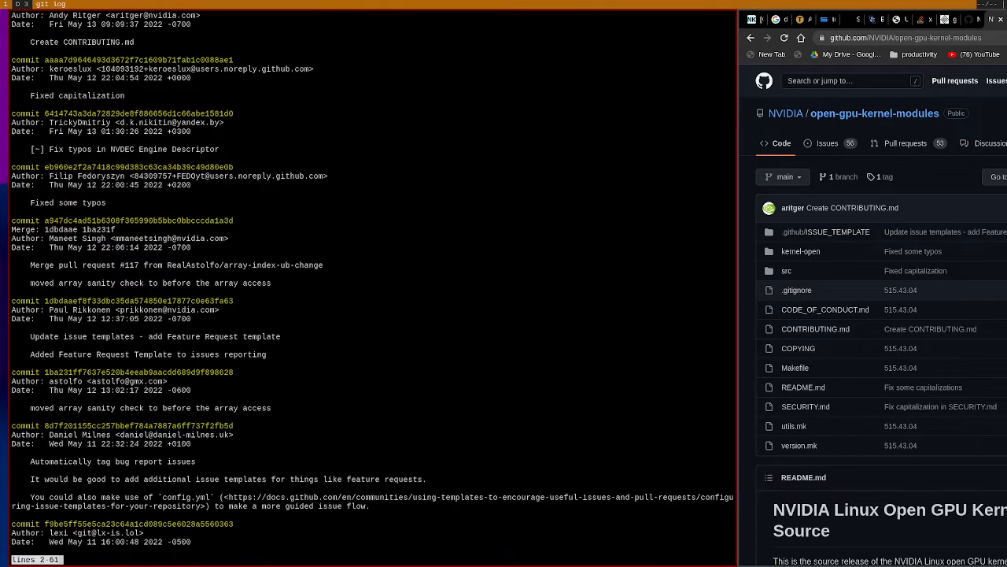
scroll(down, 3)
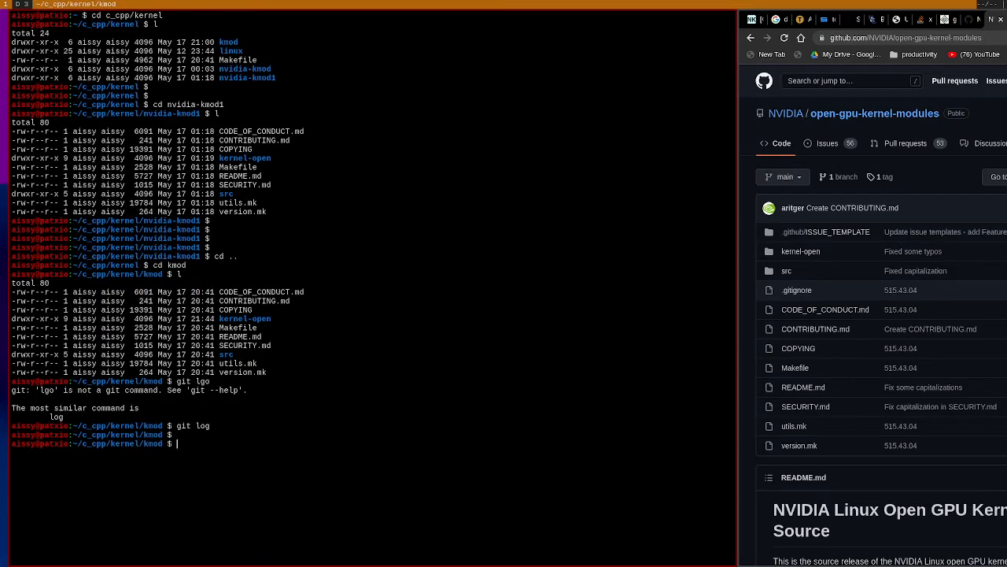
Step: List src/, then change into ../kernel-open and list its nvidia, nvidia-drm and nvidia-modeset sources
text(lcd kernel-open)
text(cd src/)
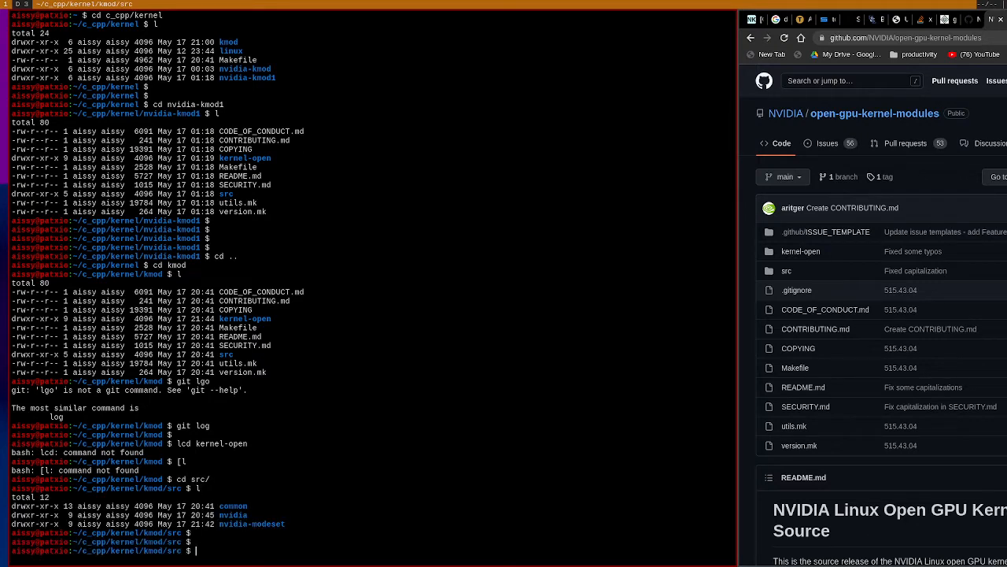
text(cd ../kernel-oepn)
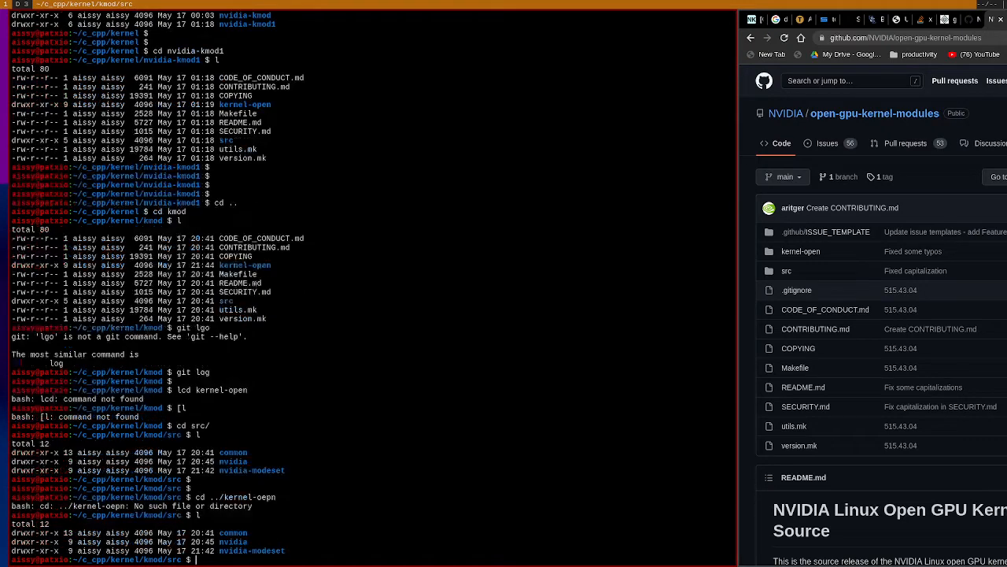
text(cd ../kernel-open)
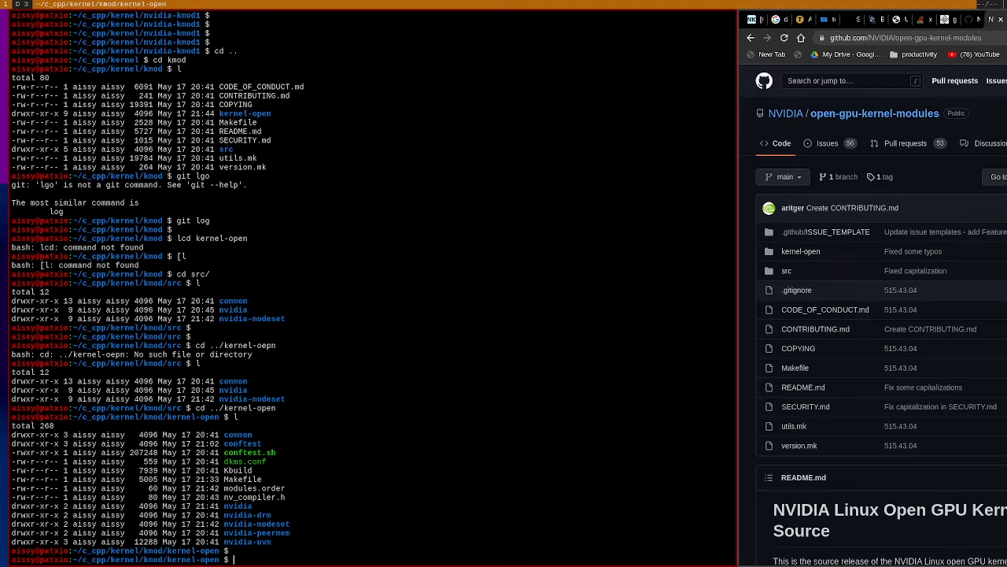
text(nvidia.ko)
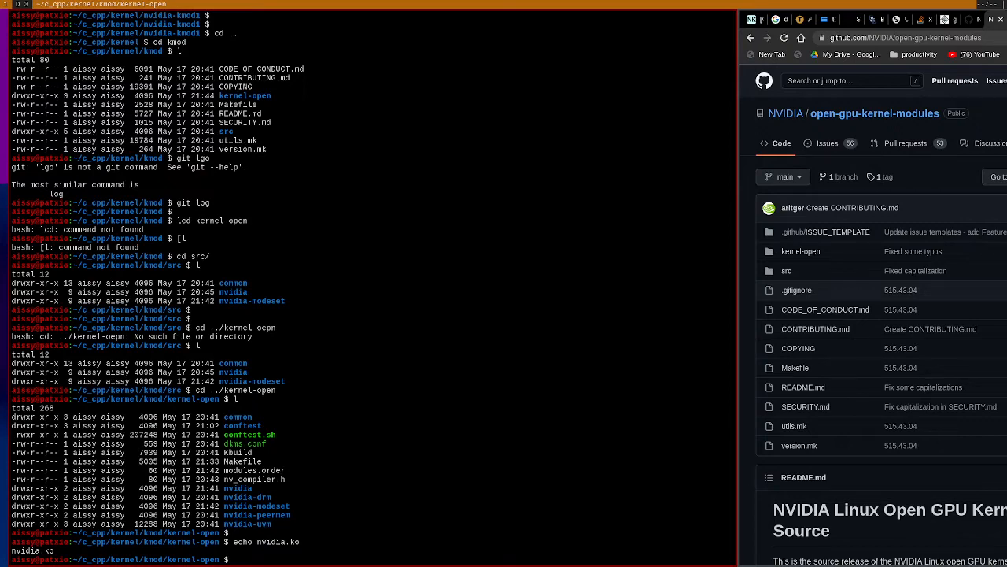
text(vi Makefile)
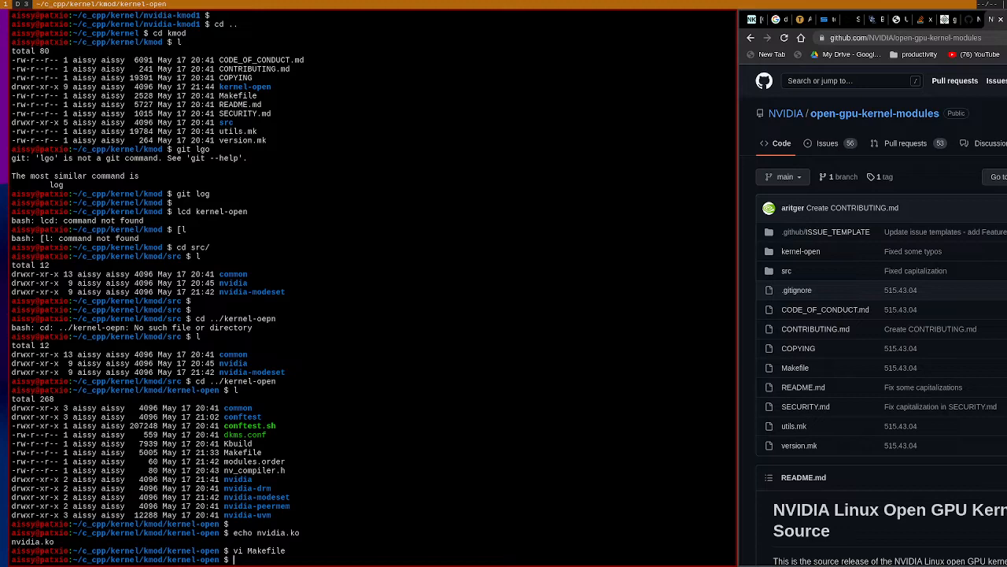
Step: View nvidia/nvidia.Kbuild and nvidia/nvidia-sources.Kbuild in vi, then the kernel-open Makefile
text(l nvidi)
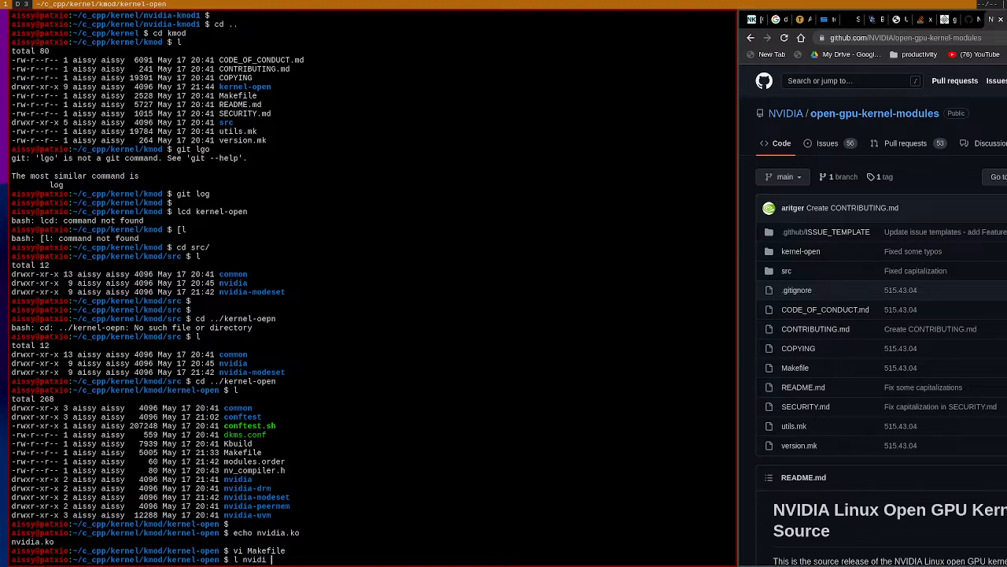
text(/)
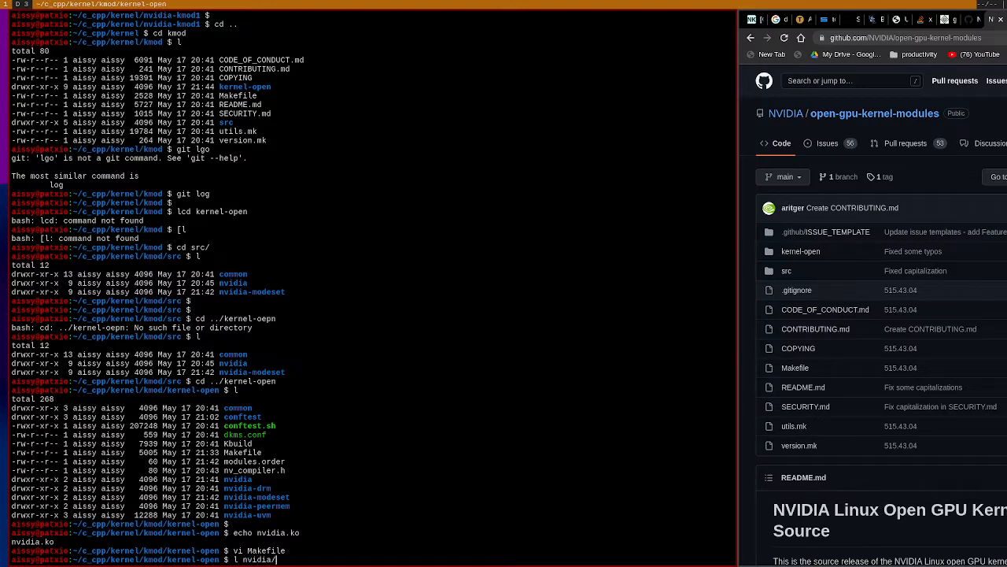
text(nvidia.ko)
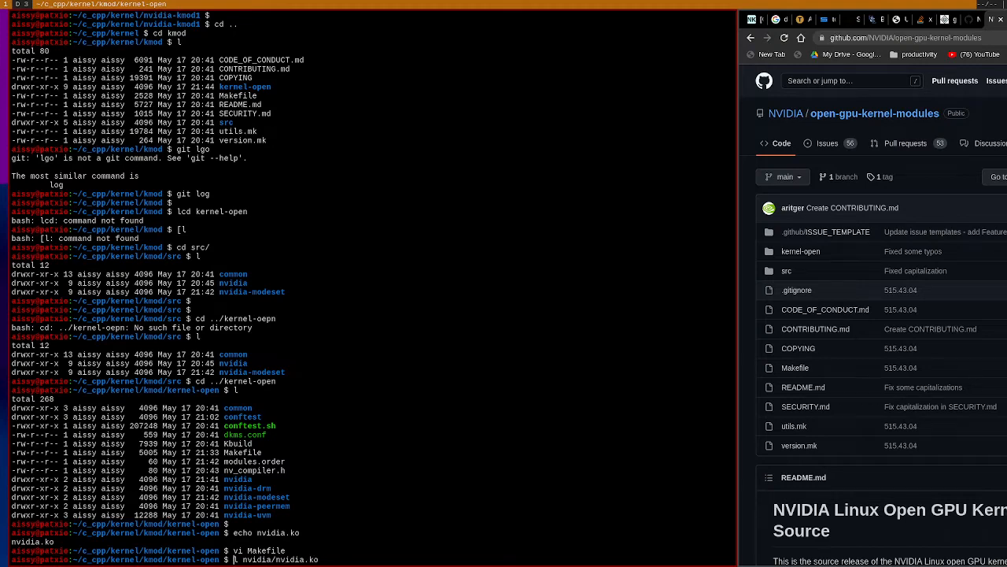
text(nvidia/nvidia.B)
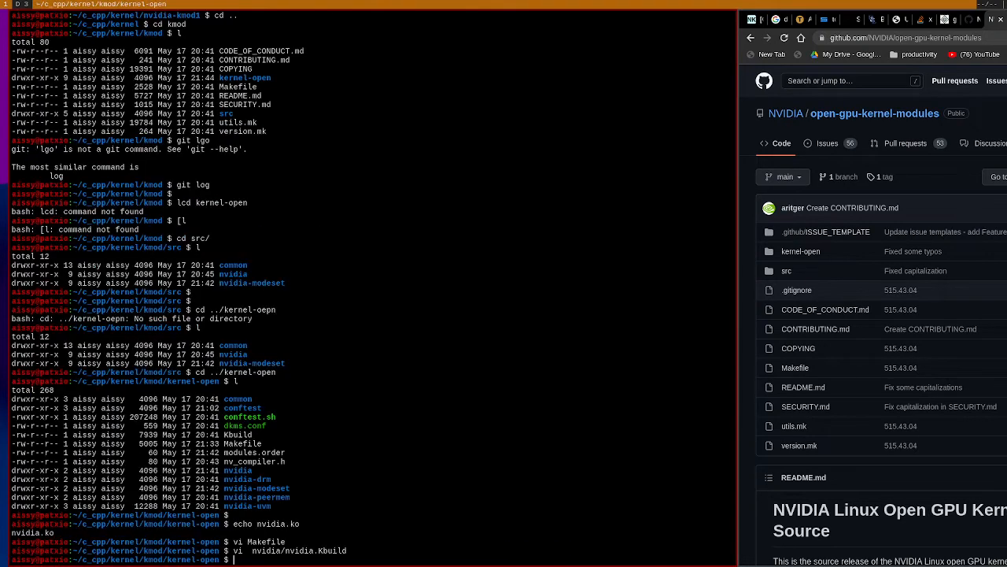
text(vi  nvidia/nvidia-)
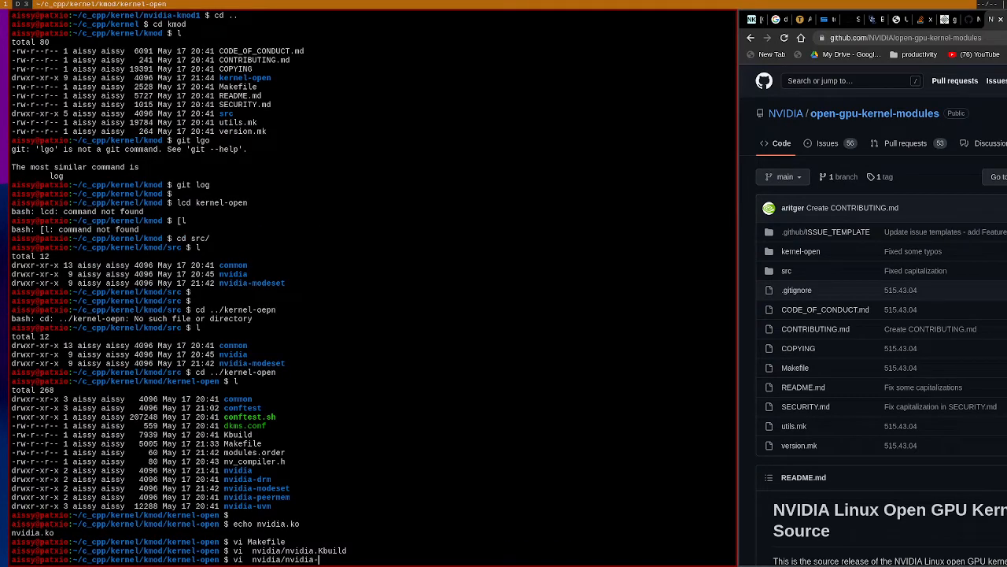
text(source,K)
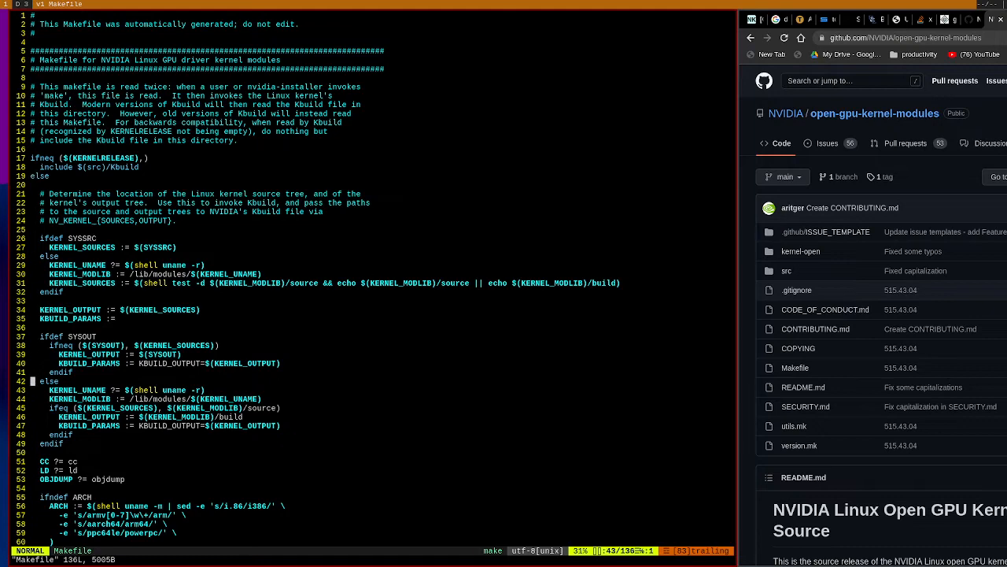
Step: Read the Makefile's modules target looping over split-object-file.sh, then quit vim to the shell
scroll(down, 3)
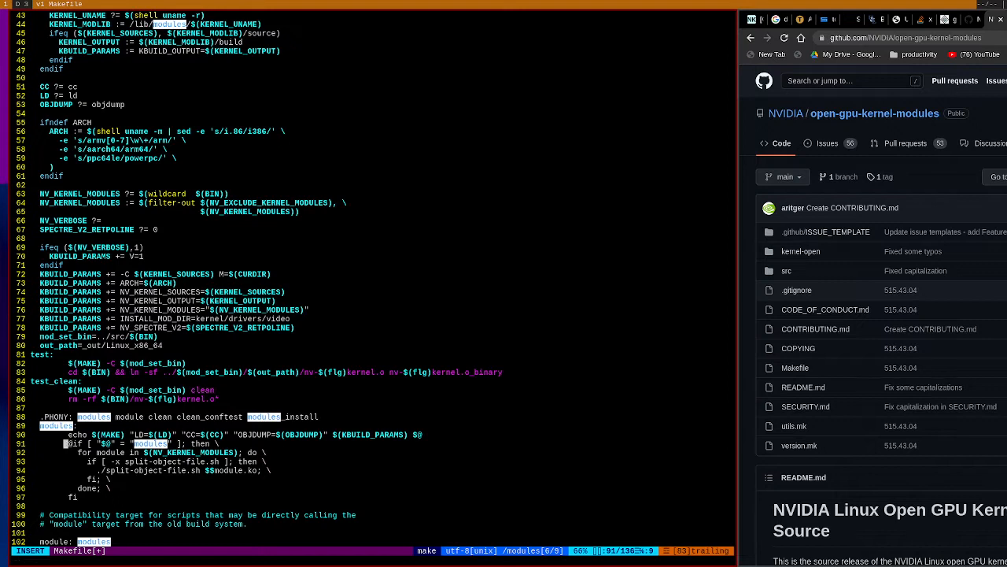
key(Escape)
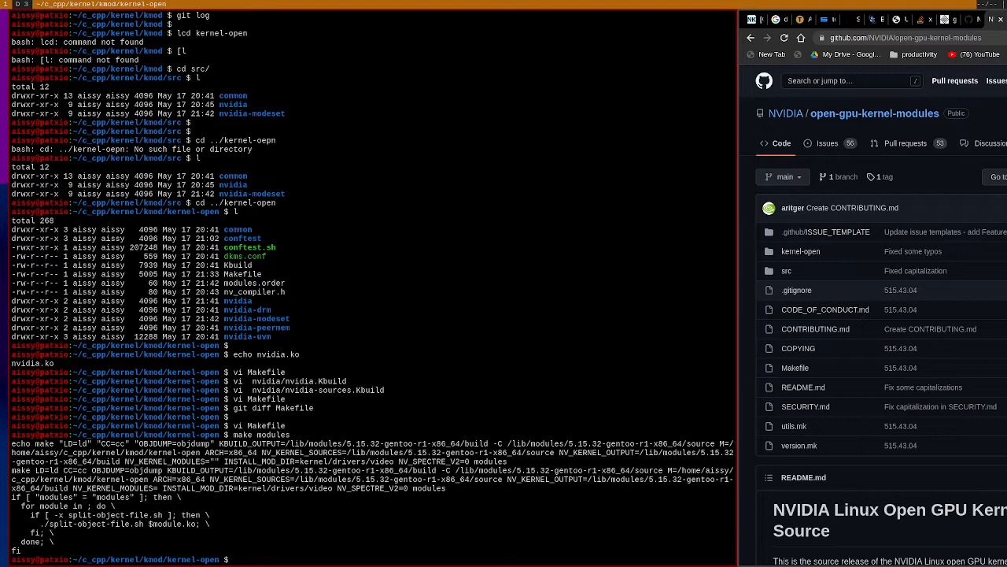
Step: Run make modules BIN="nvidia nvidia-drm" to build just those two modules
text(make modules)
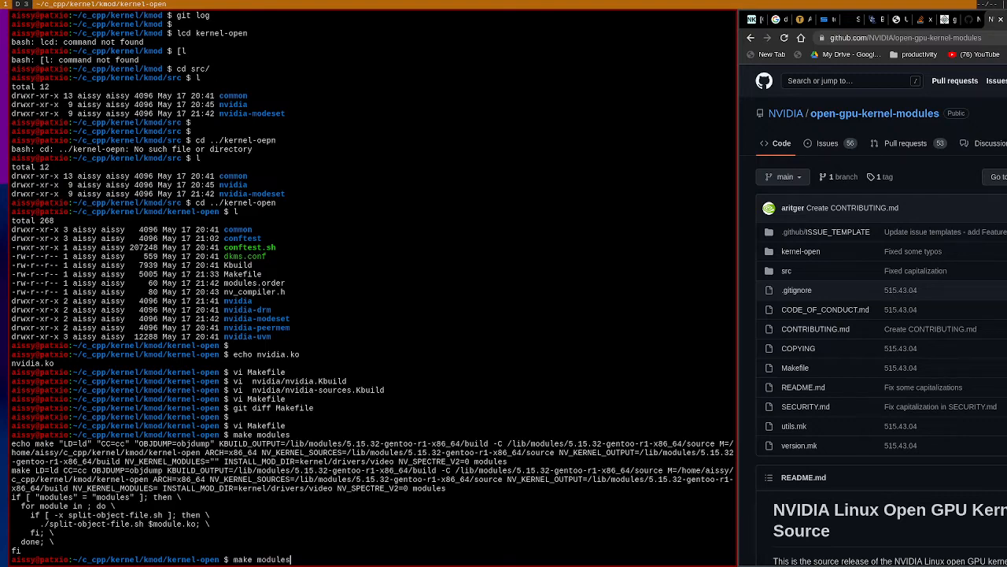
text(BUB)
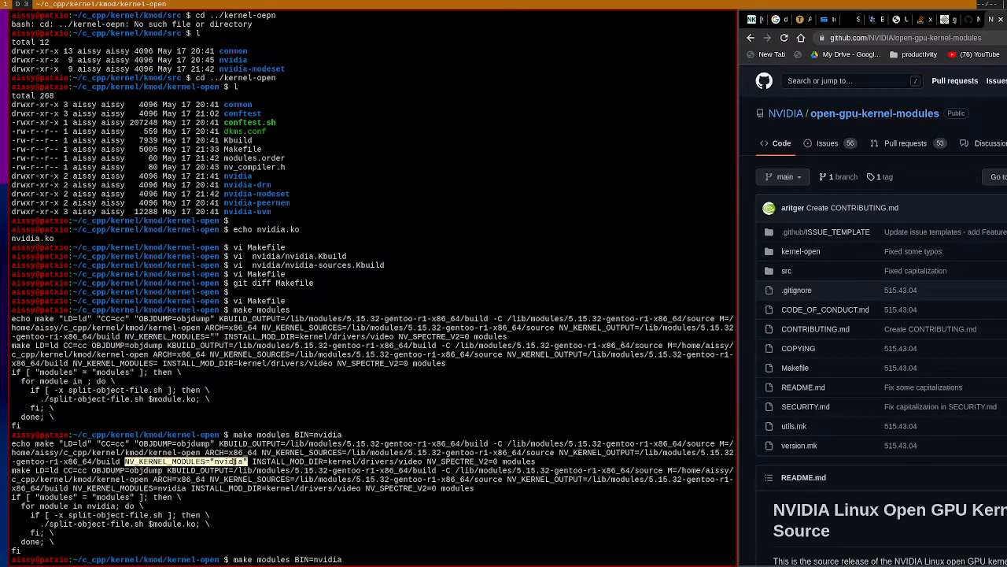
text(nvidia nvidia)
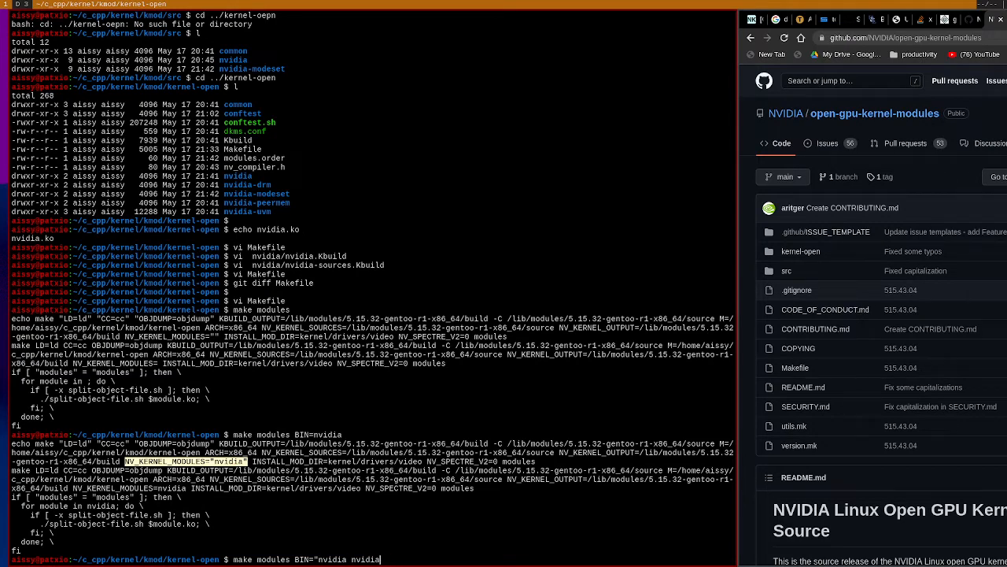
text(-dr)
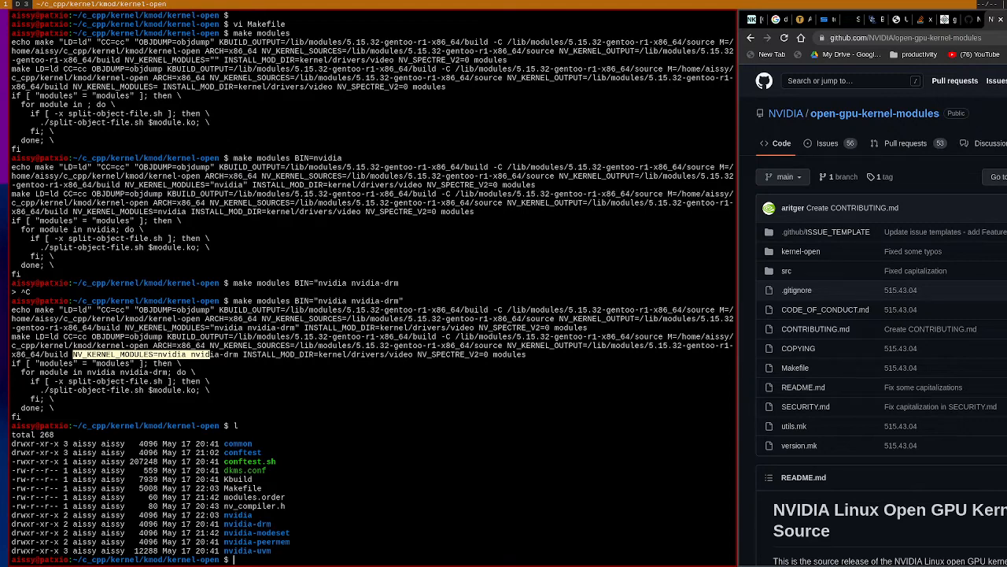
Step: Create a test directory and attempt make modules BIN=test, which fails on missing Kbuild
text(mkdir)
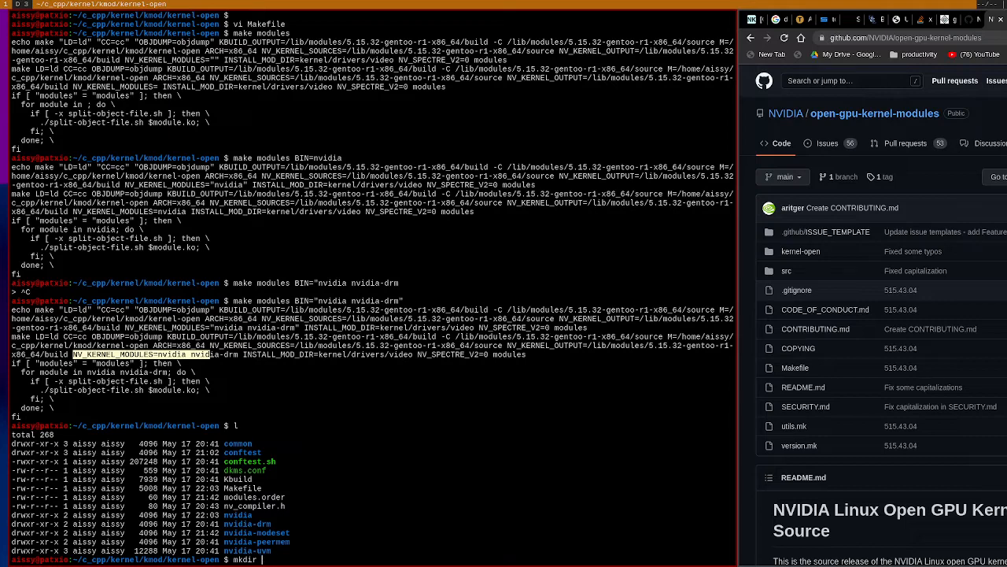
text(test)
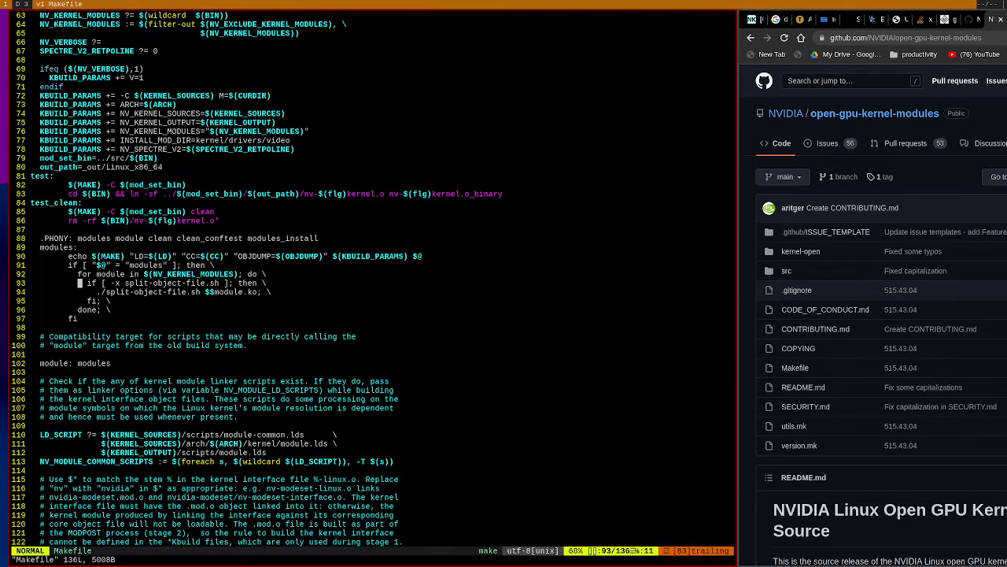
scroll(down, 3)
text(make modules BIN=test)
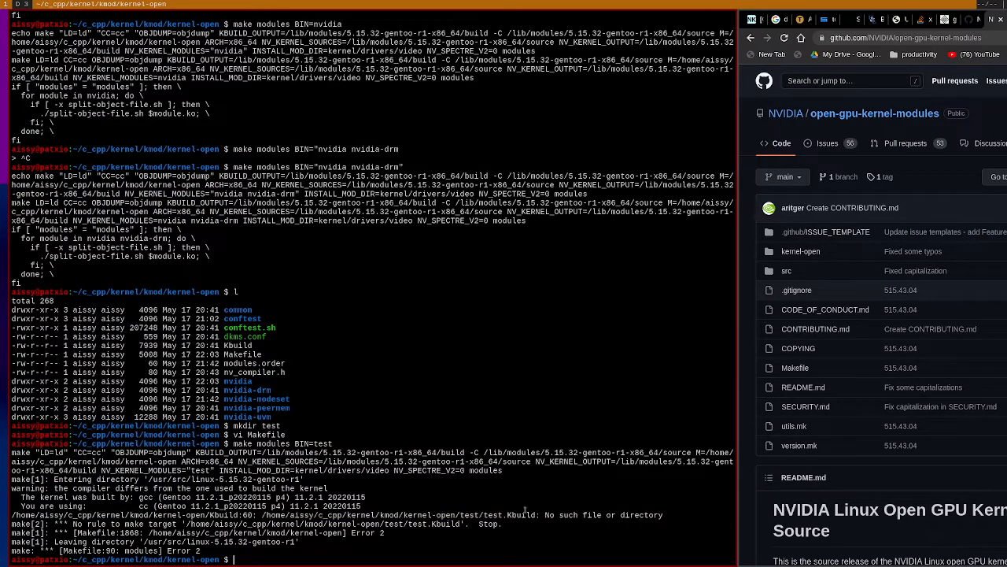
Step: Write test/test.Kbuild with an obj-y += test.o line and save it from vim
text(vi test/t)
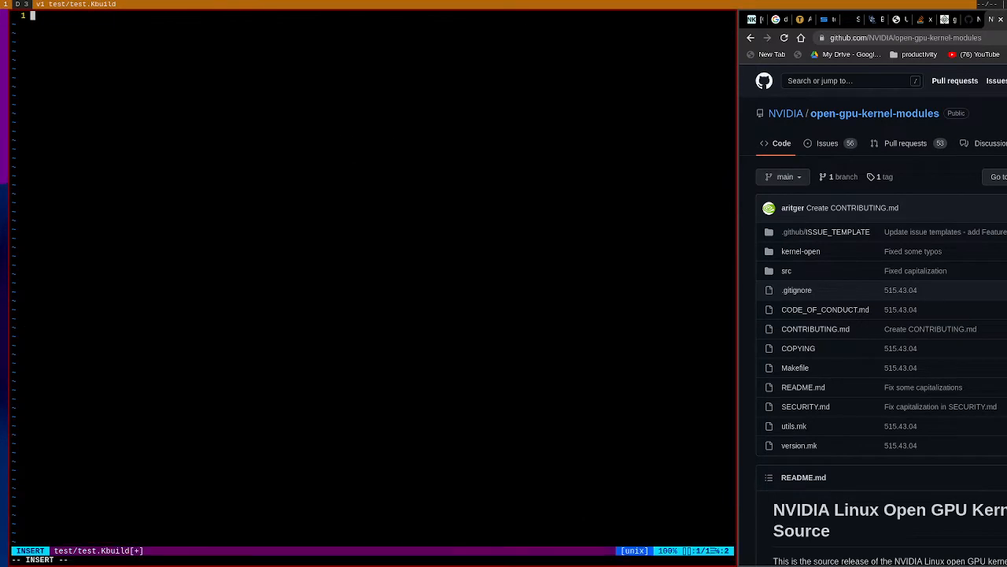
text(obj-y+=test.o)
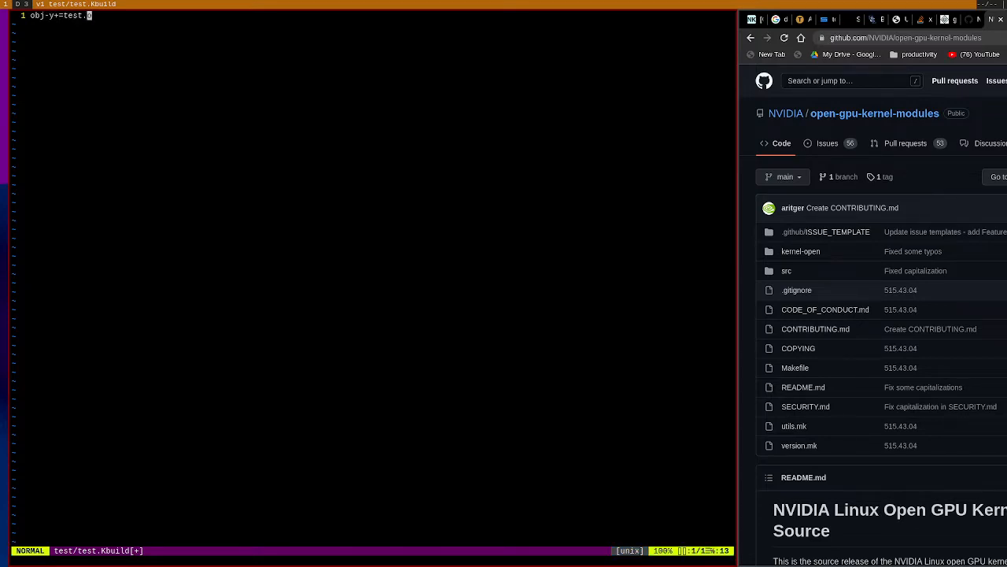
key(i)
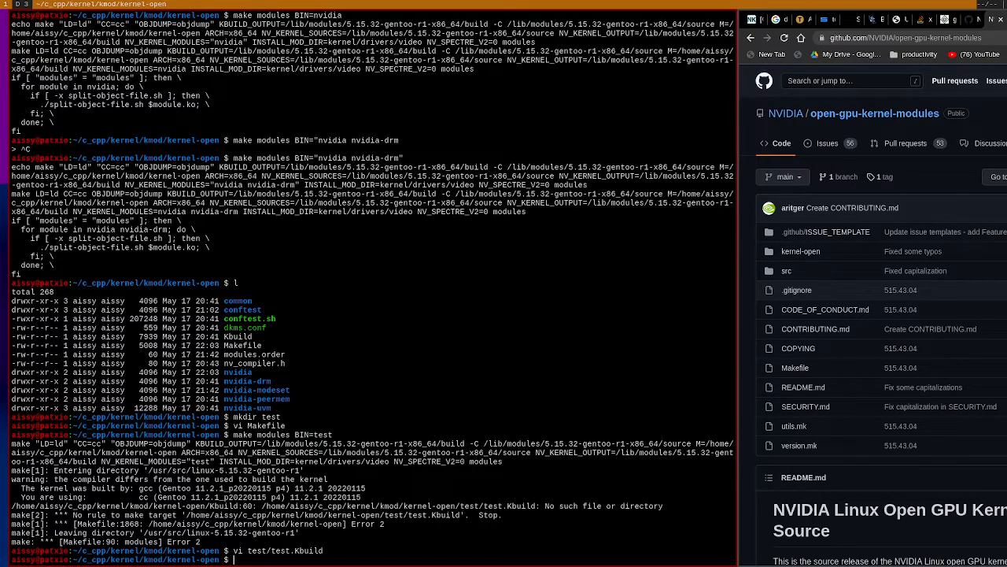
Step: Retry make modules BIN=test, then create an empty test/test.c with touch
text(make modules)
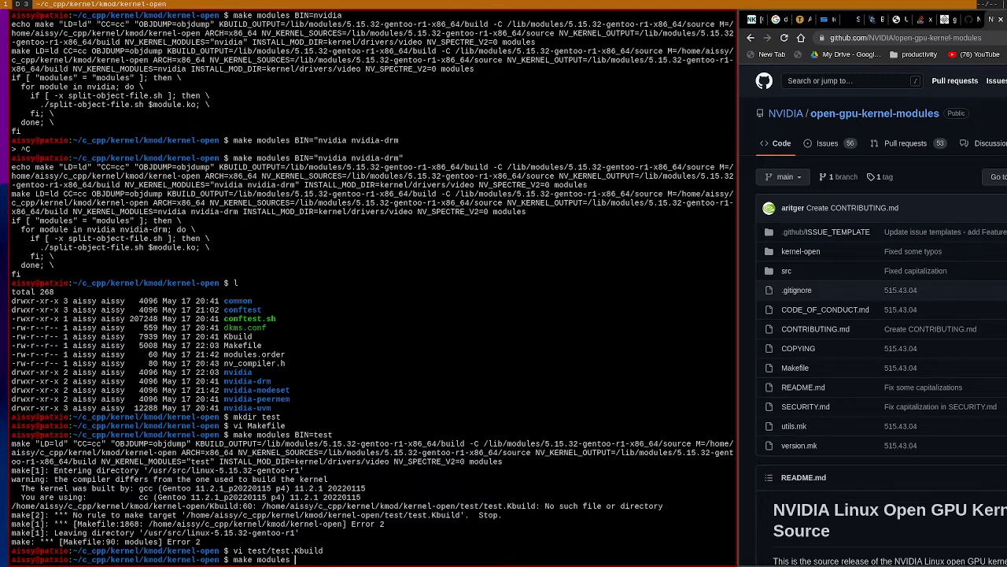
text(BIN=tes)
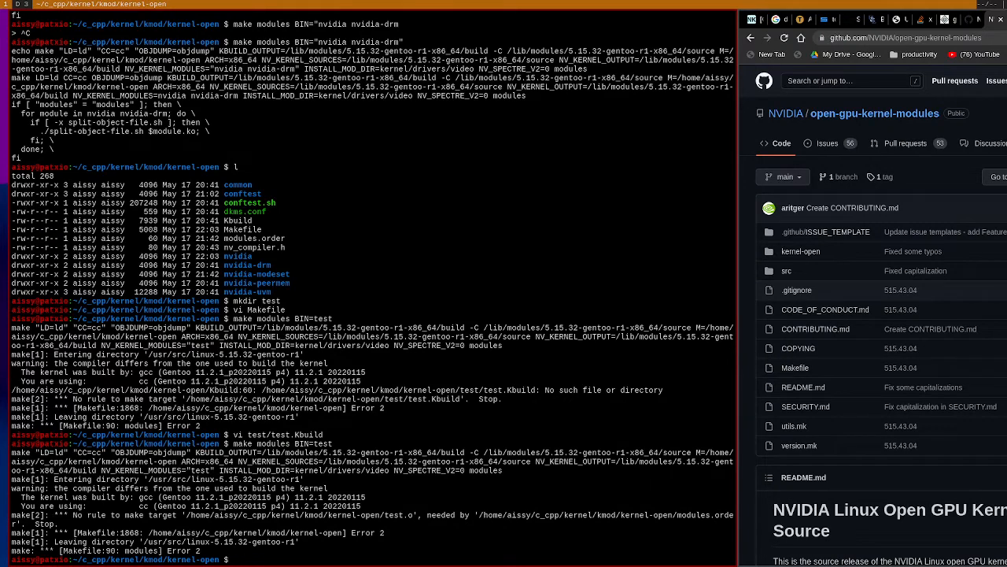
text(touch te)
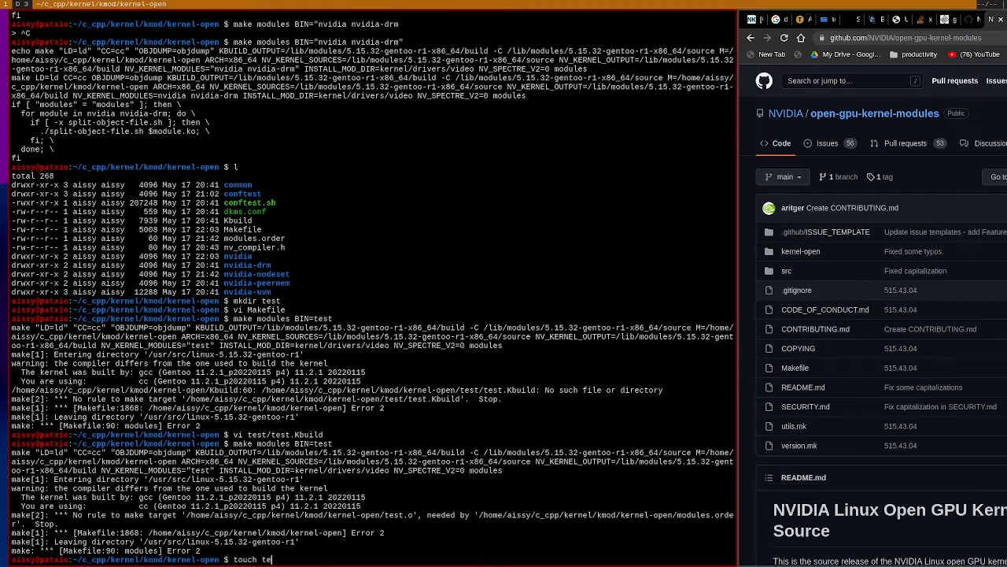
text(st/test.c)
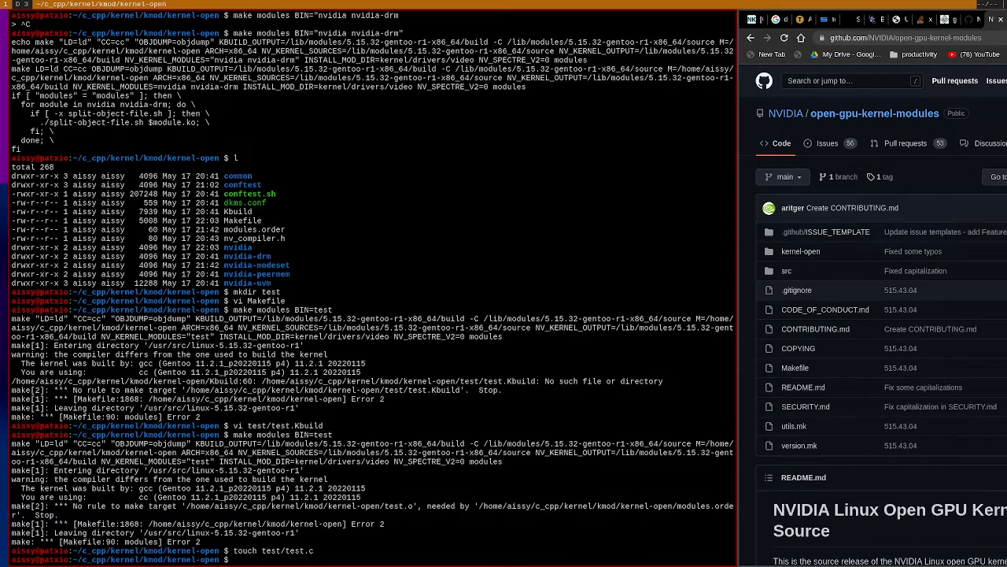
Step: Compile test/test.c into test/test.o with gcc -c and rerun make modules BIN=test, still failing
text(gcc test/test.c -o)
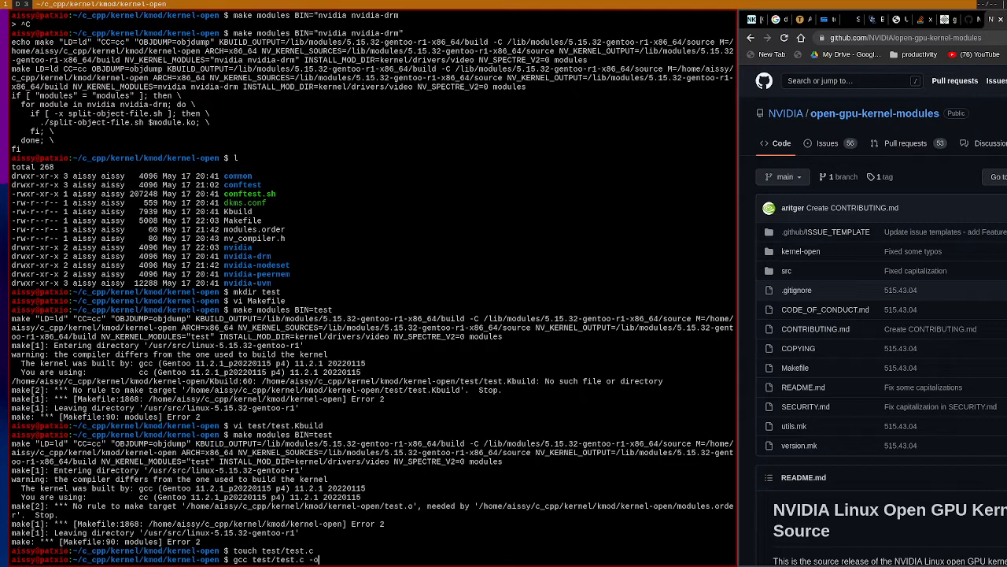
key(Return)
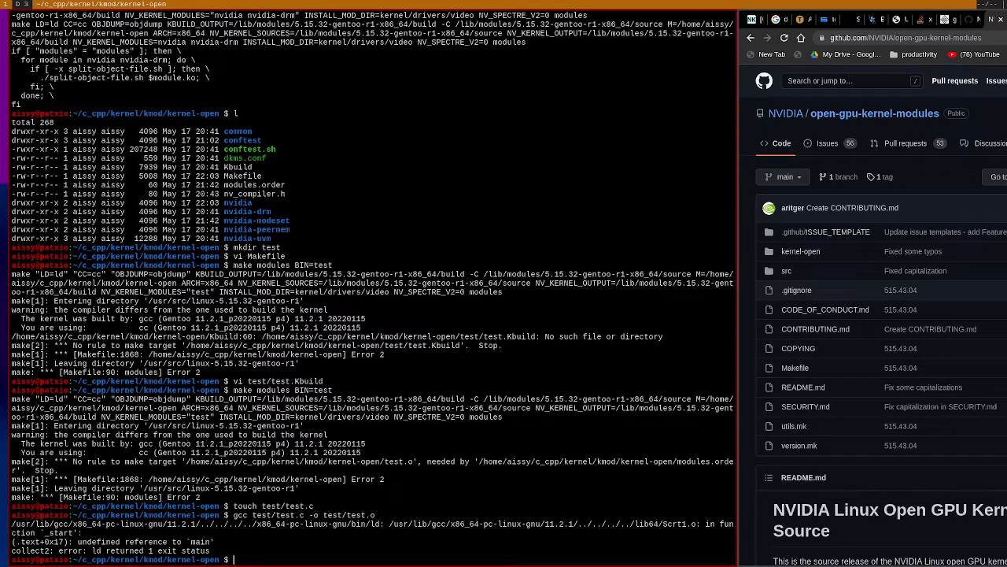
text(gcc test/test.c -o test/test.o)
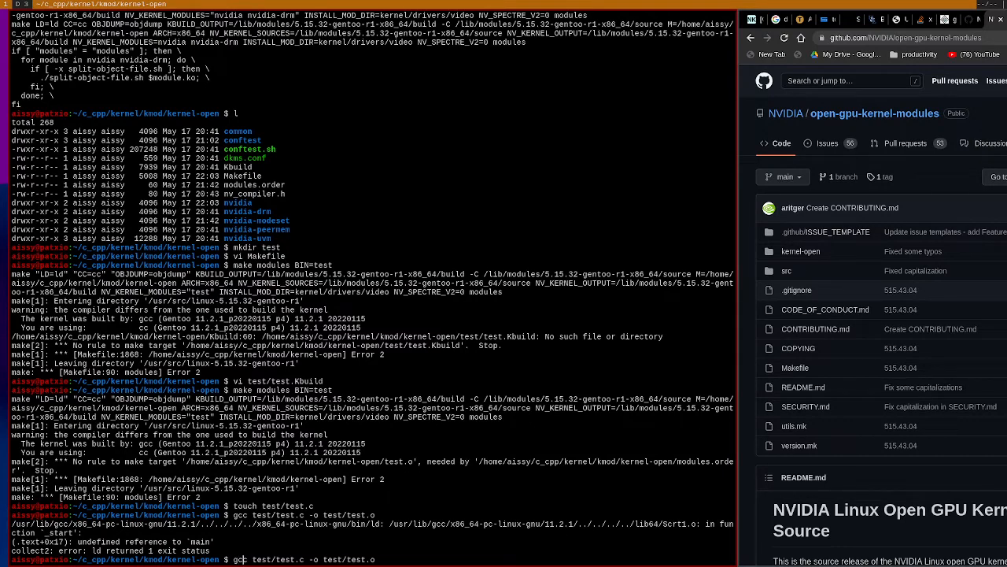
key(Return)
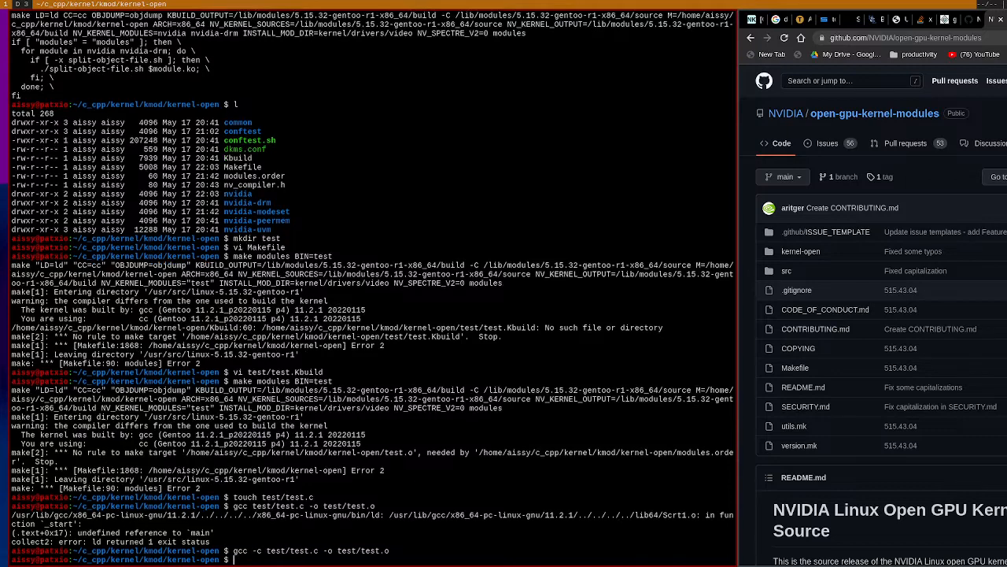
text(make moudles BIN=test)
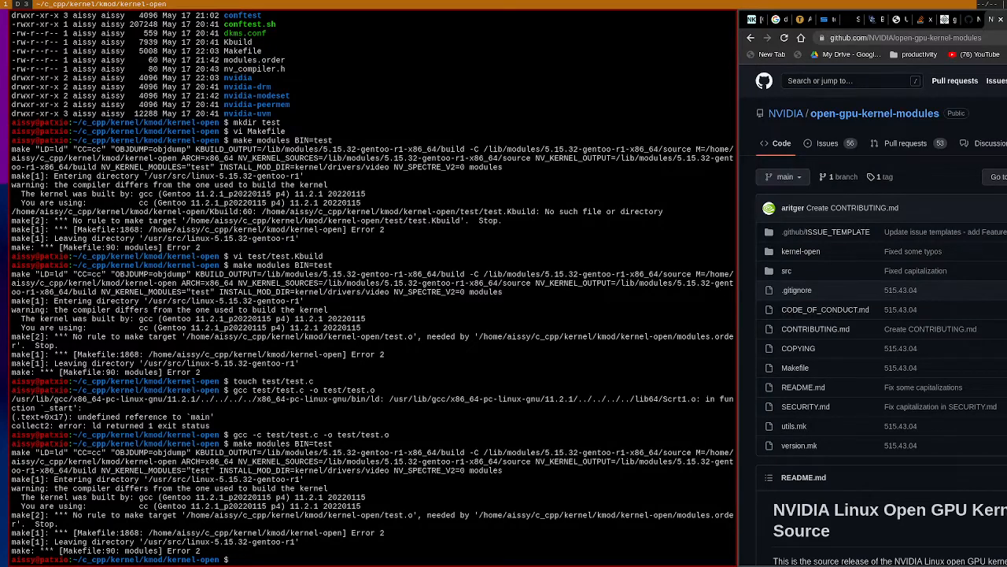
Step: Copy test/test.o up into kernel-open, rebuild BIN=test failing on MODULE_LICENSE, then remove the test files
text(cp)
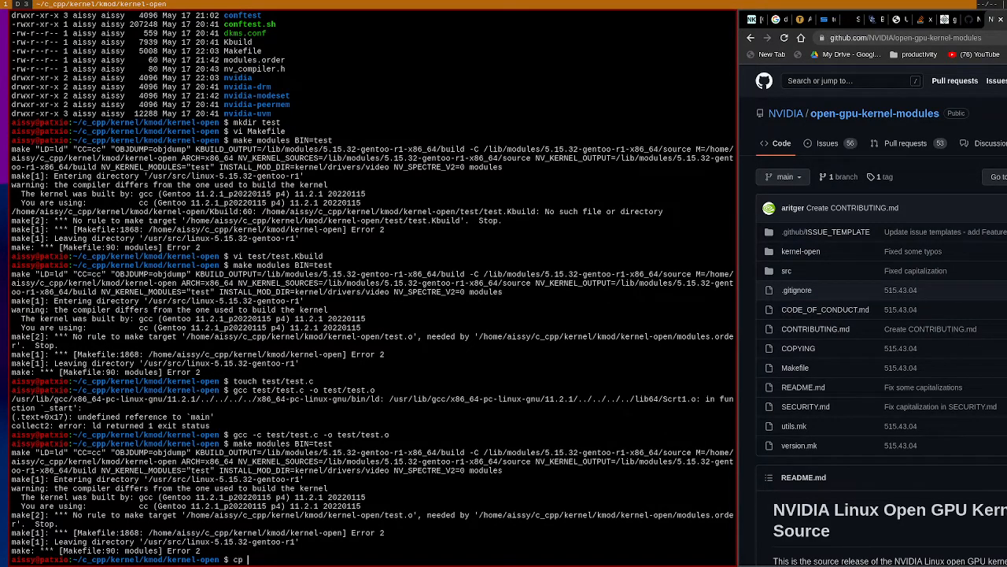
text(test/test.o)
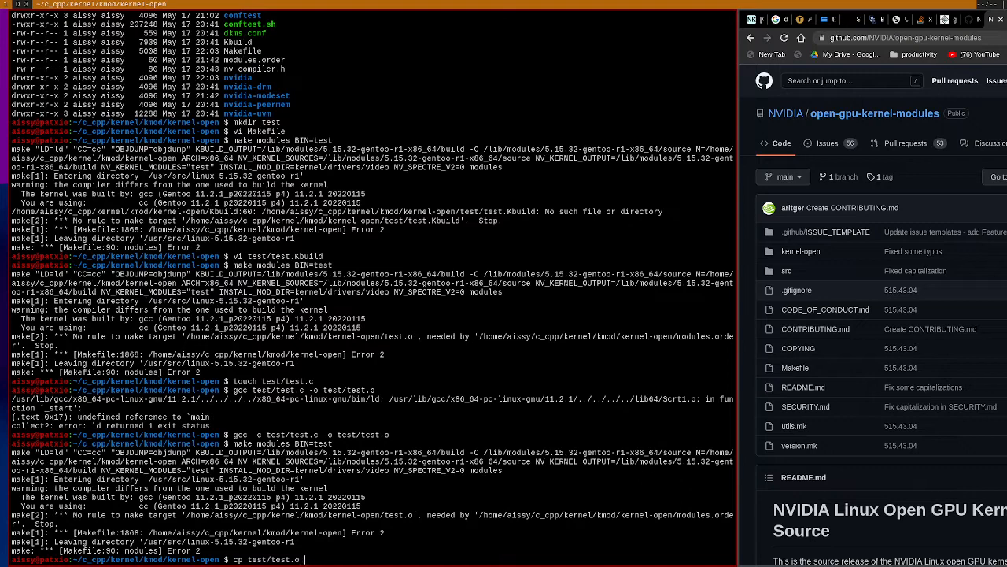
key(Return)
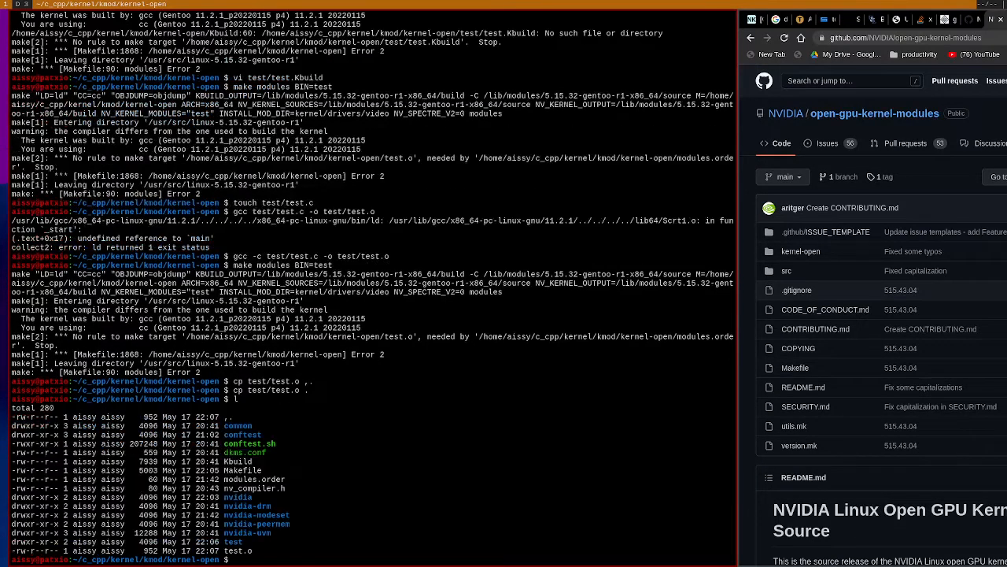
text(make modules BIN=test)
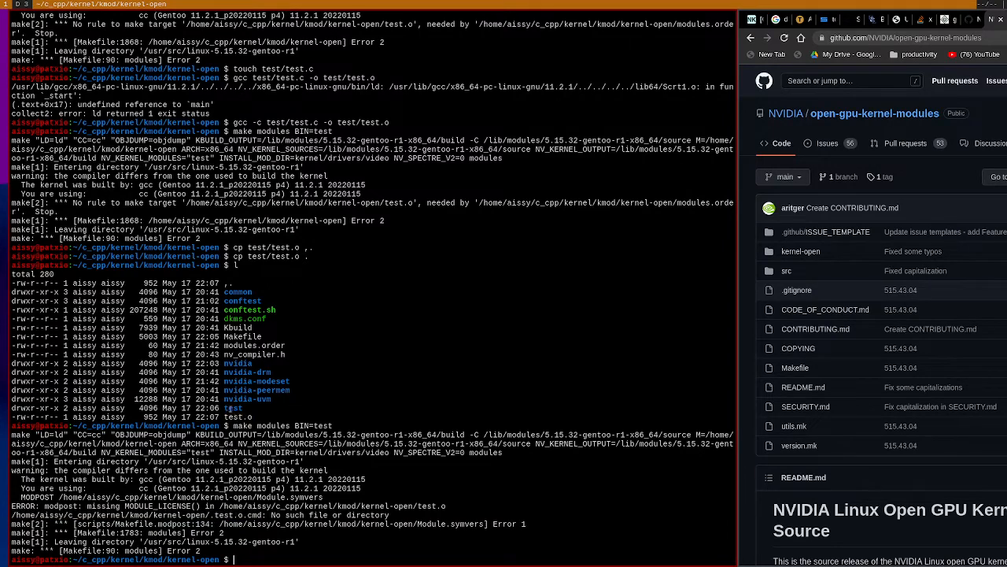
double_click(233, 406)
text(rm -rf test*)
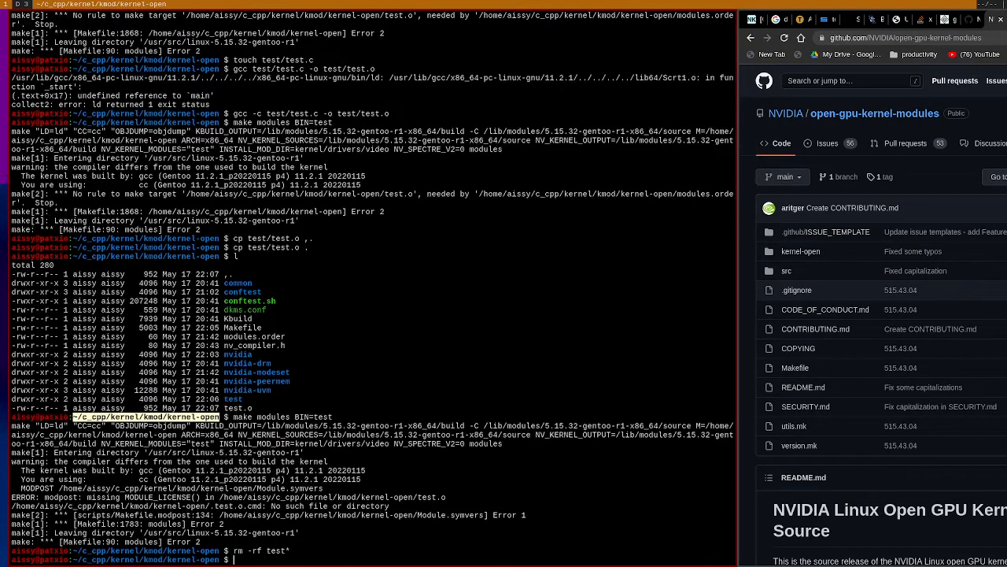
text(vi Makefile)
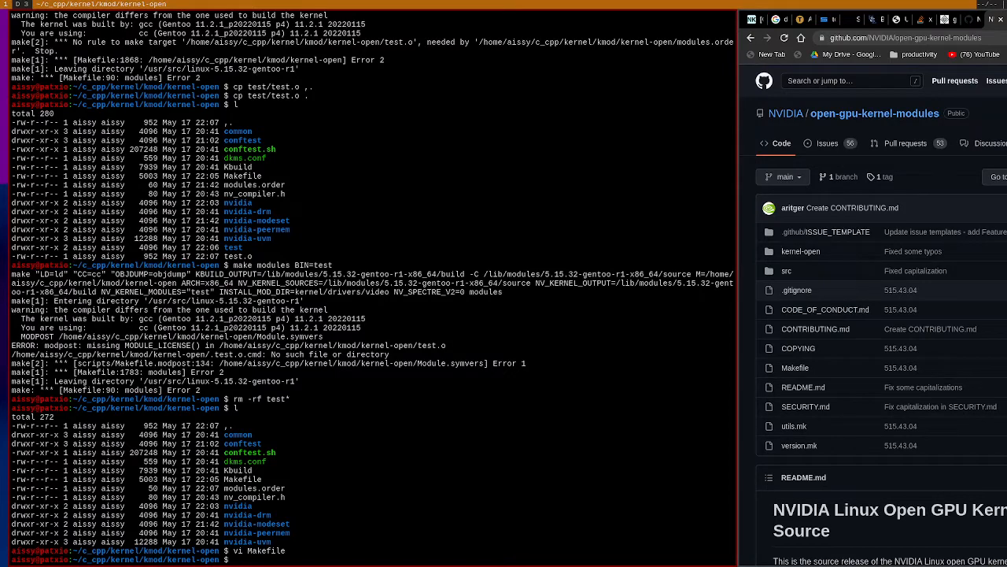
Step: Review git diff Makefile showing the BIN-based modules loop and new test and clean_ko targets, then quit the pager
text(git diff Makef)
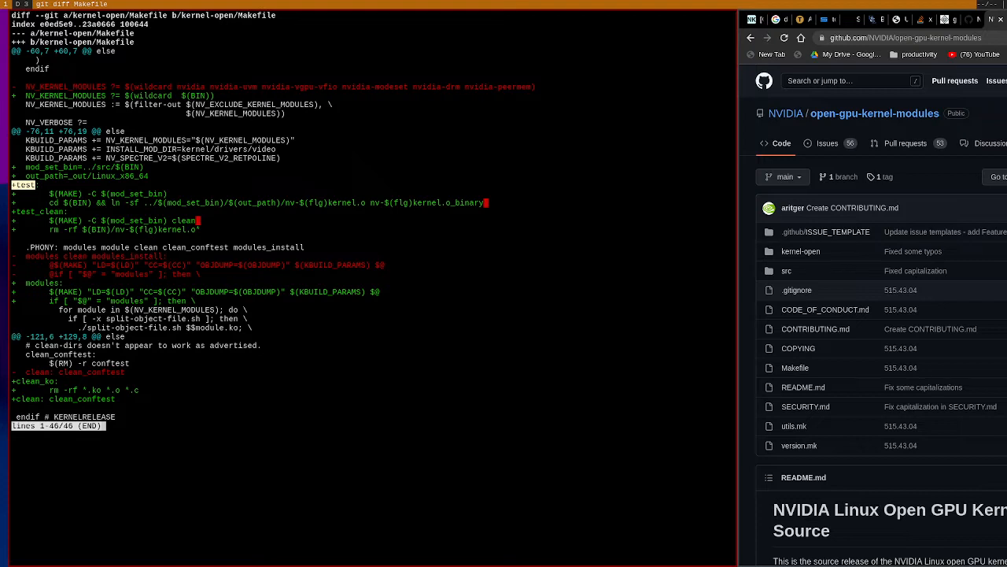
double_click(152, 96)
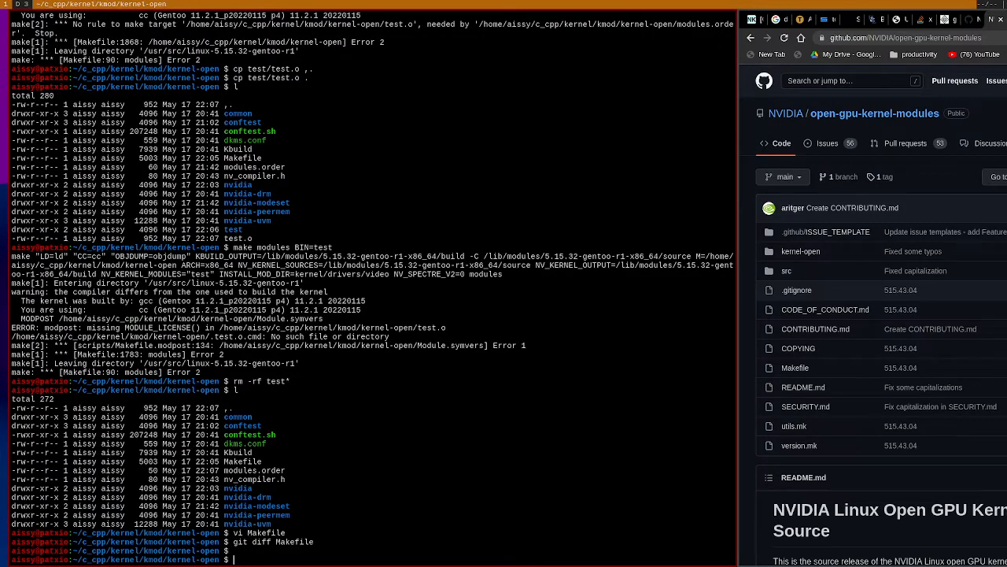
Step: Run make modules BIN=nvidia, then the make test cleanup target for the nvidia module
text(make modules)
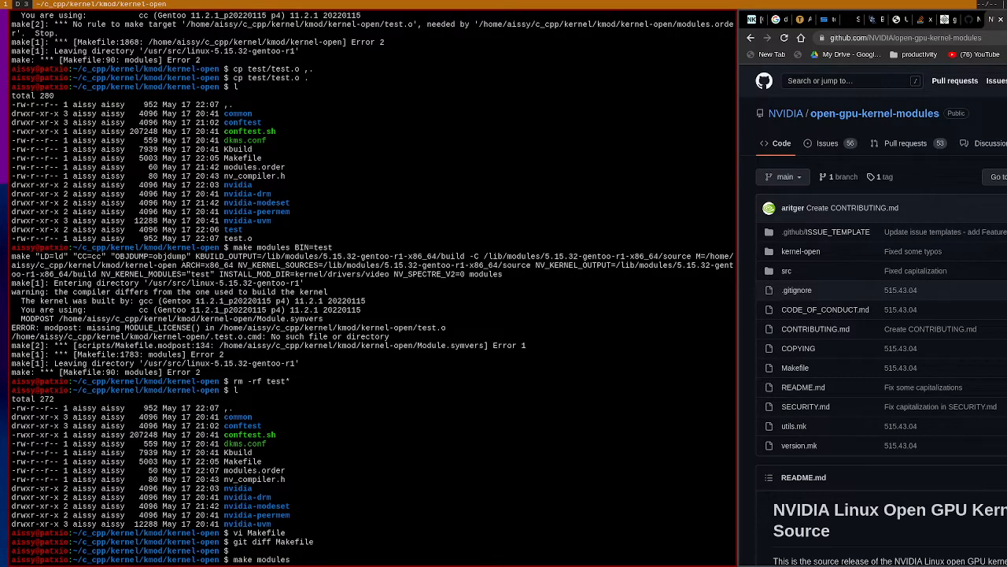
text(BIN=nvidia)
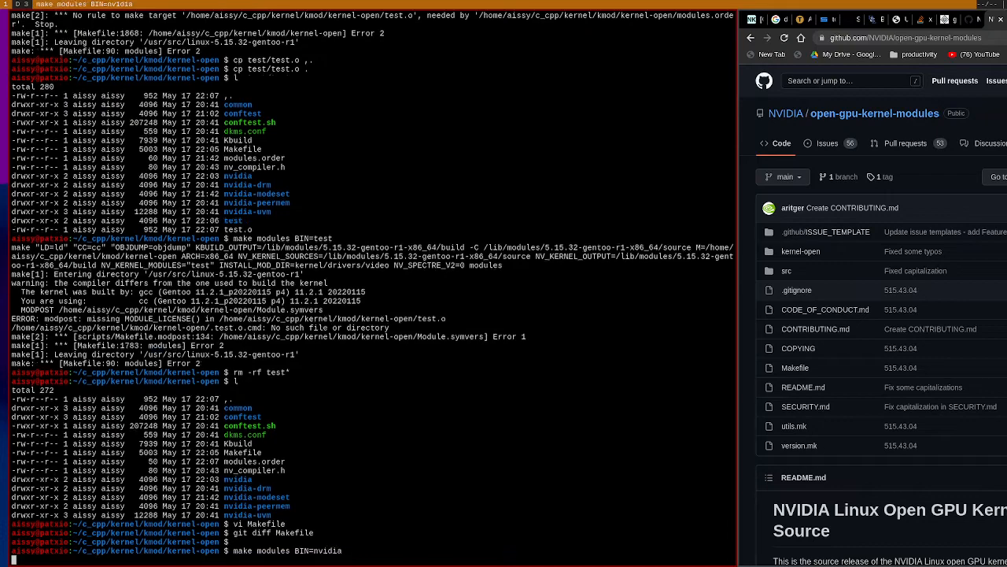
key(Return)
text(l)
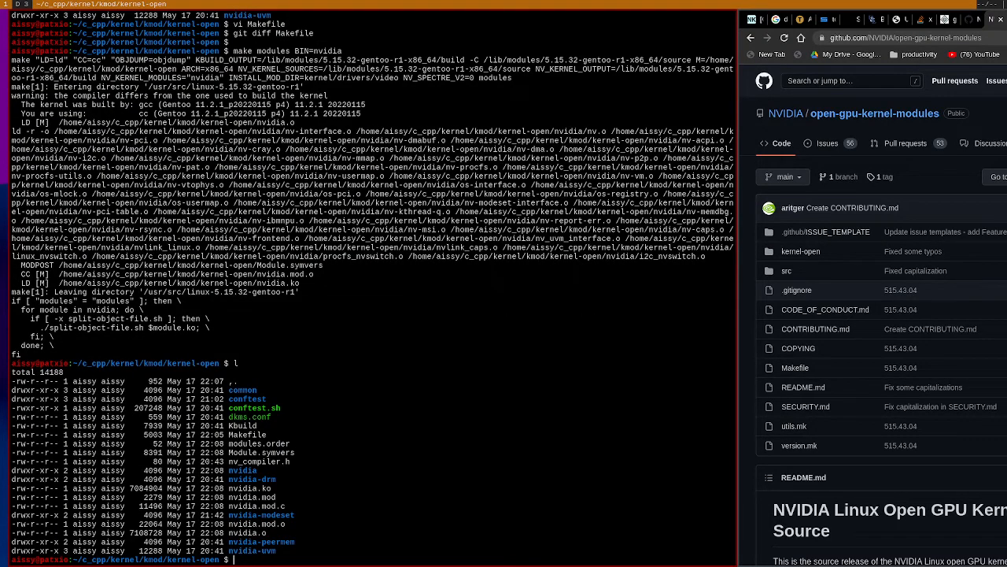
text(make)
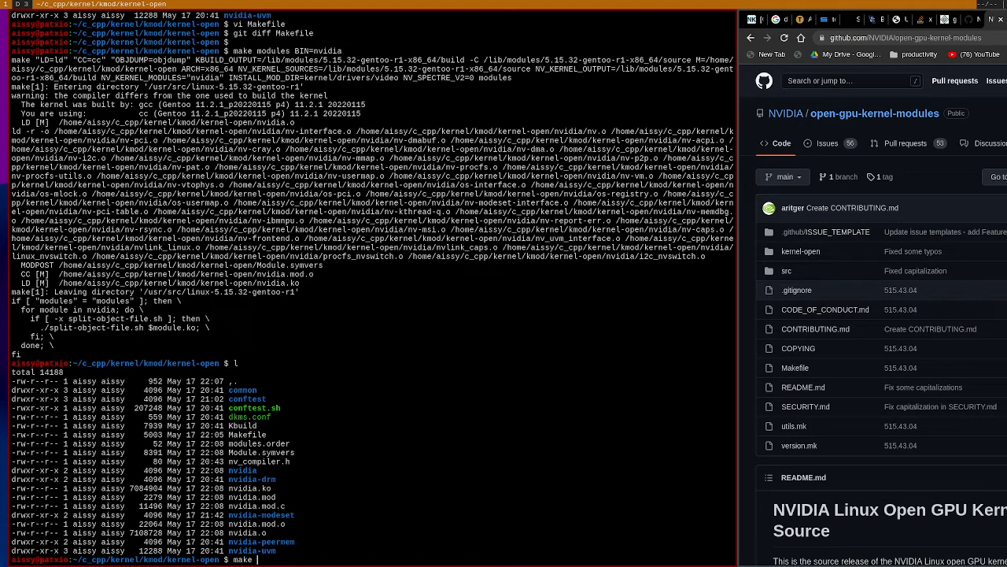
text(test_clean B)
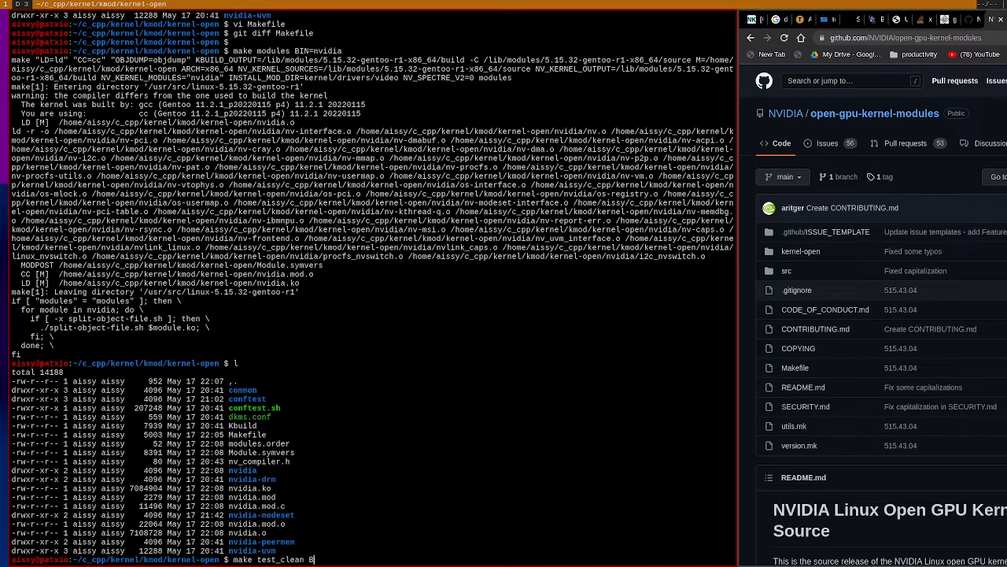
text(IN=)
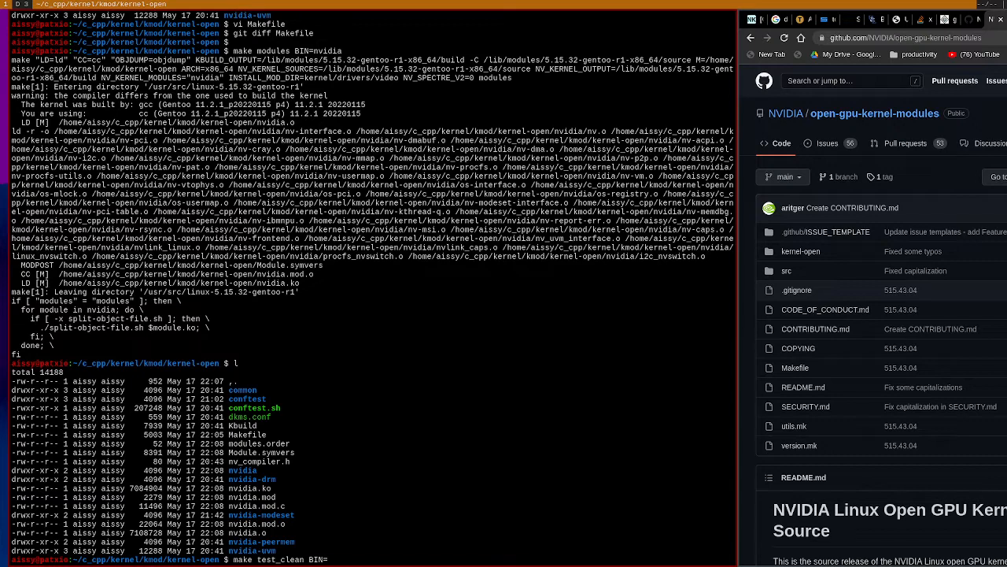
key(Return)
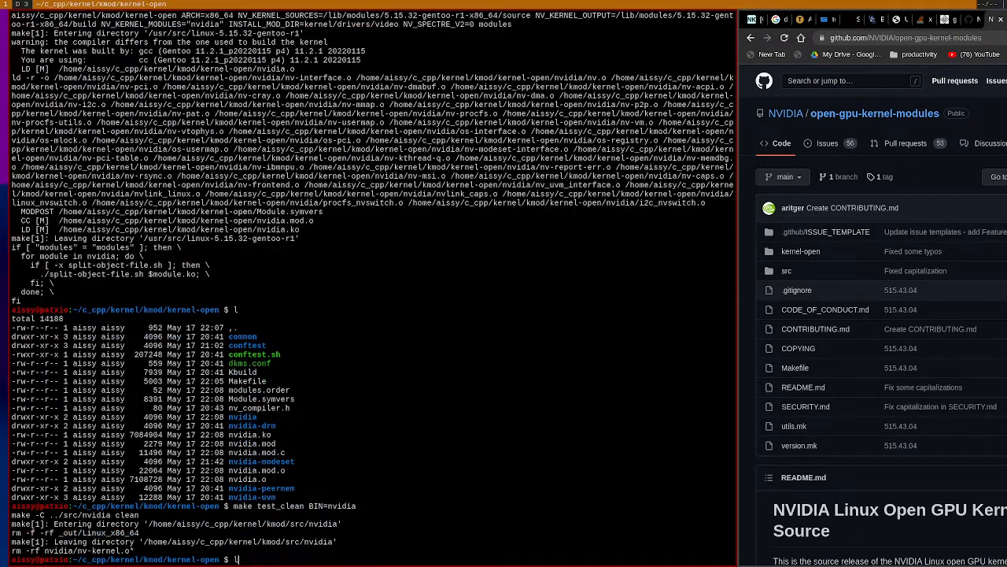
Step: Run make test_ko, retry make modules BIN=nvidia and start make clean in kernel-open
text(make test_ko)
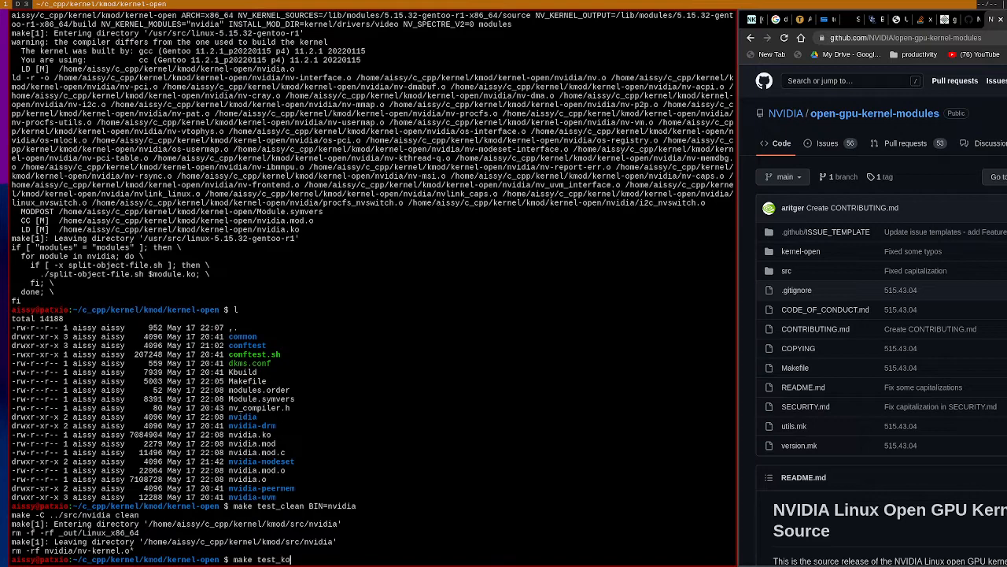
key(Return)
text(l)
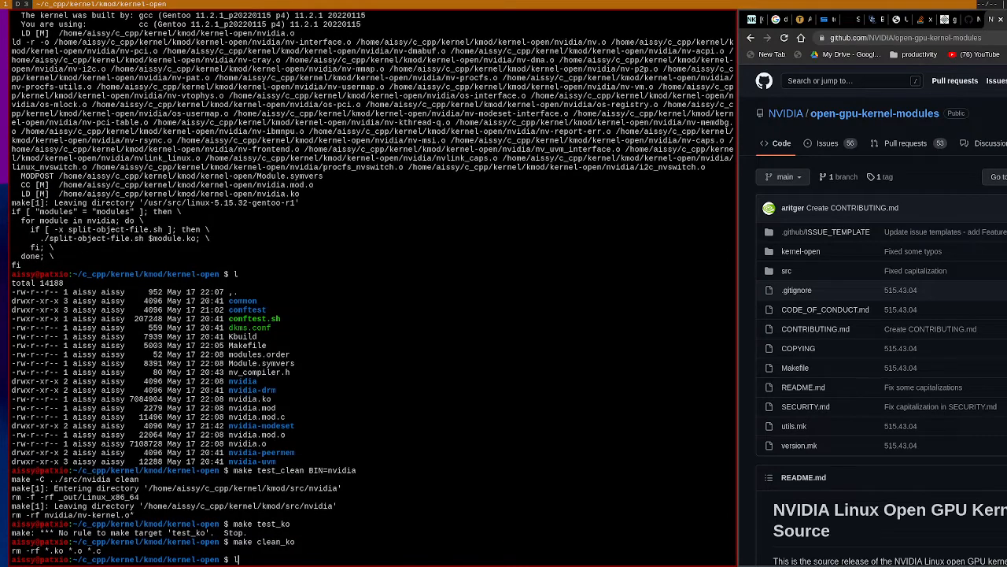
text(make modules BIN=nvidia)
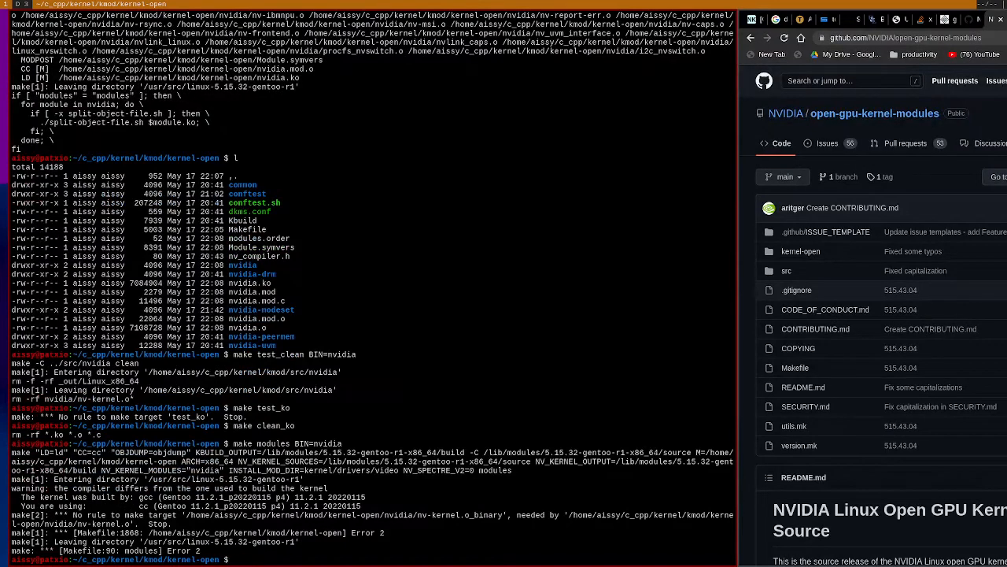
text(make cl)
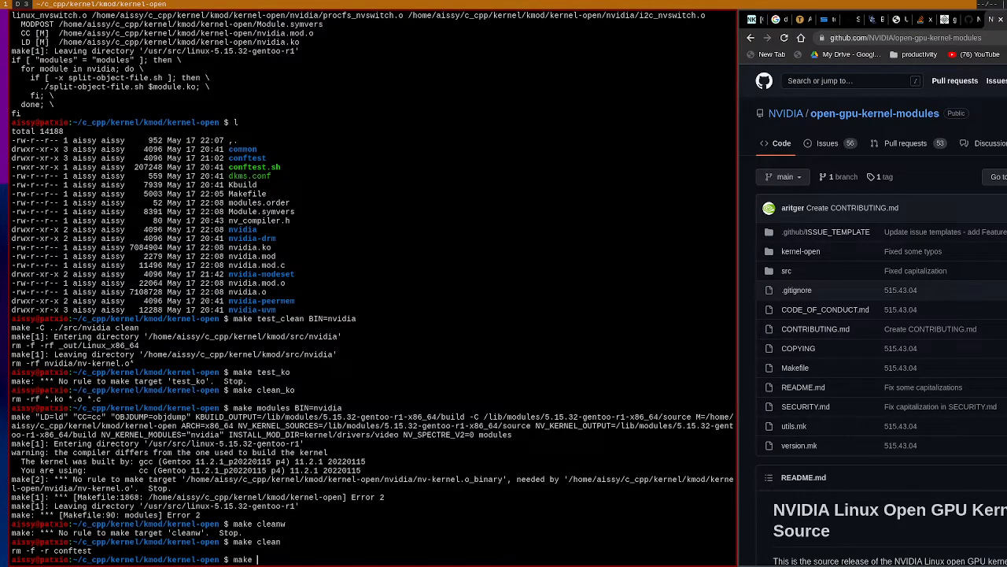
Step: Rerun make modules BIN=nvidia and scroll through the CONFTEST and CC compile output
text(modules)
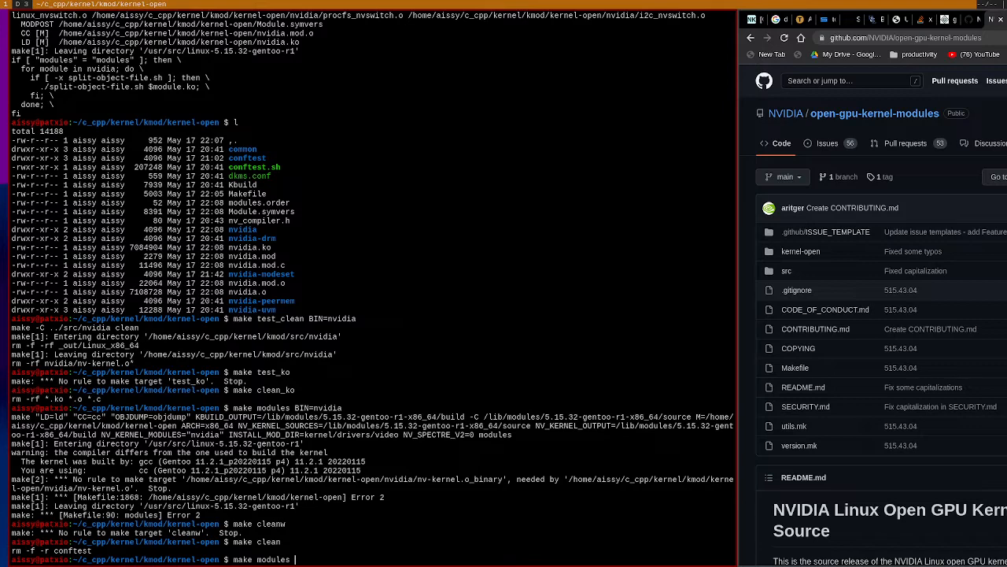
text(BIN=nvidia)
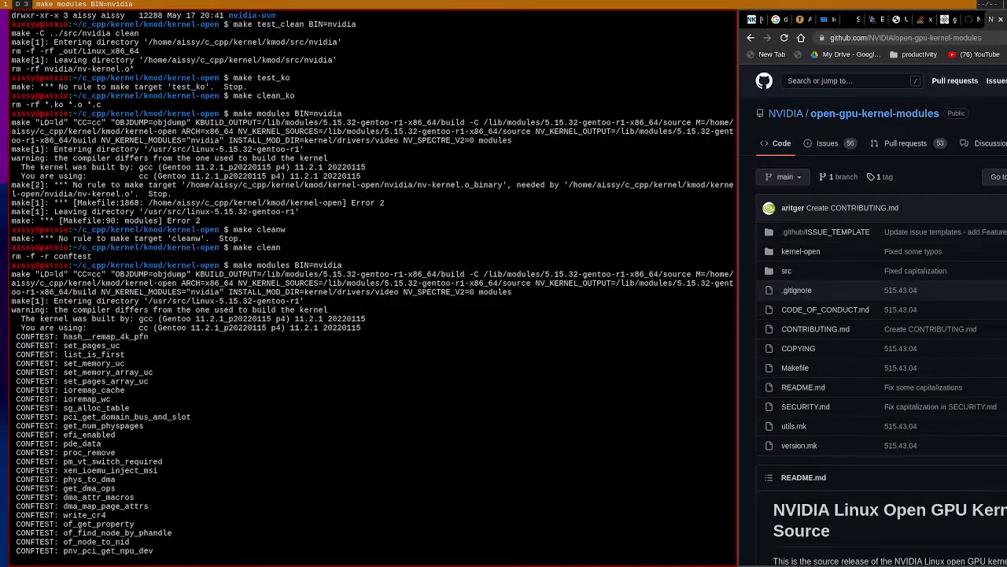
scroll(down, 3)
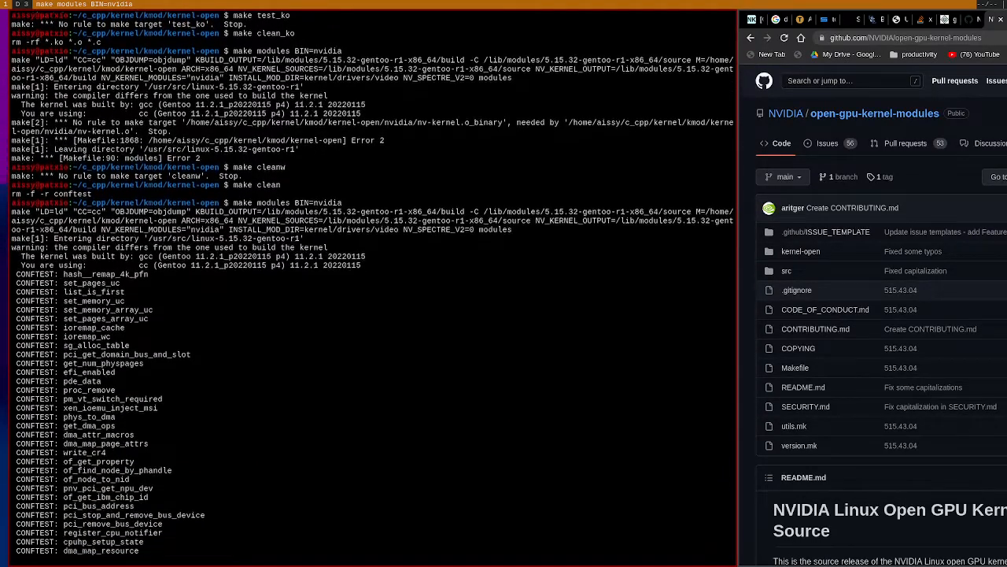
scroll(down, 3)
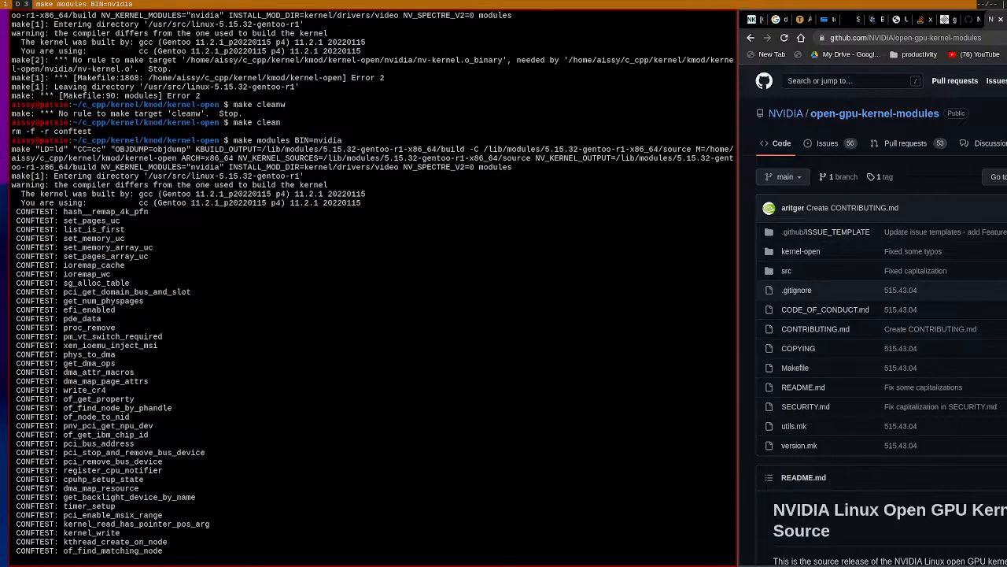
scroll(down, 3)
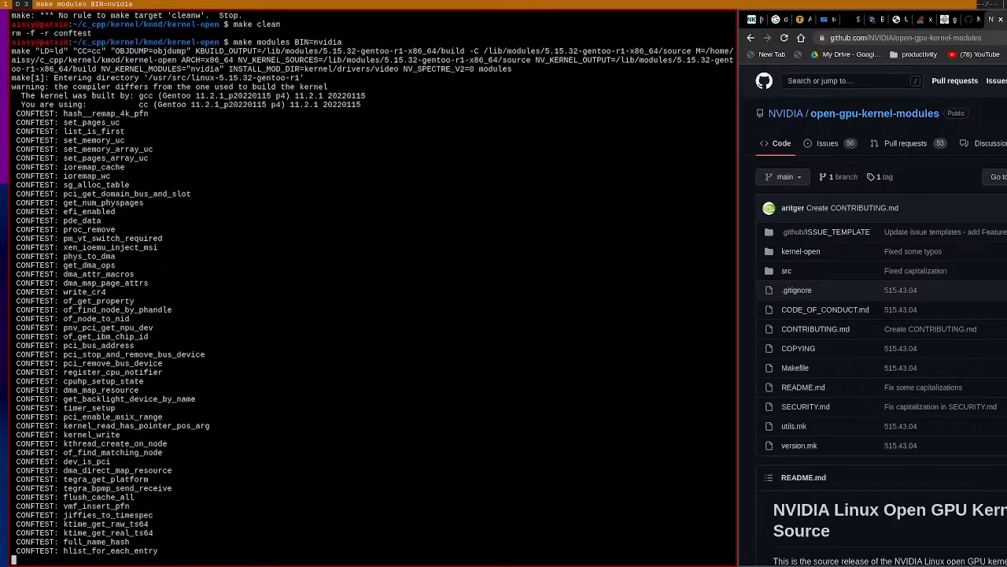
scroll(down, 3)
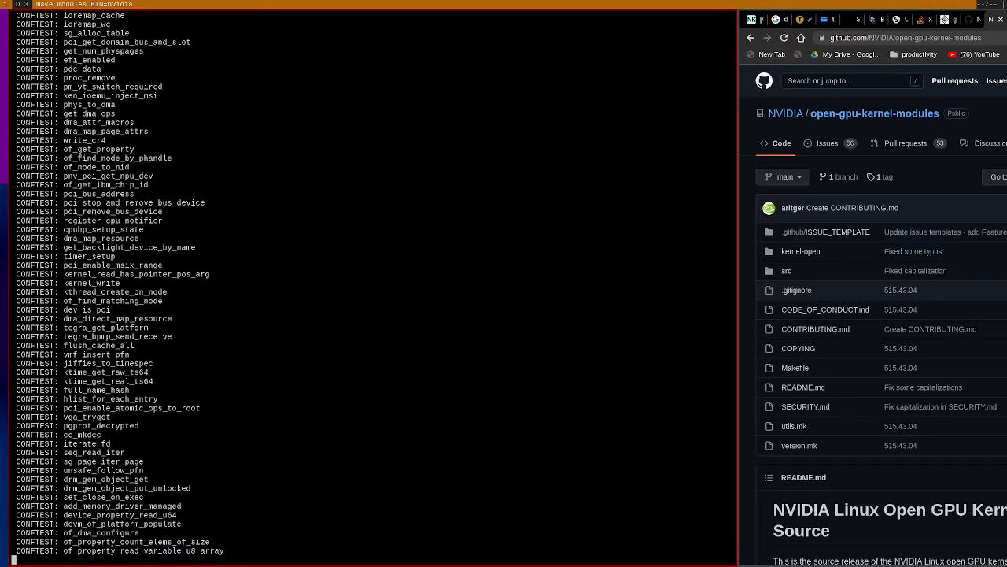
scroll(down, 3)
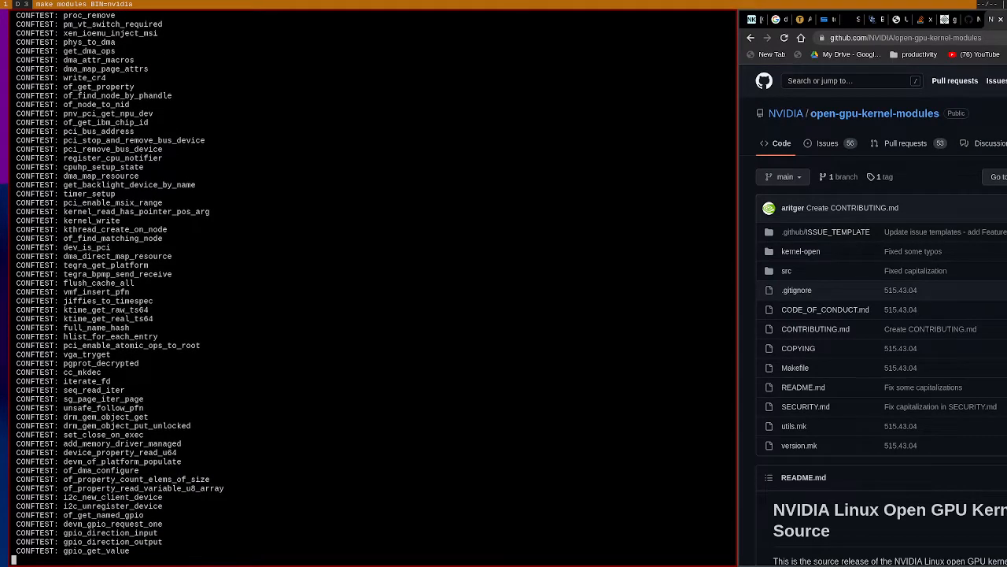
scroll(down, 3)
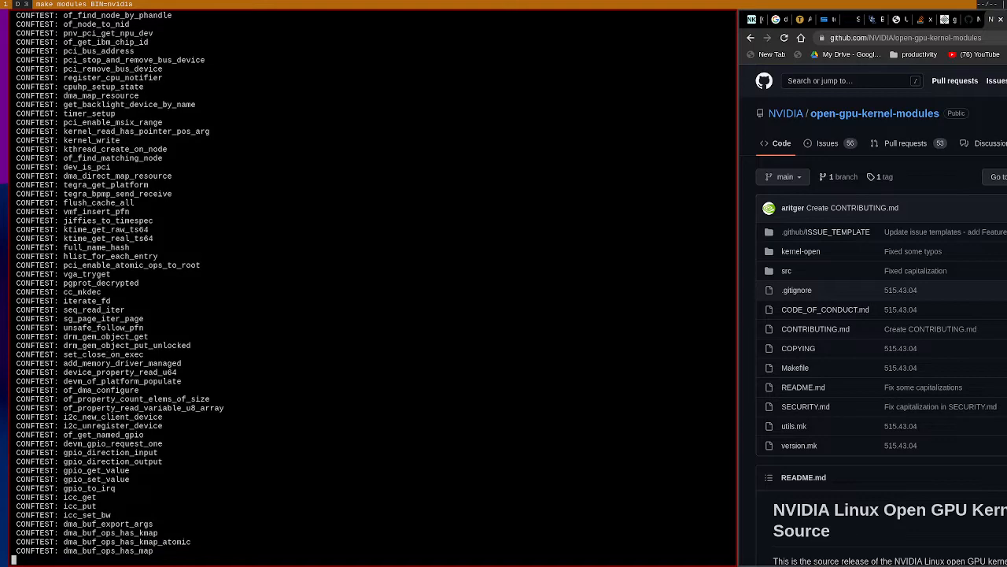
scroll(down, 3)
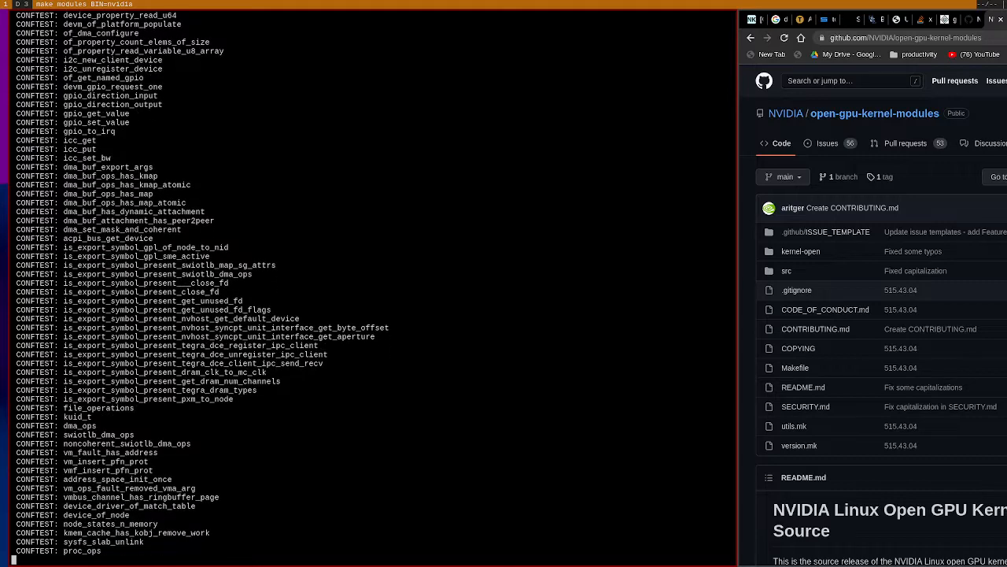
scroll(down, 3)
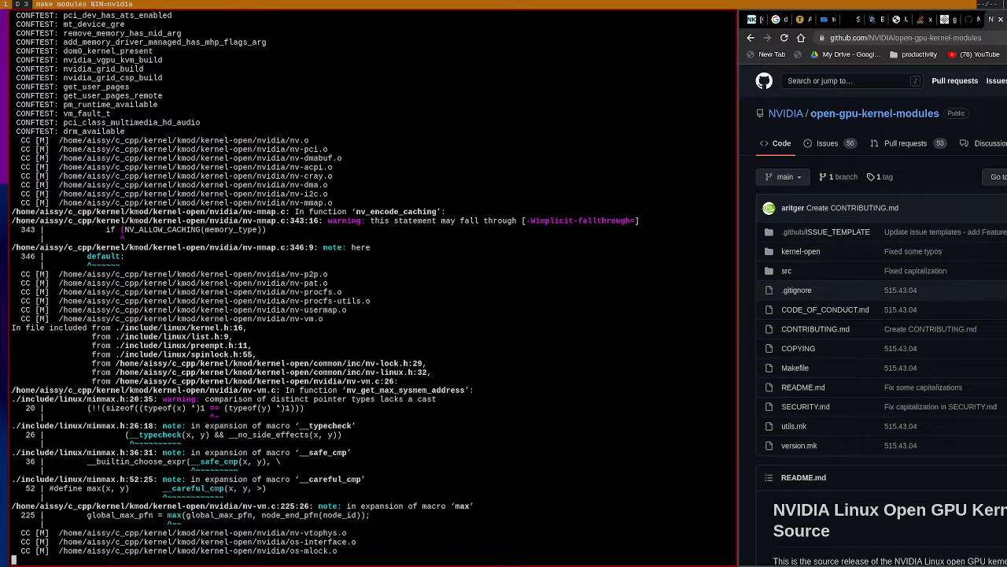
scroll(down, 3)
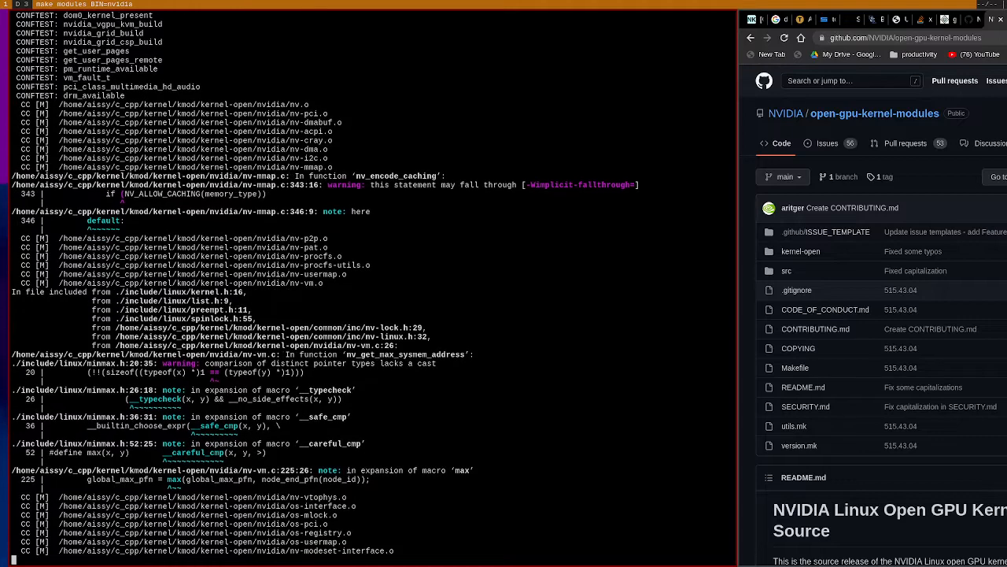
scroll(down, 3)
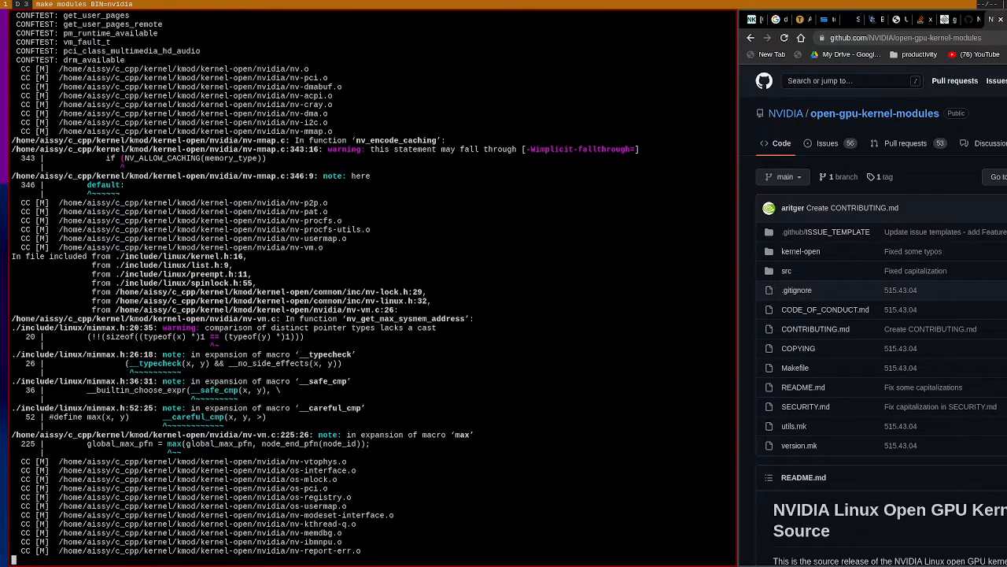
scroll(down, 3)
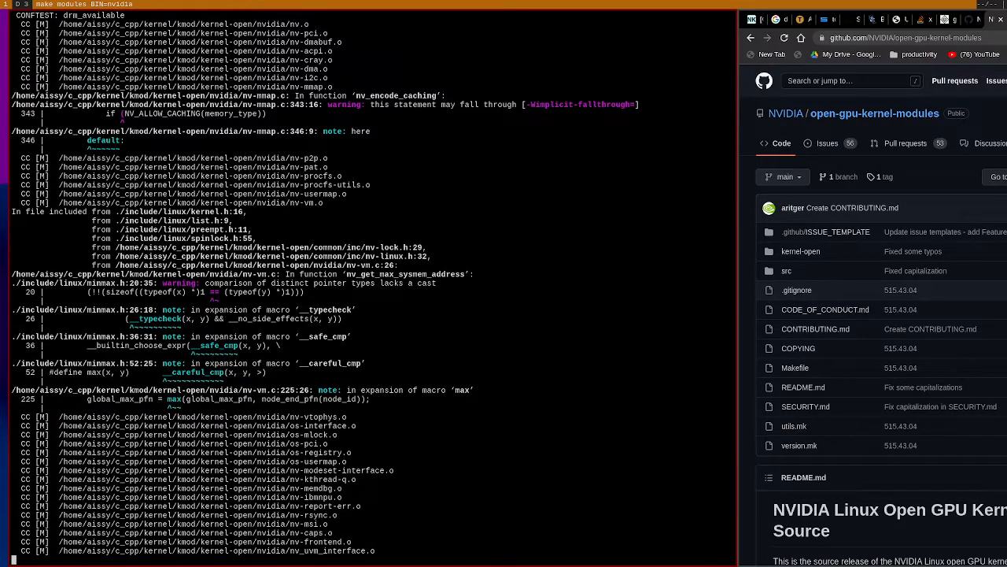
scroll(down, 3)
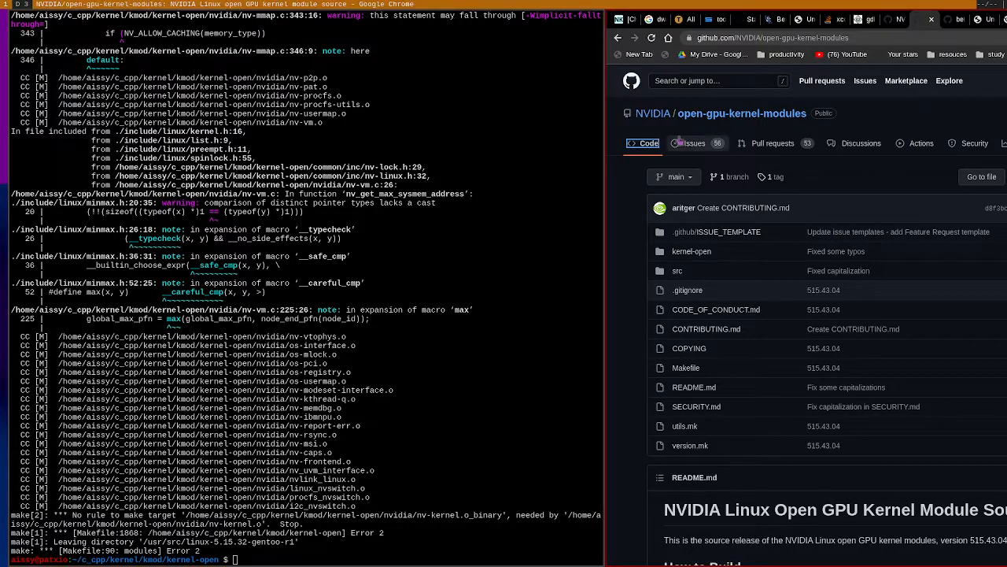
Step: Go to the Issues list of the NVIDIA/open-gpu-kernel-modules repository
click(694, 143)
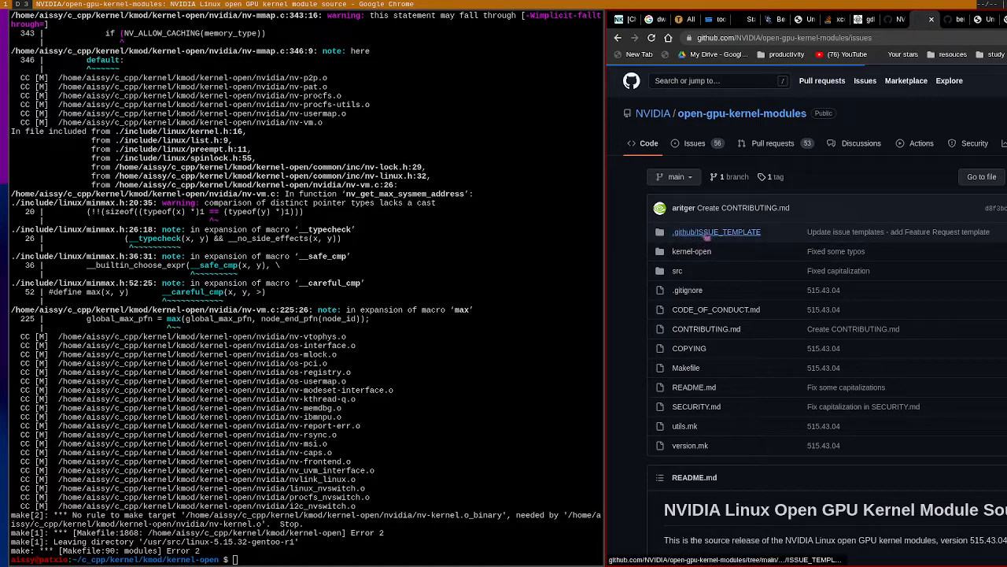
mouse_move(716, 231)
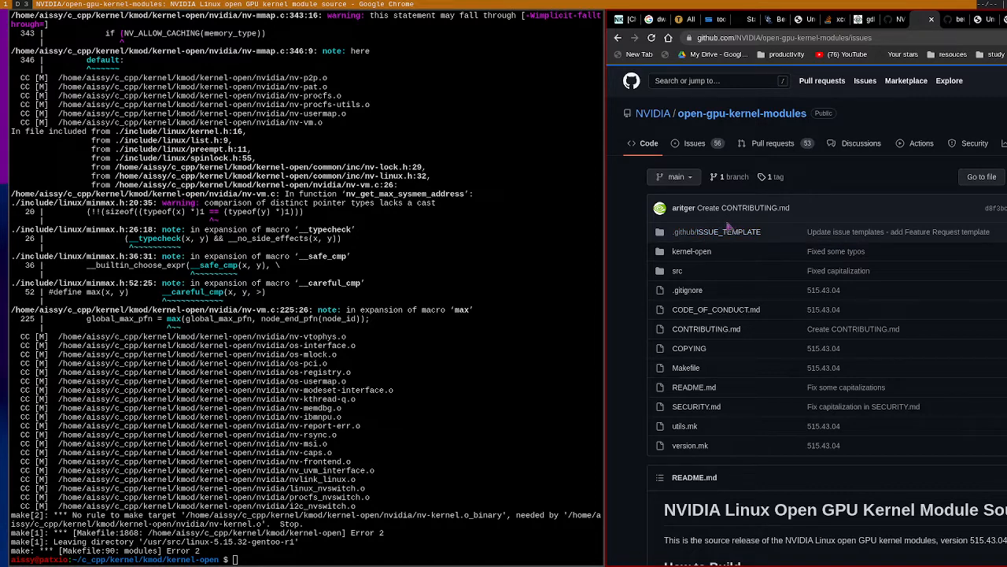
mouse_move(728, 227)
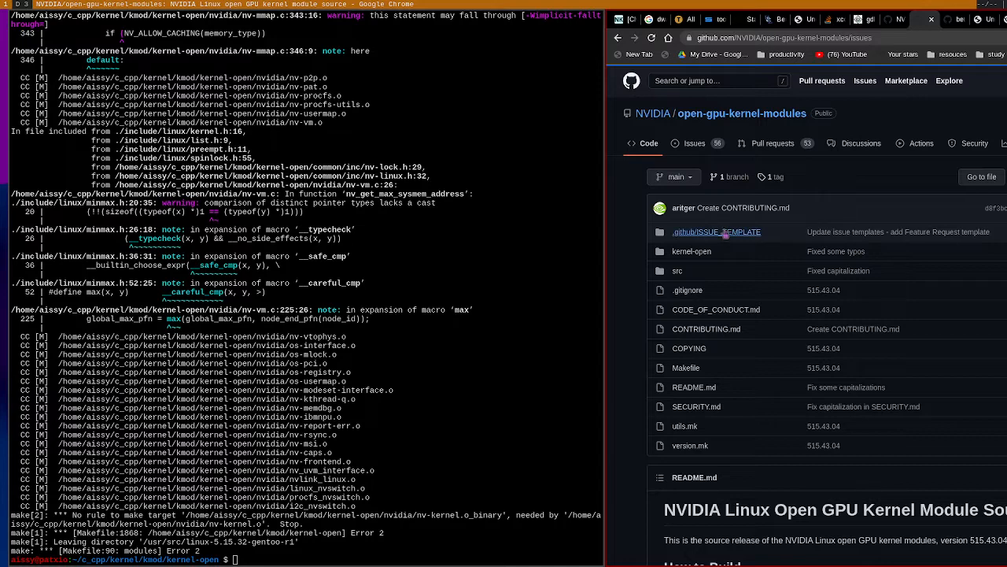
Step: Open the closed 'No rule to make target' issue and select the maintainer's sentence naming the required binaries
click(694, 143)
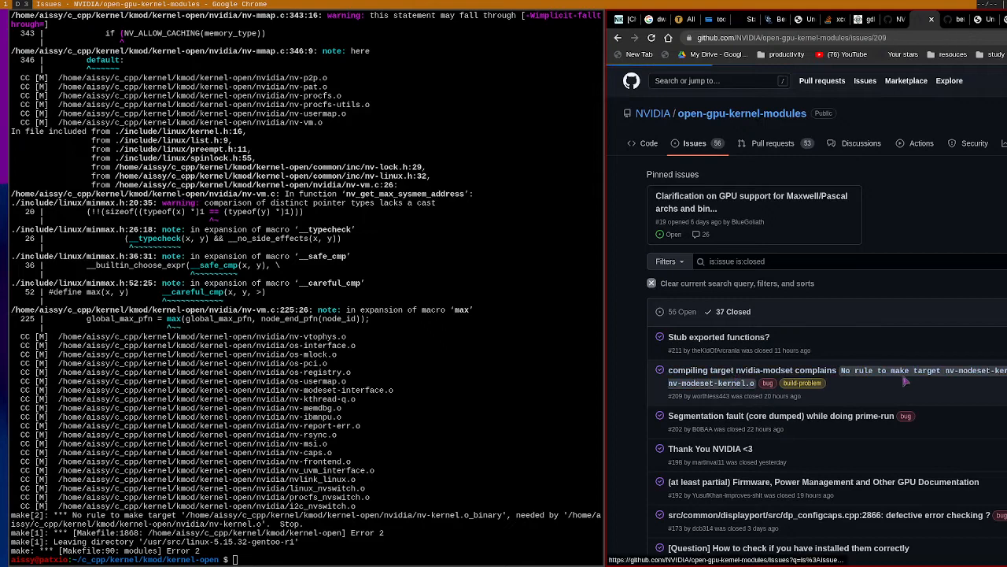
click(752, 370)
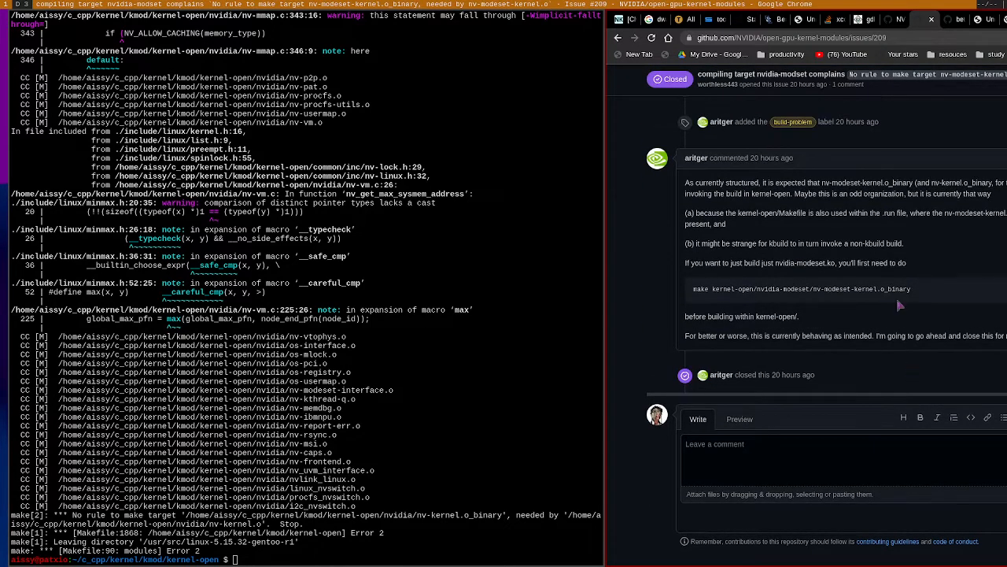
double_click(826, 183)
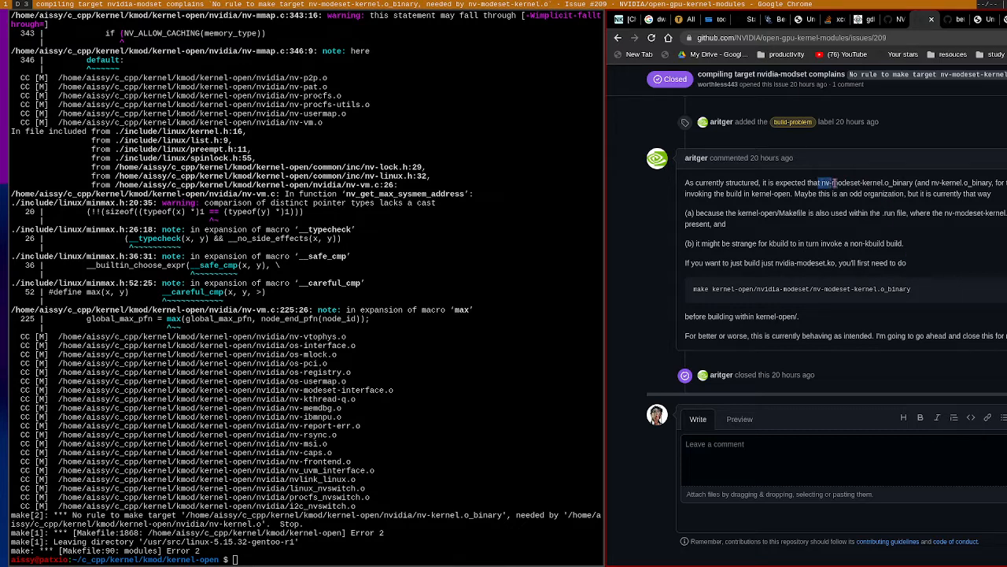
drag(821, 182, 937, 183)
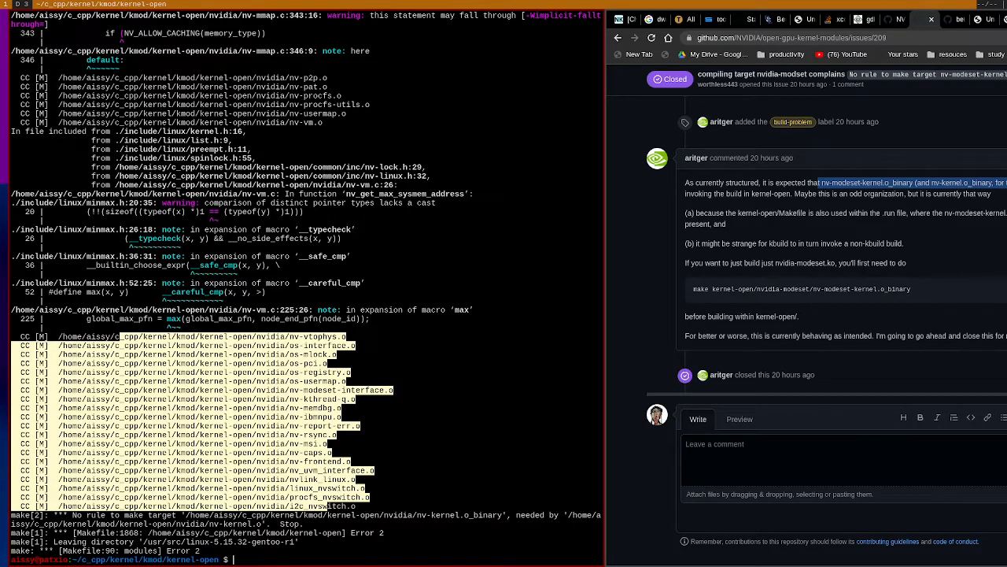
Step: Run make test BIN=nvidia -j and scroll through the src/kernel compile output producing nv-kernel.o_binary
text(maek)
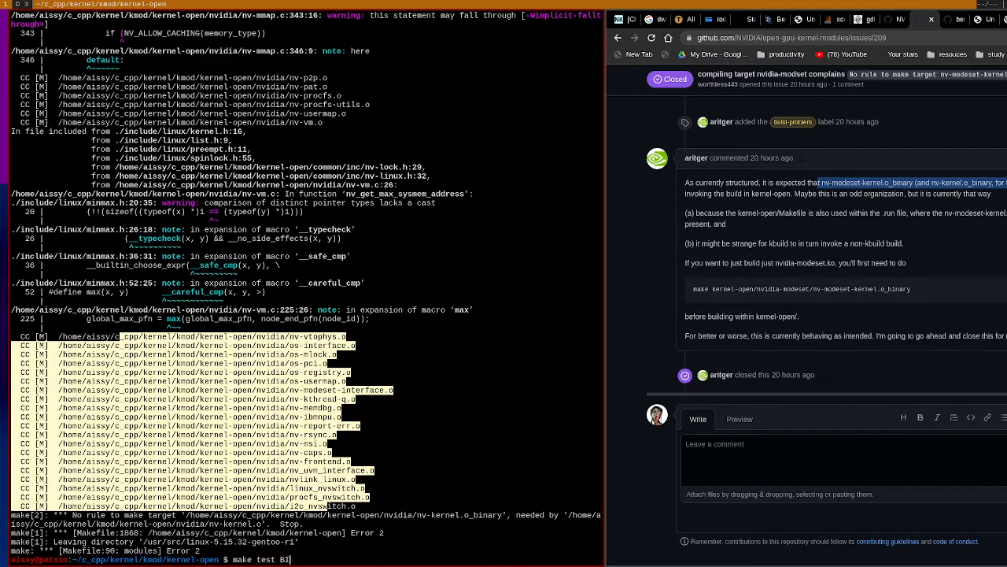
text(IN=nvidia -j)
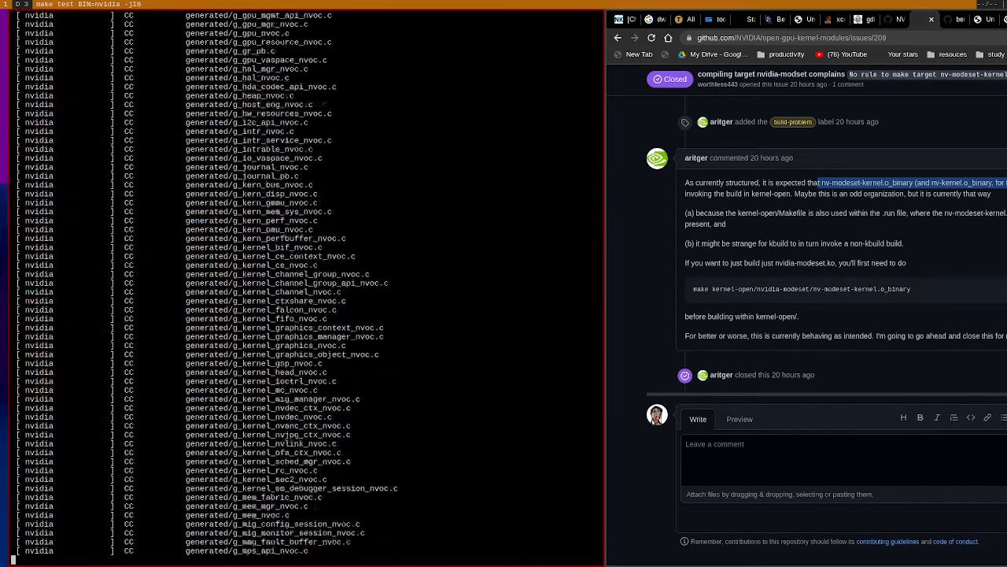
scroll(down, 3)
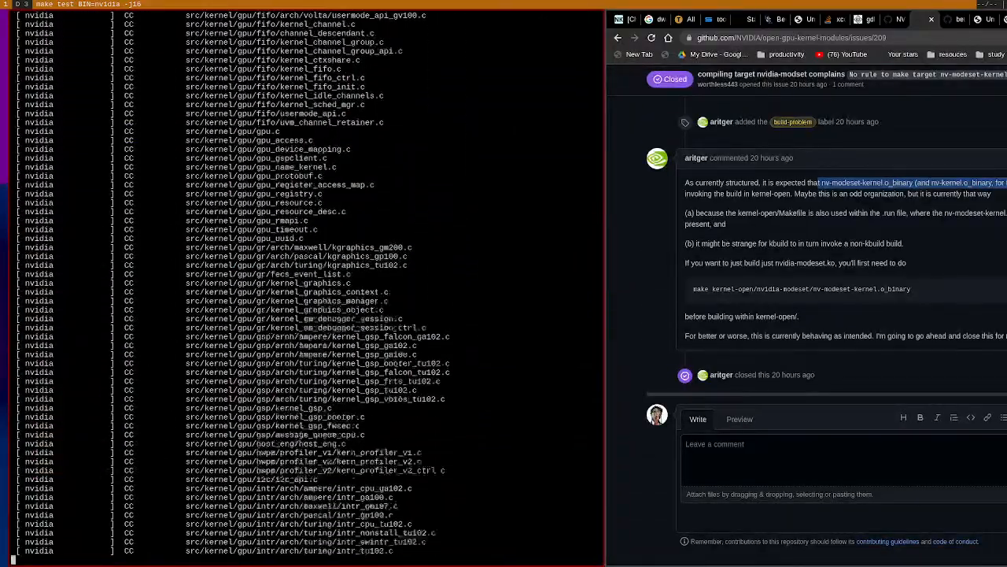
scroll(down, 3)
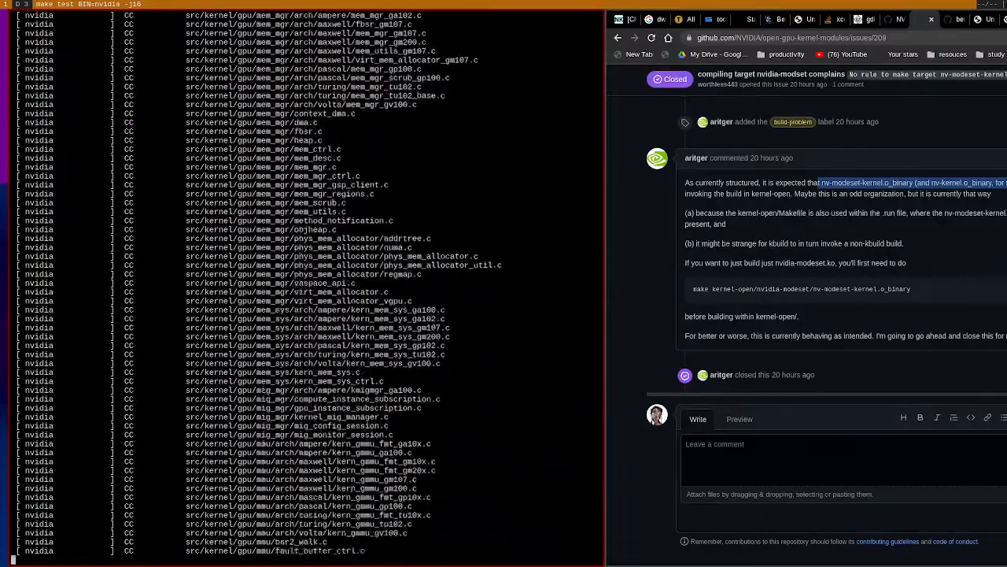
scroll(down, 3)
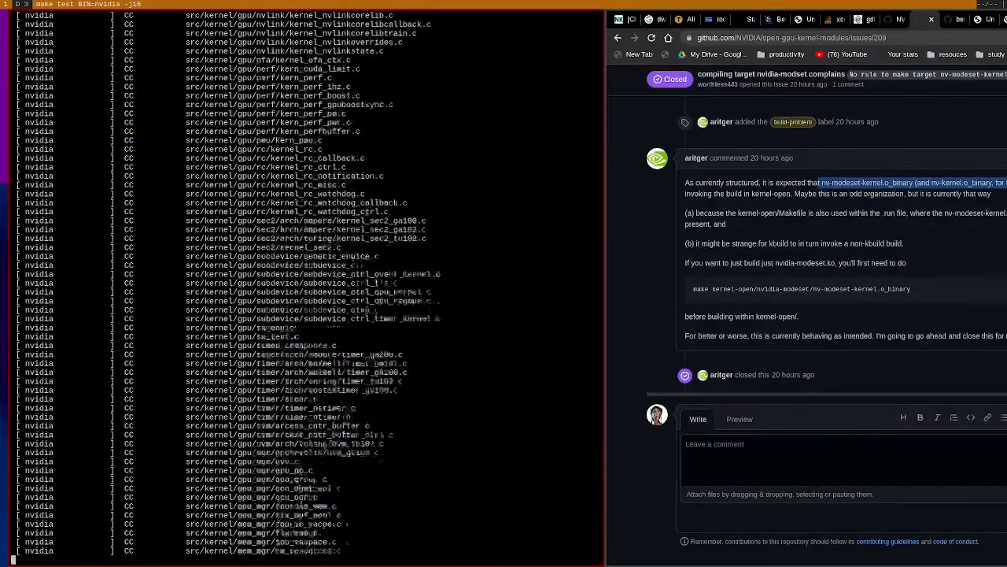
scroll(down, 3)
text(make modules f)
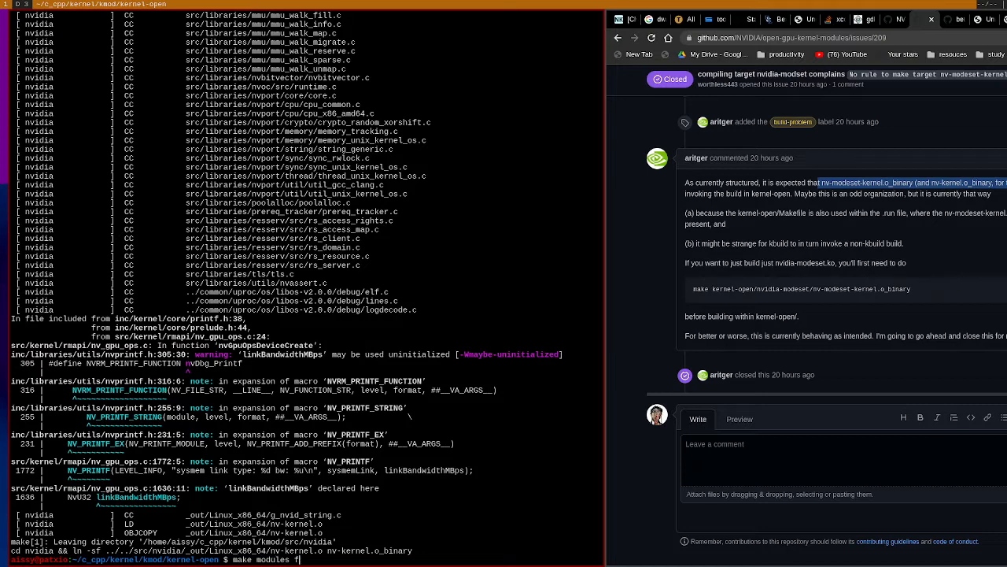
Step: Run make clean, clean_ko and test_clean BIN=nvidia, then type make modules again
text(BIN=)
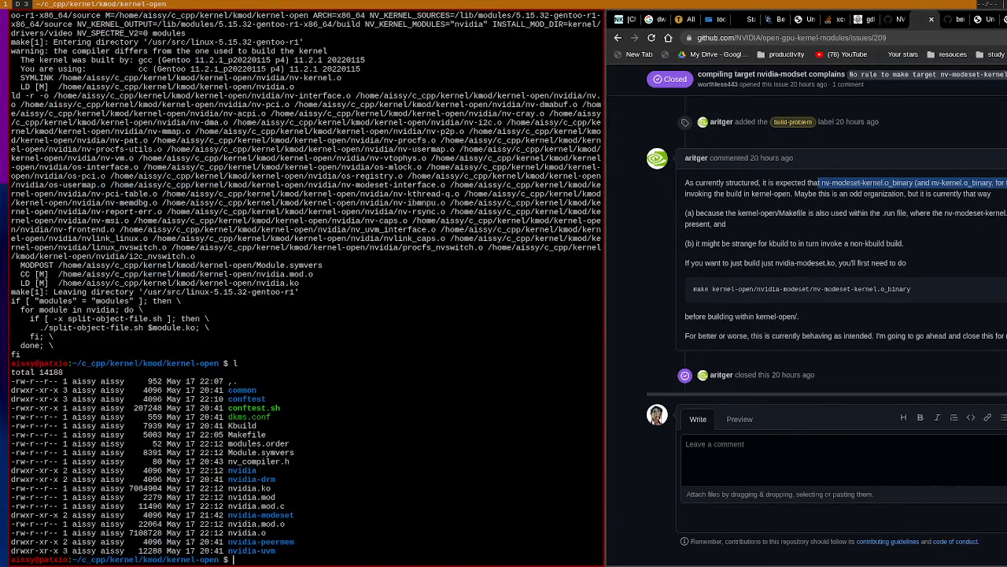
text(make test_clean)
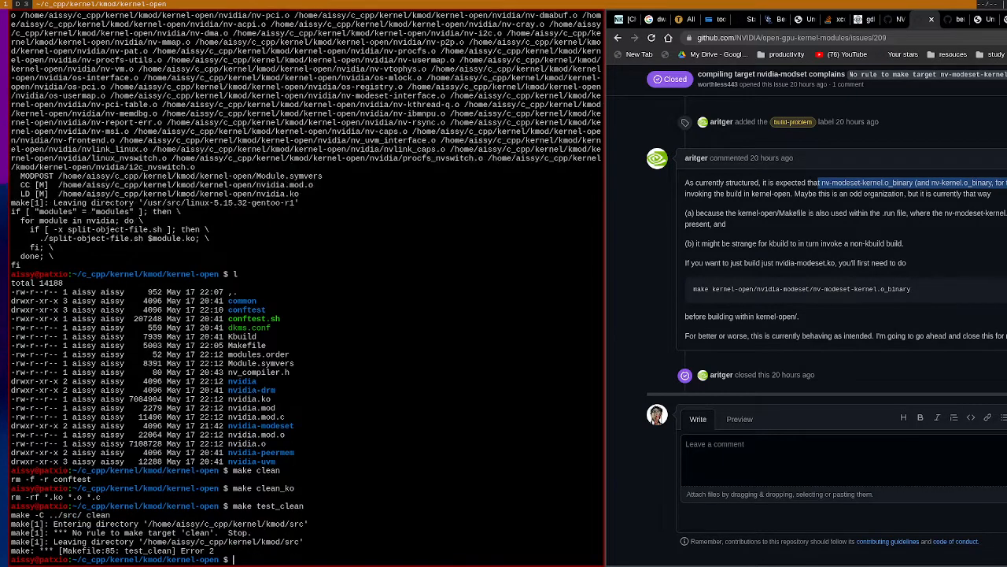
text(BIN-)
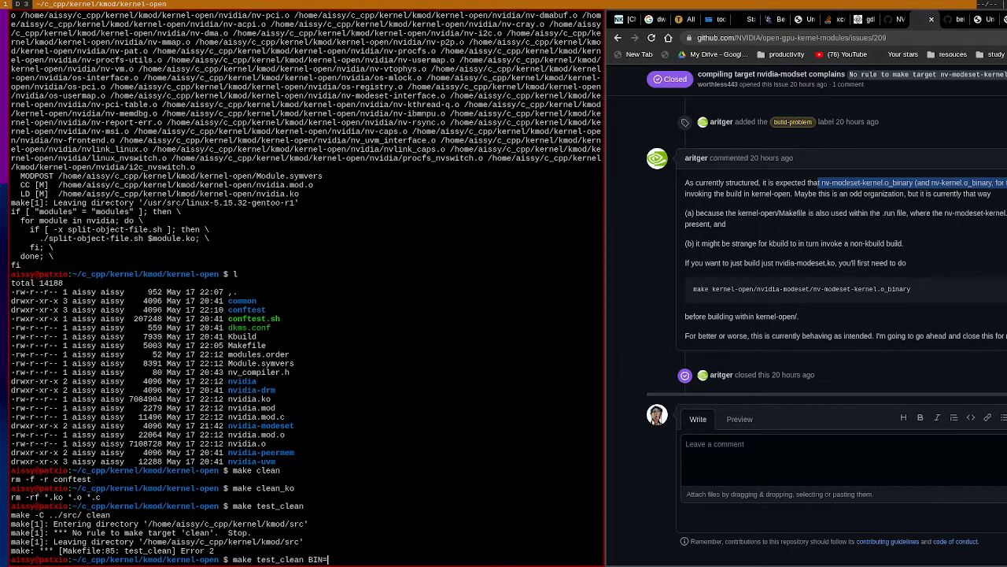
text(nvidia)
key(Return)
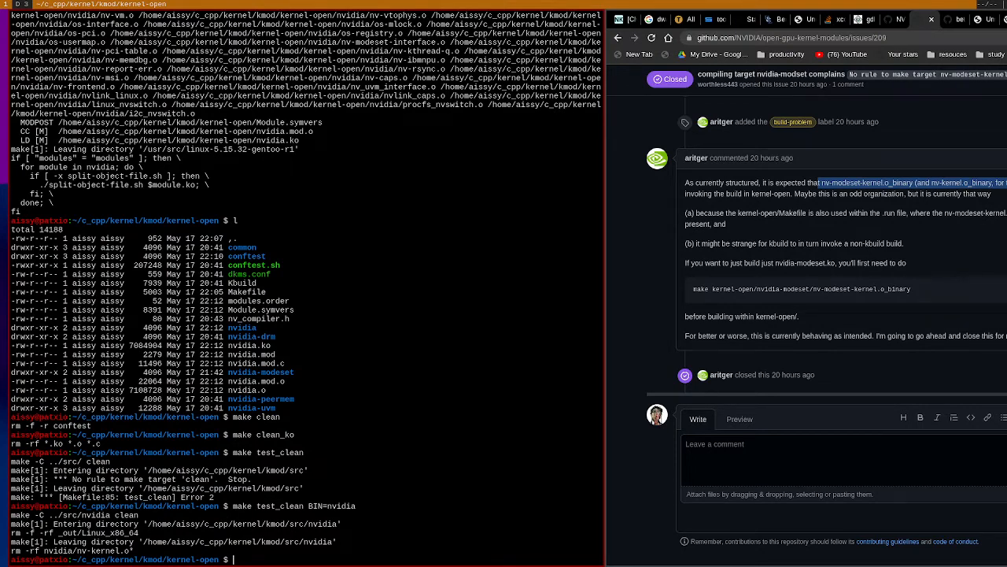
text(make b)
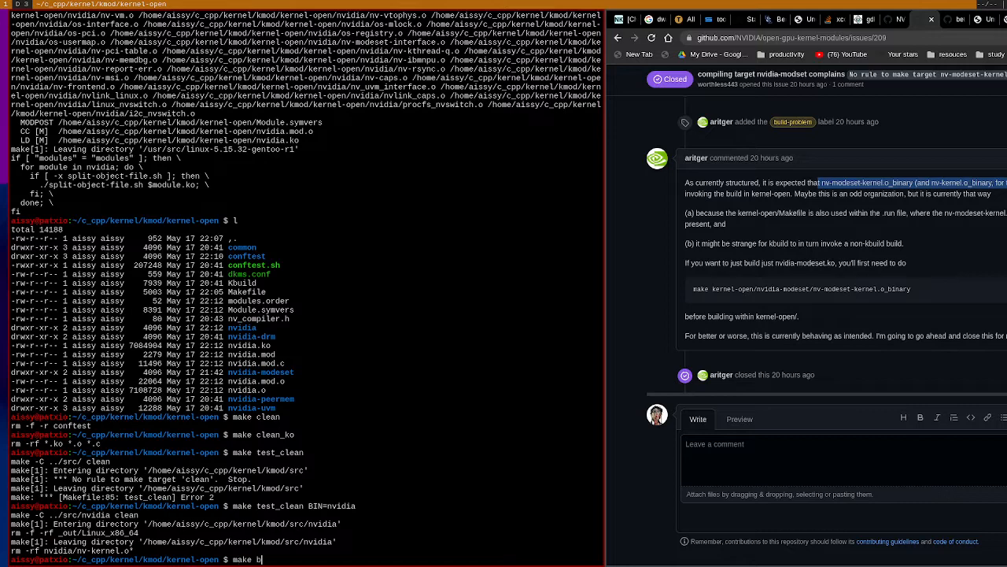
text(odules)
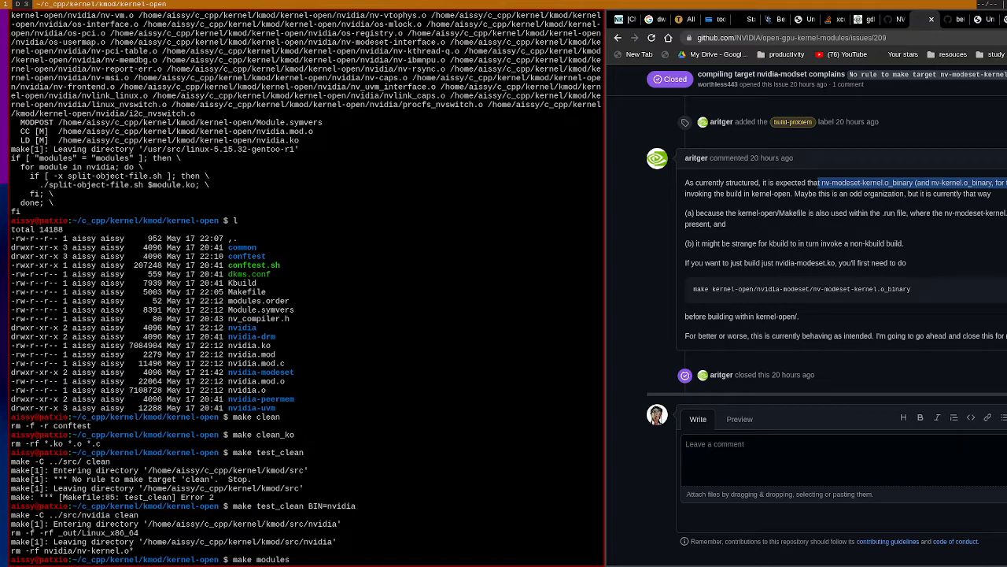
Step: Run make modules BIN=nvidia-drm and scroll through its conftest, compile and modpost error output
text(BIN=nvidia-drm)
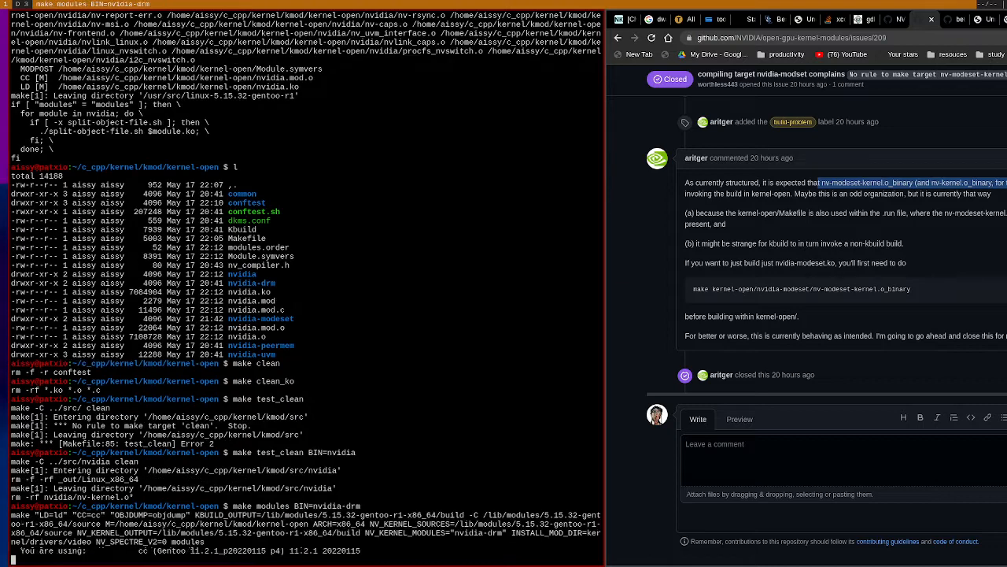
scroll(down, 3)
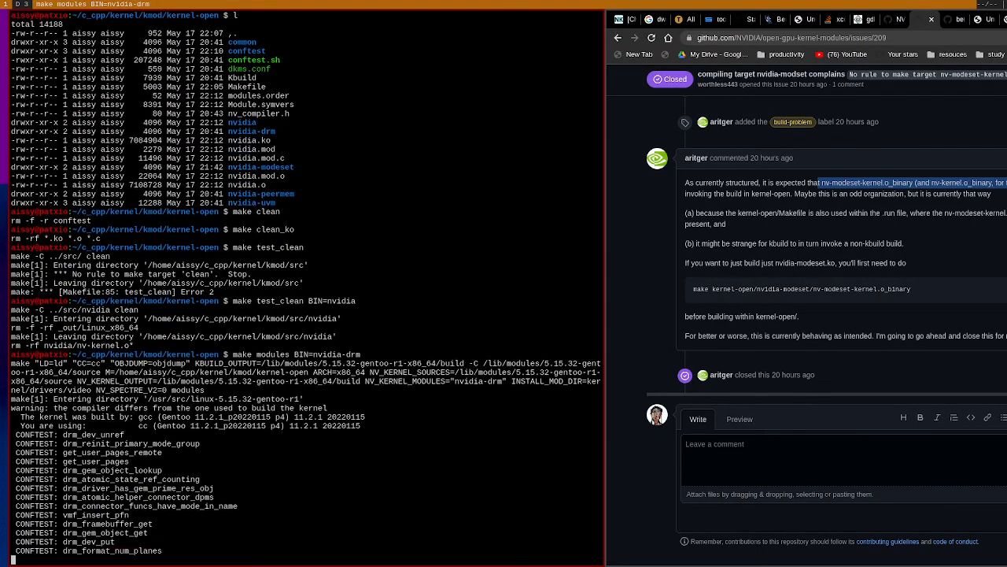
scroll(down, 3)
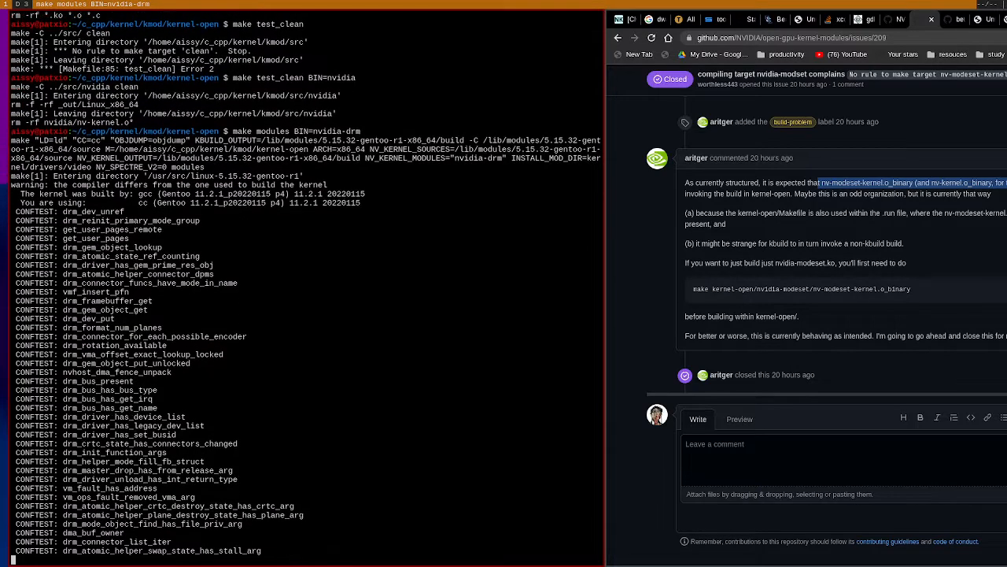
scroll(down, 3)
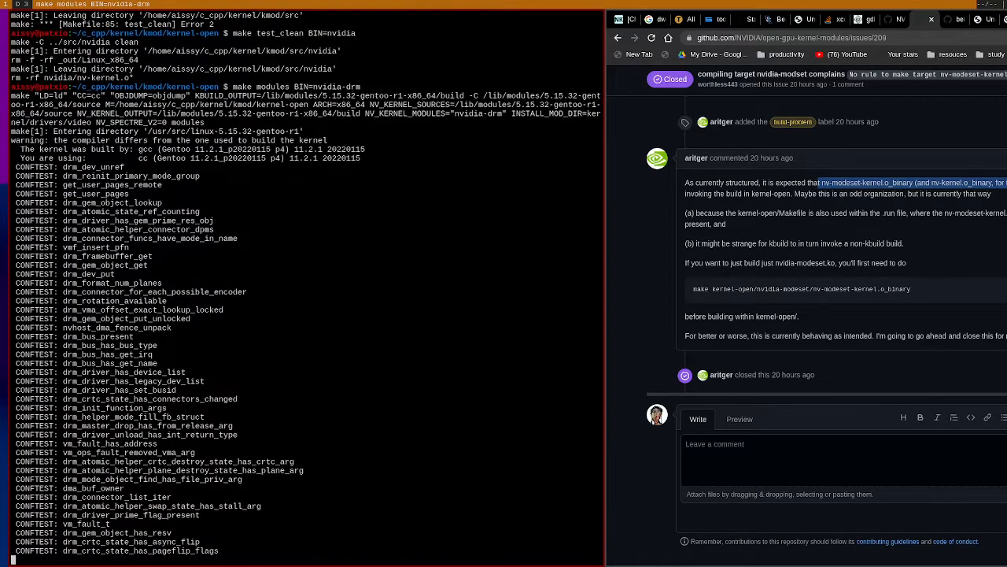
scroll(down, 3)
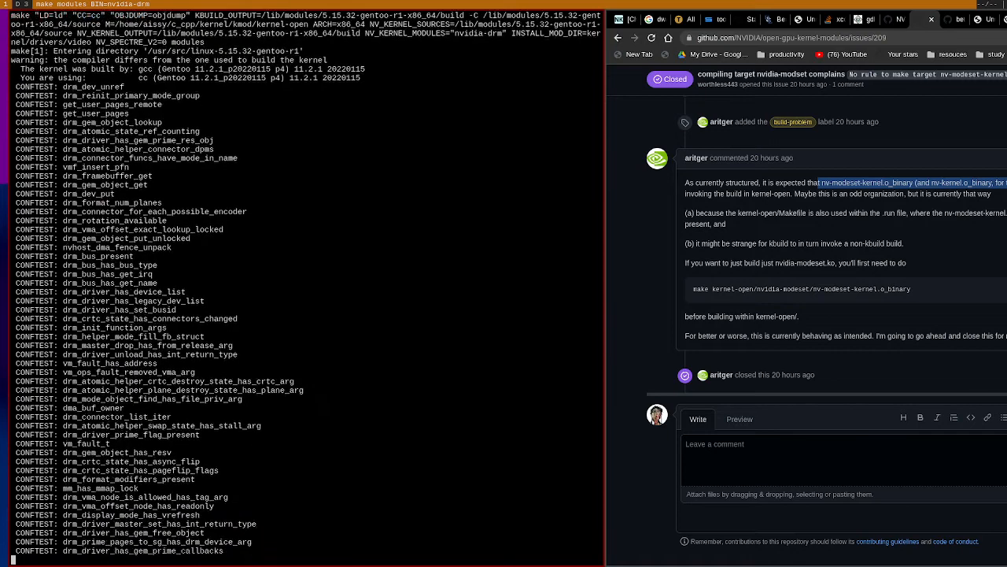
scroll(down, 3)
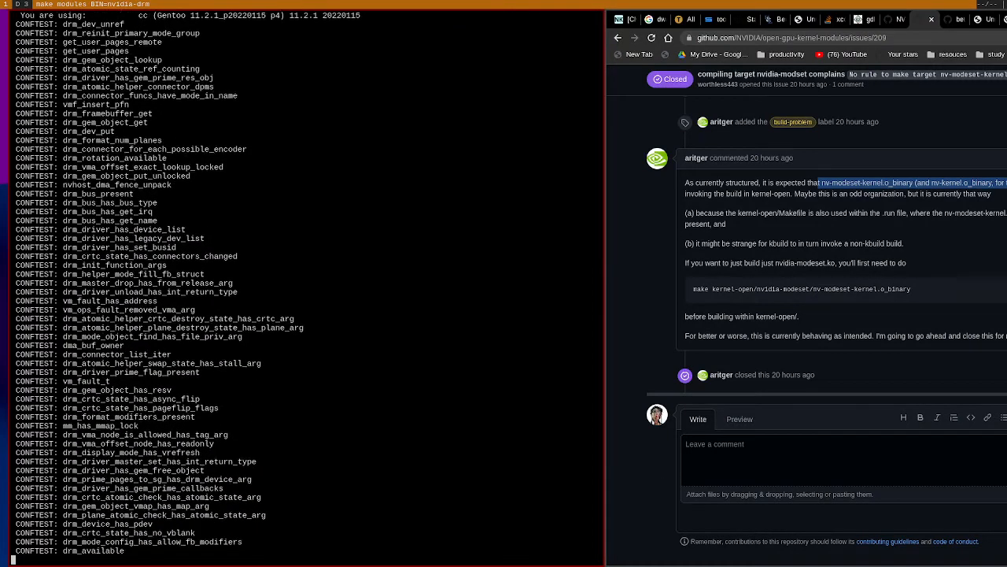
scroll(down, 3)
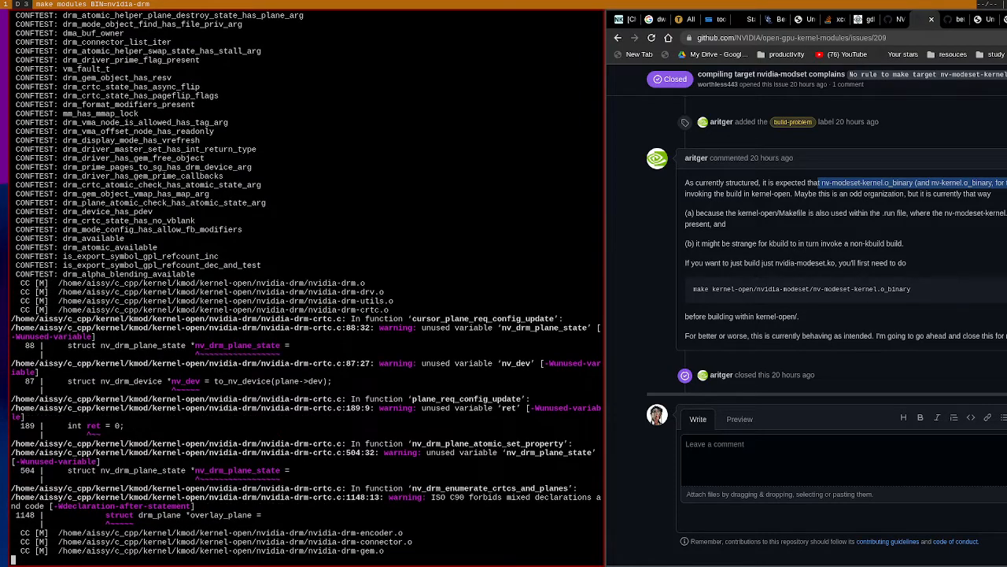
scroll(down, 3)
text(l)
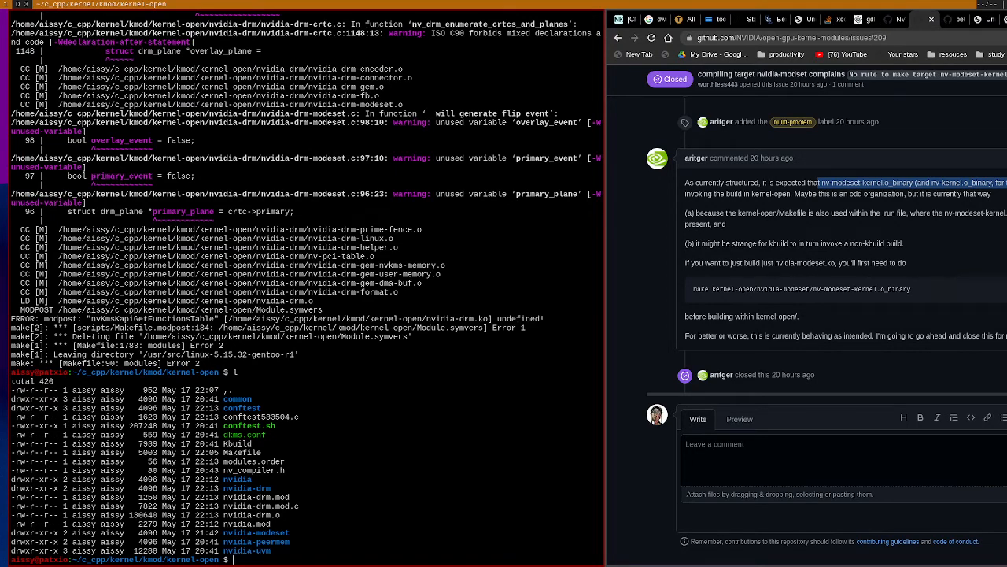
Step: Run make test for nvidia-drm with flg="nvidia-drm-", then for nvidia-modeset with flg="nvidia-modeset-"
text(make modules BIN=nvidia-drm)
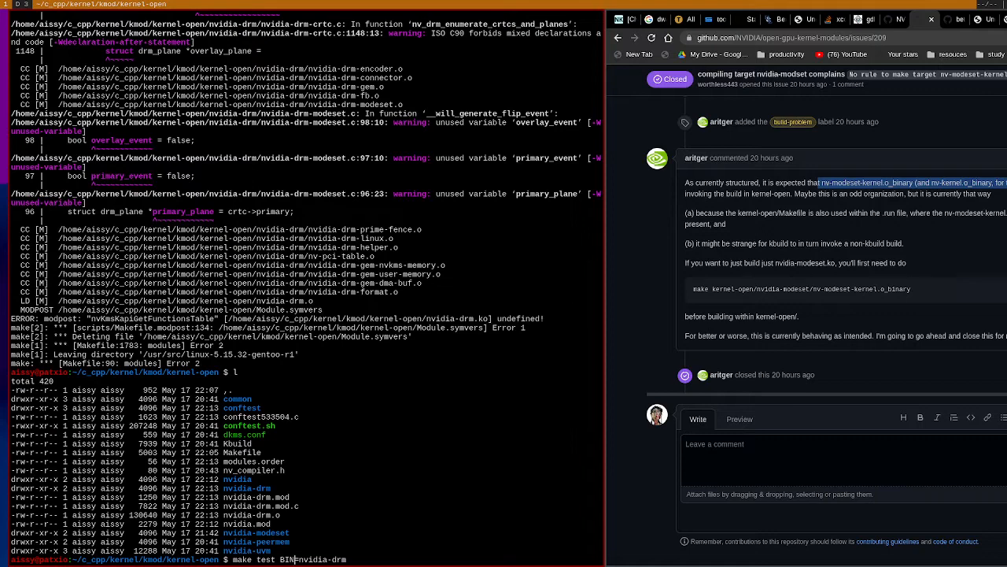
text(flg=)
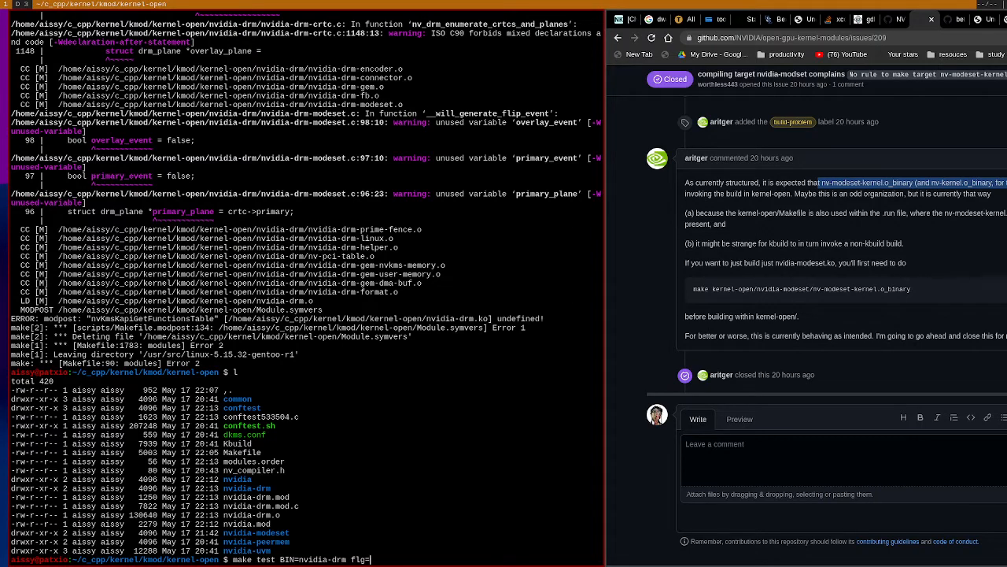
text(nvid)
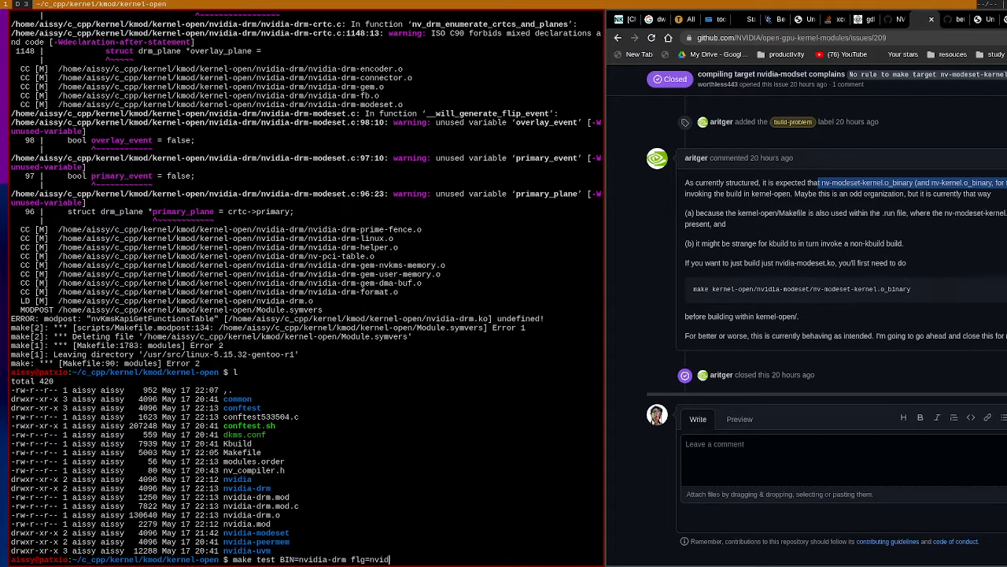
text(ia-drm')
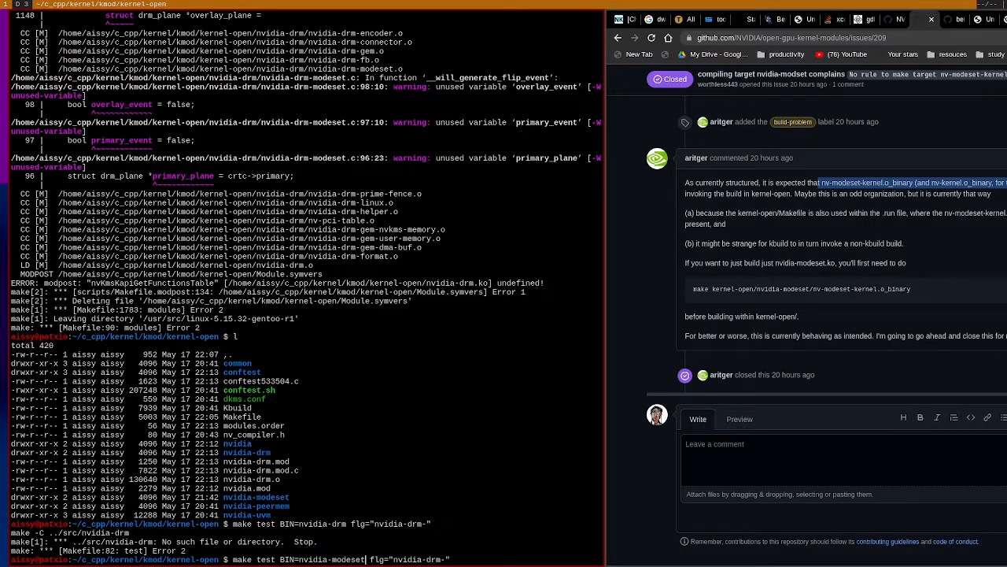
text(nvidia-modeset)
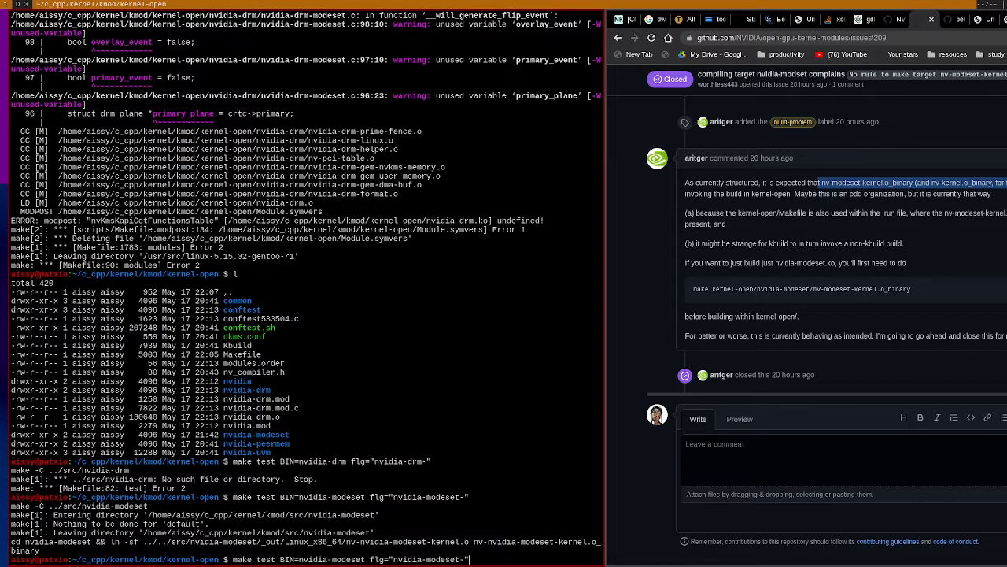
text(modu)
text(make clean)
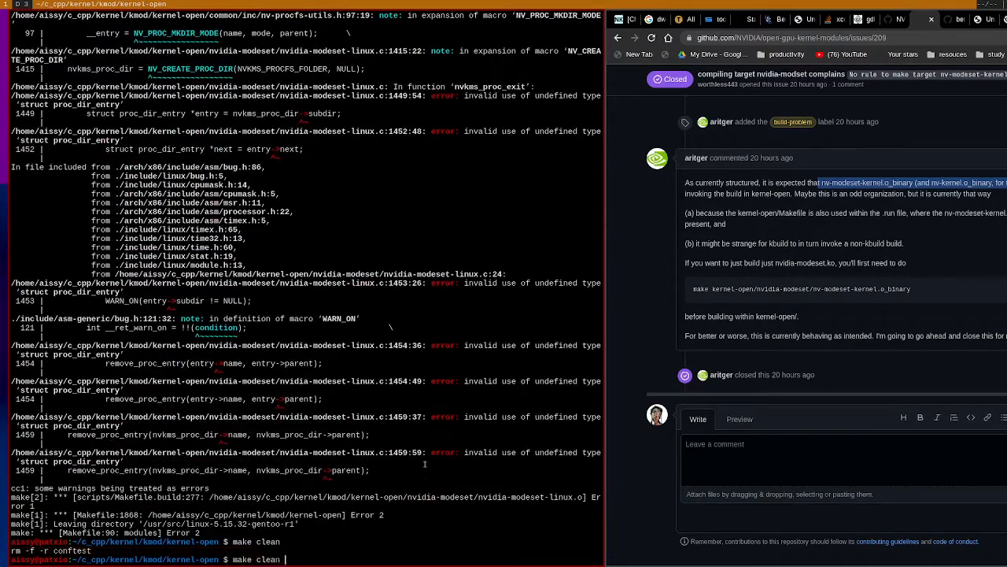
Step: Run clean_ko, test_clean for nvidia-drm, nvidia and nvidia-modeset, make clean, then make modules BIN=nvidia-modeset flg="nvidia-modeset-"
text(_o)
text(make test_clean BIN=nvi)
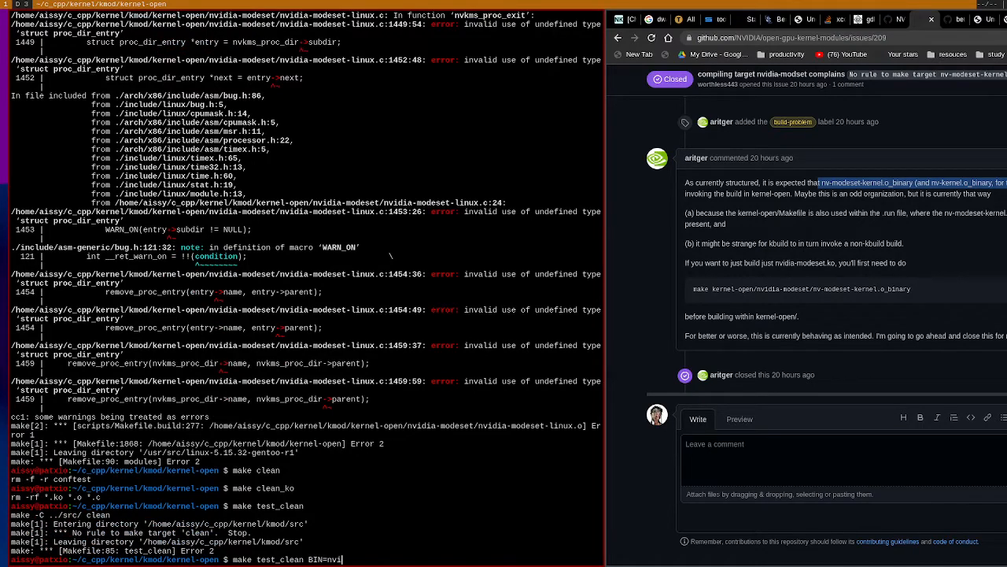
key(Return)
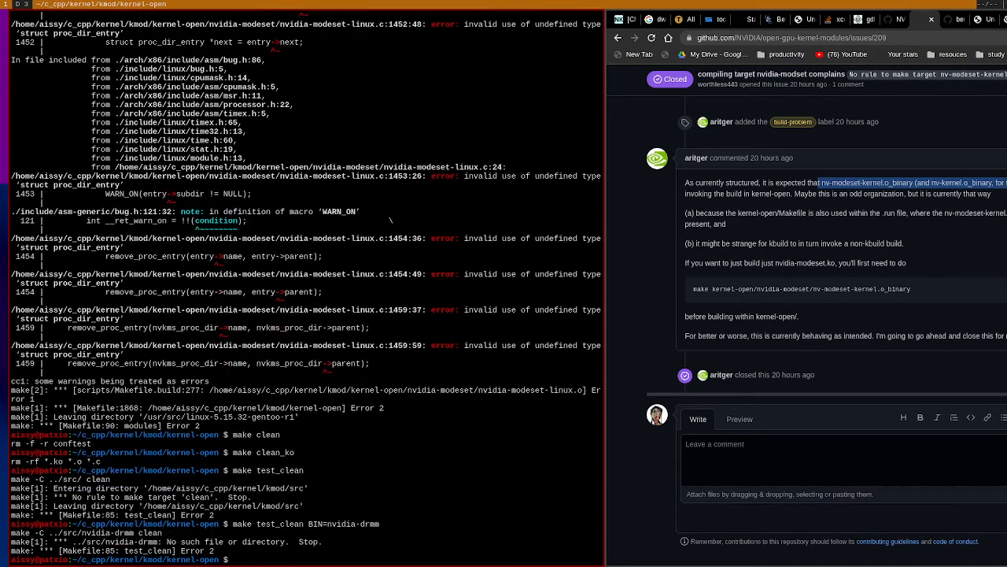
text(make test_clean BIN=nvidia-)
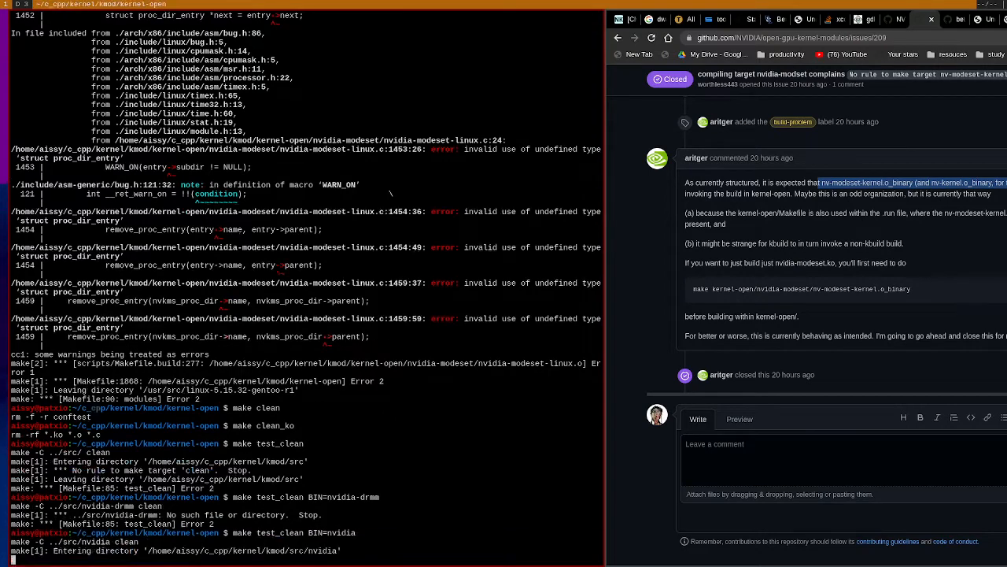
text(make test_clean BIN=nvidia-modeset)
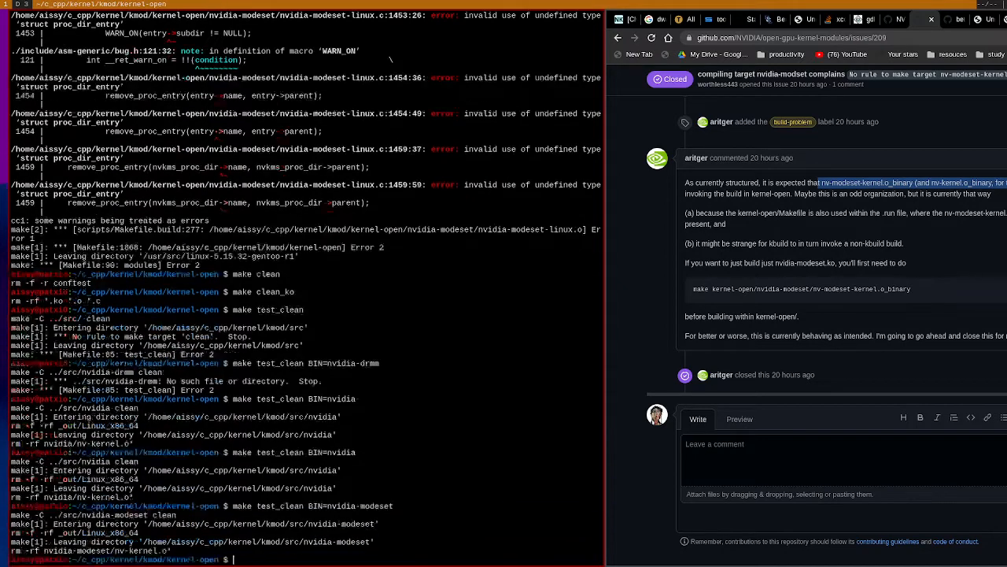
text(make clean)
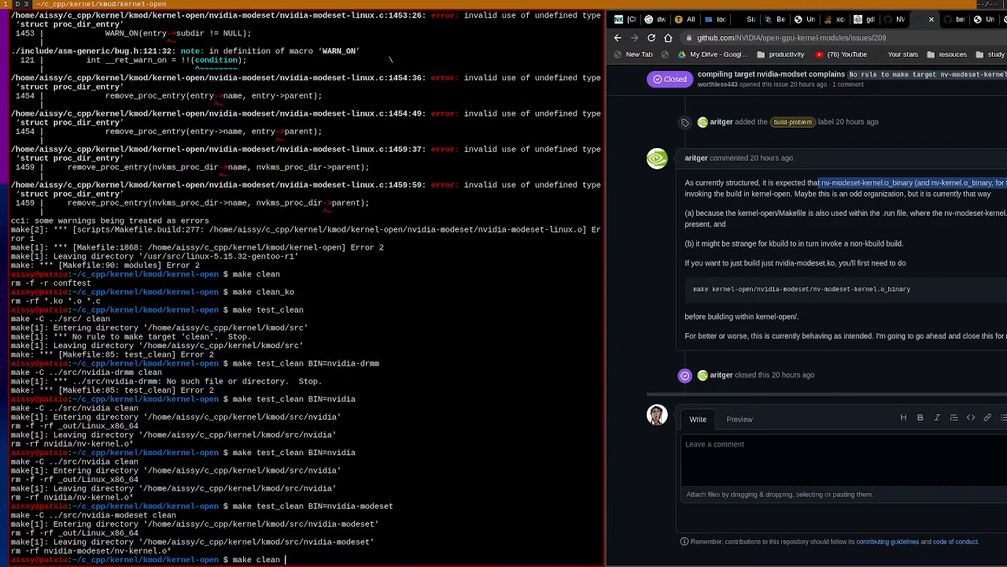
text(make modules BIN=nvidia-modeset flg="nvidia-modeset-")
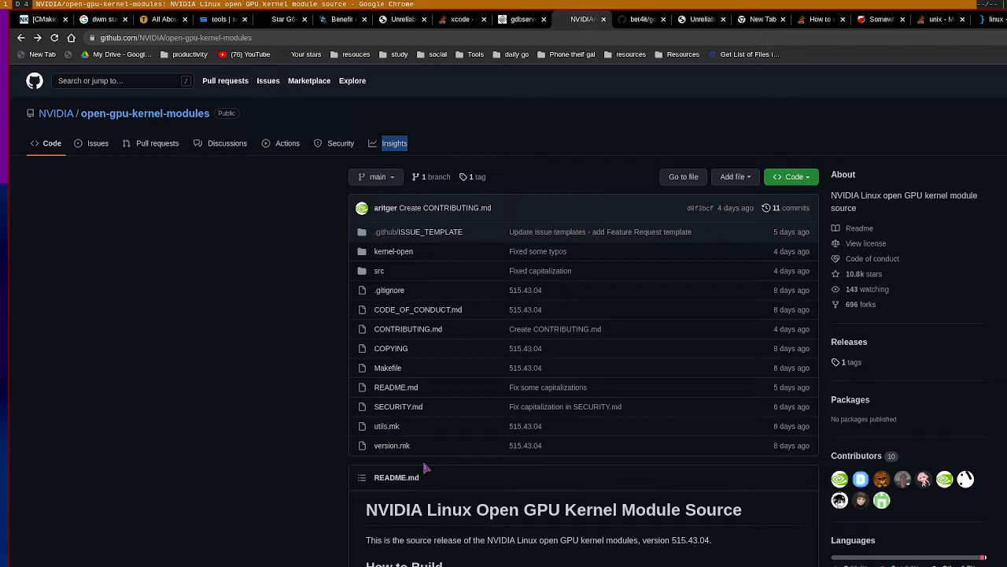
Step: Scroll the repository page down to the README's How to Build section
scroll(down, 3)
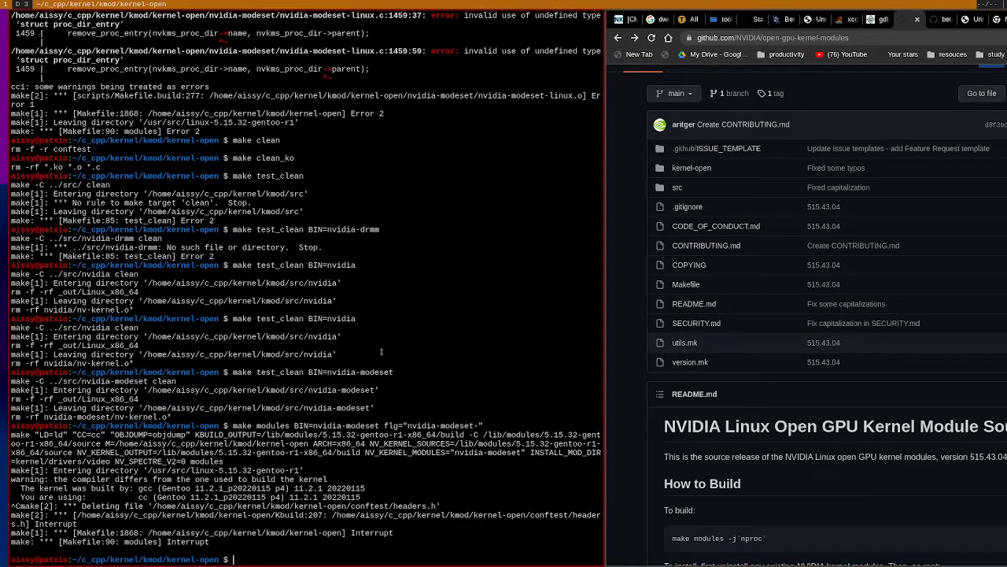
Step: Run lsmod | grep nv and select nvidia_drm from the listed nvidia, nvidia_modeset and nvidia_drm modules
text(lsmod | grep nv)
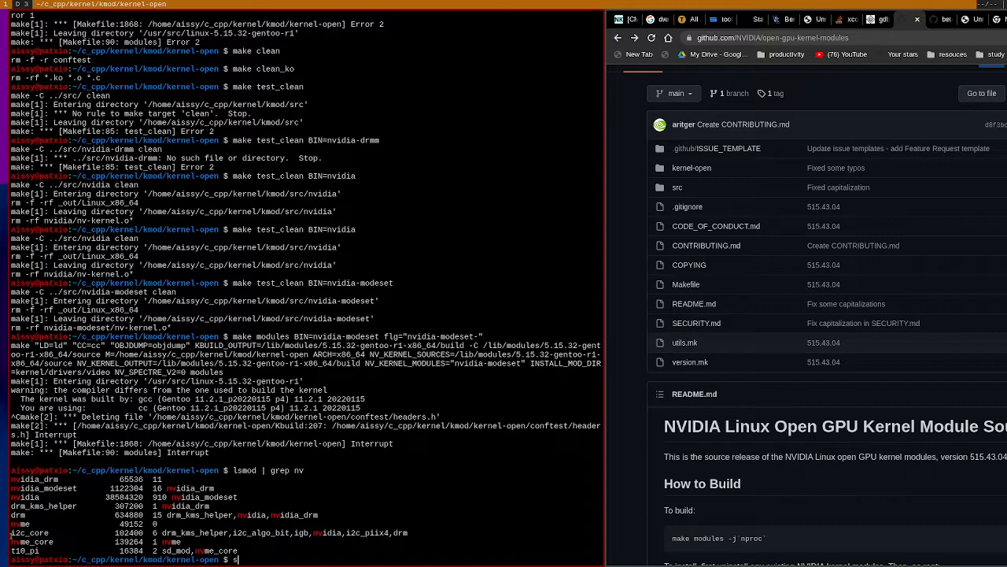
double_click(33, 478)
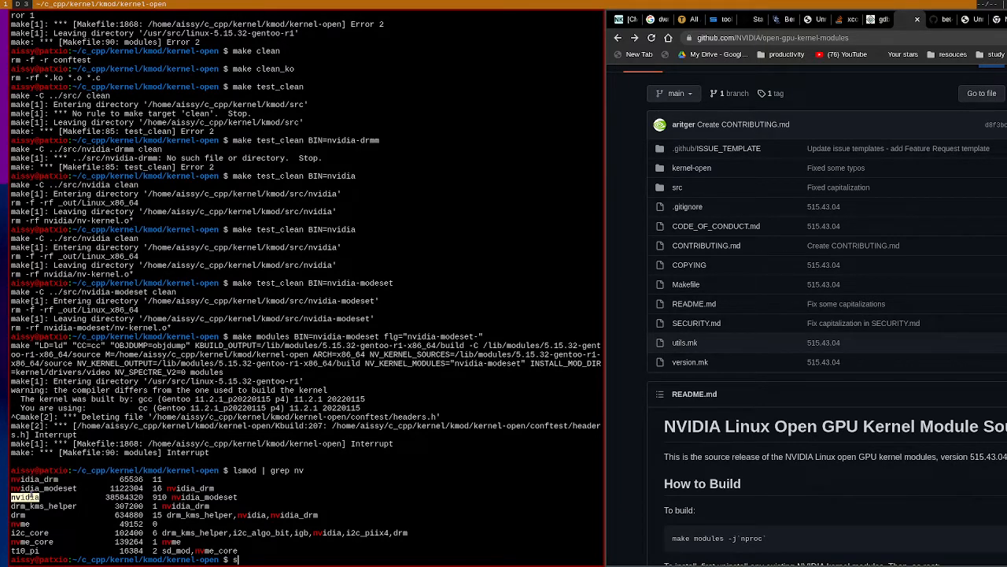
text(nvidia_drm)
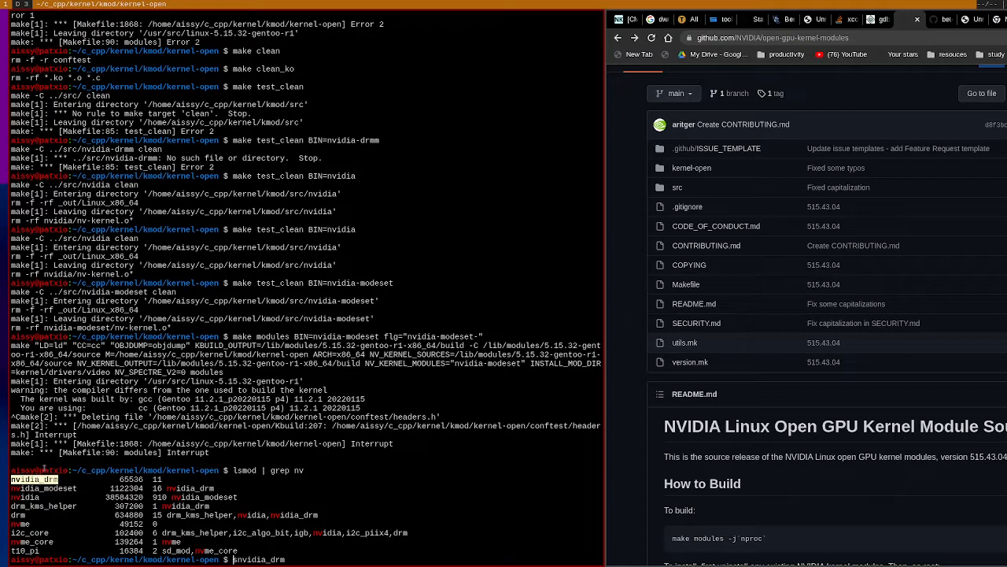